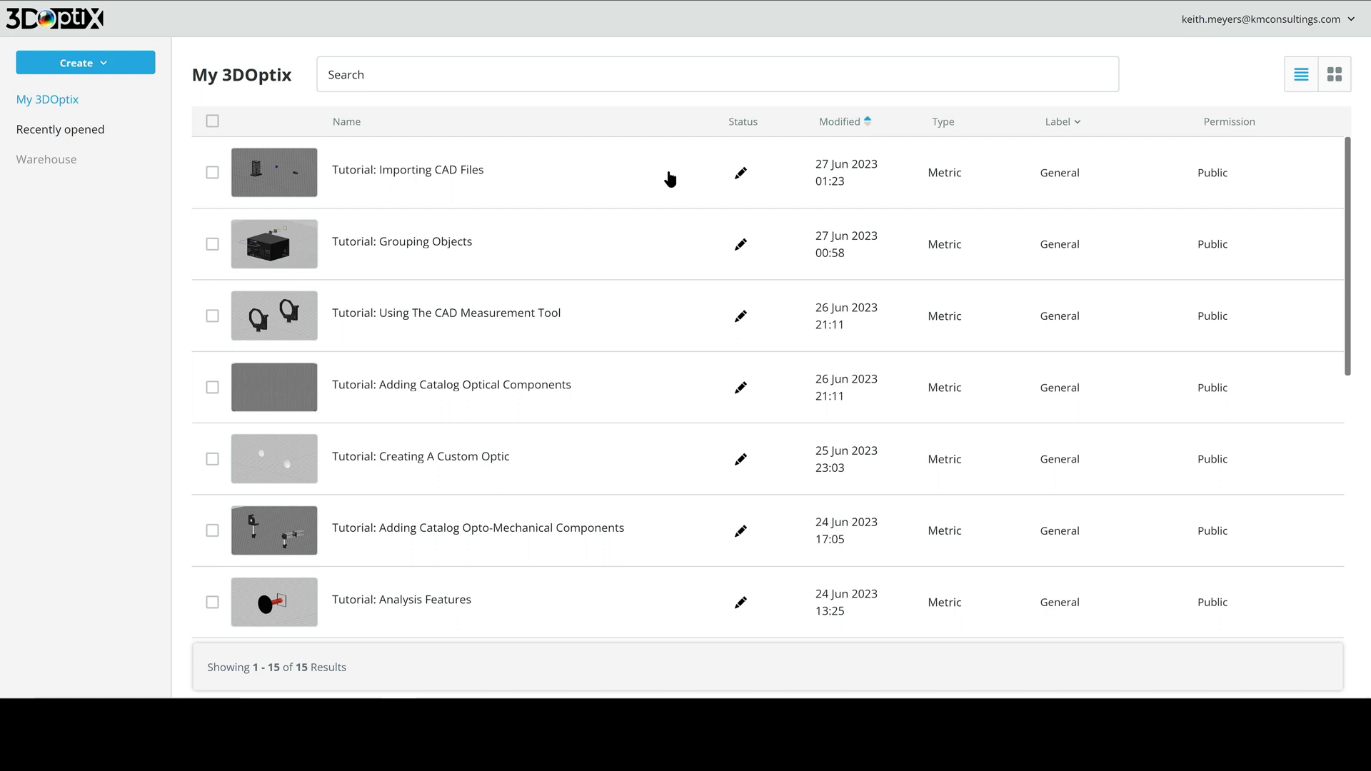
mouse_move(639, 174)
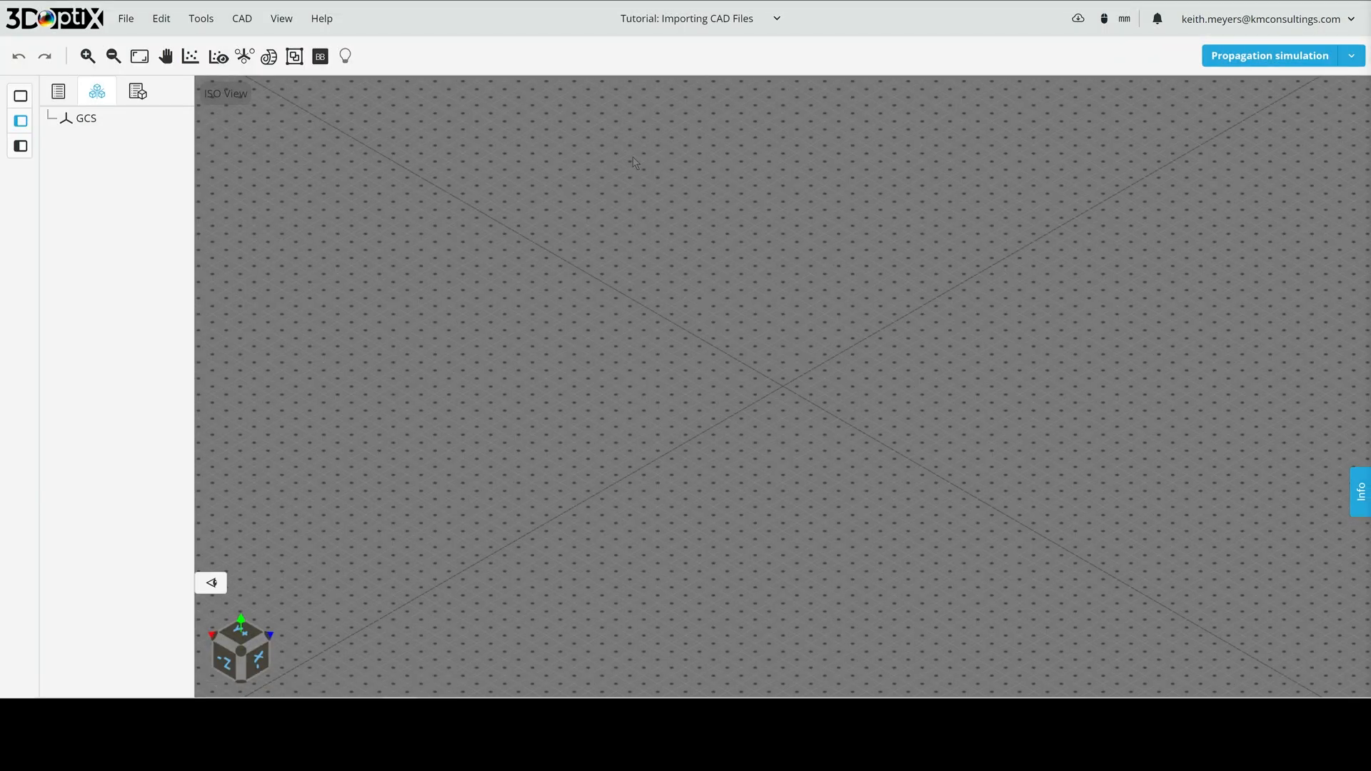
mouse_move(572, 274)
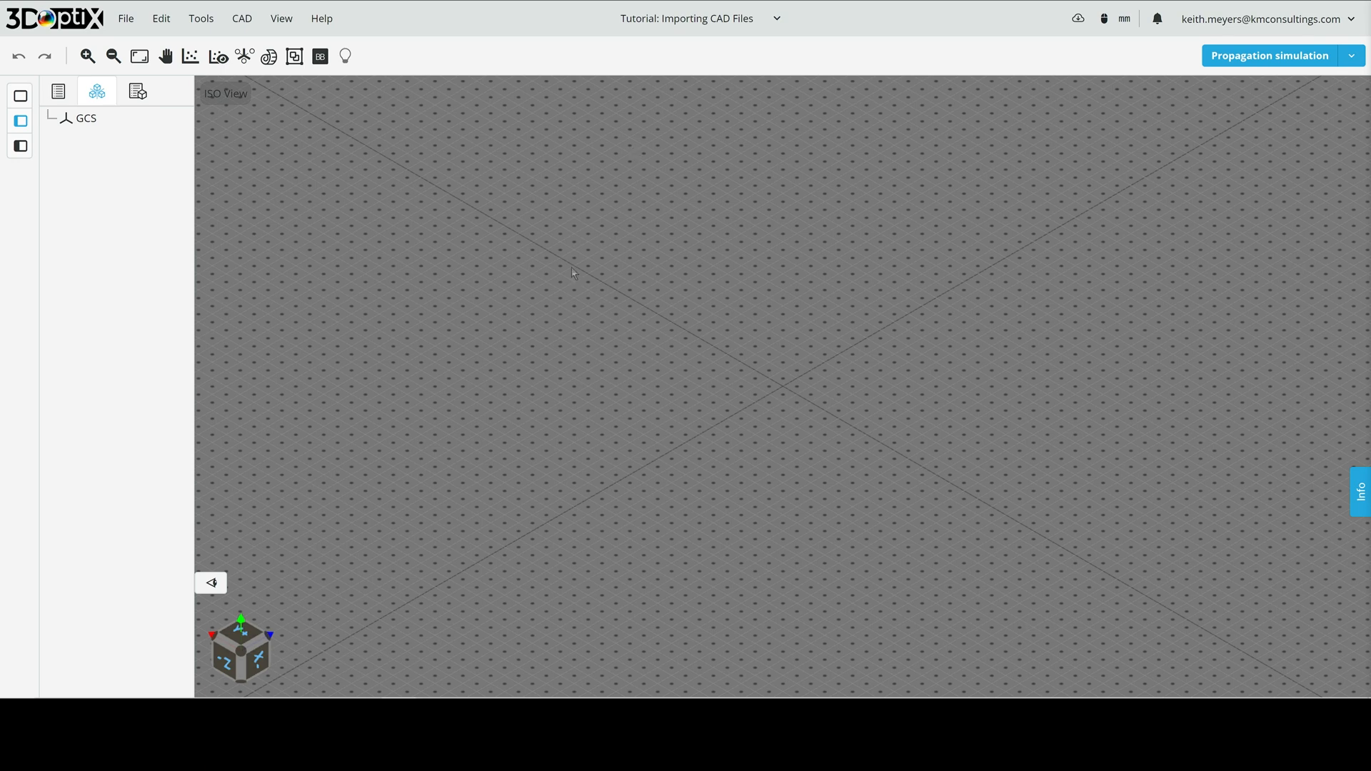
mouse_move(604, 313)
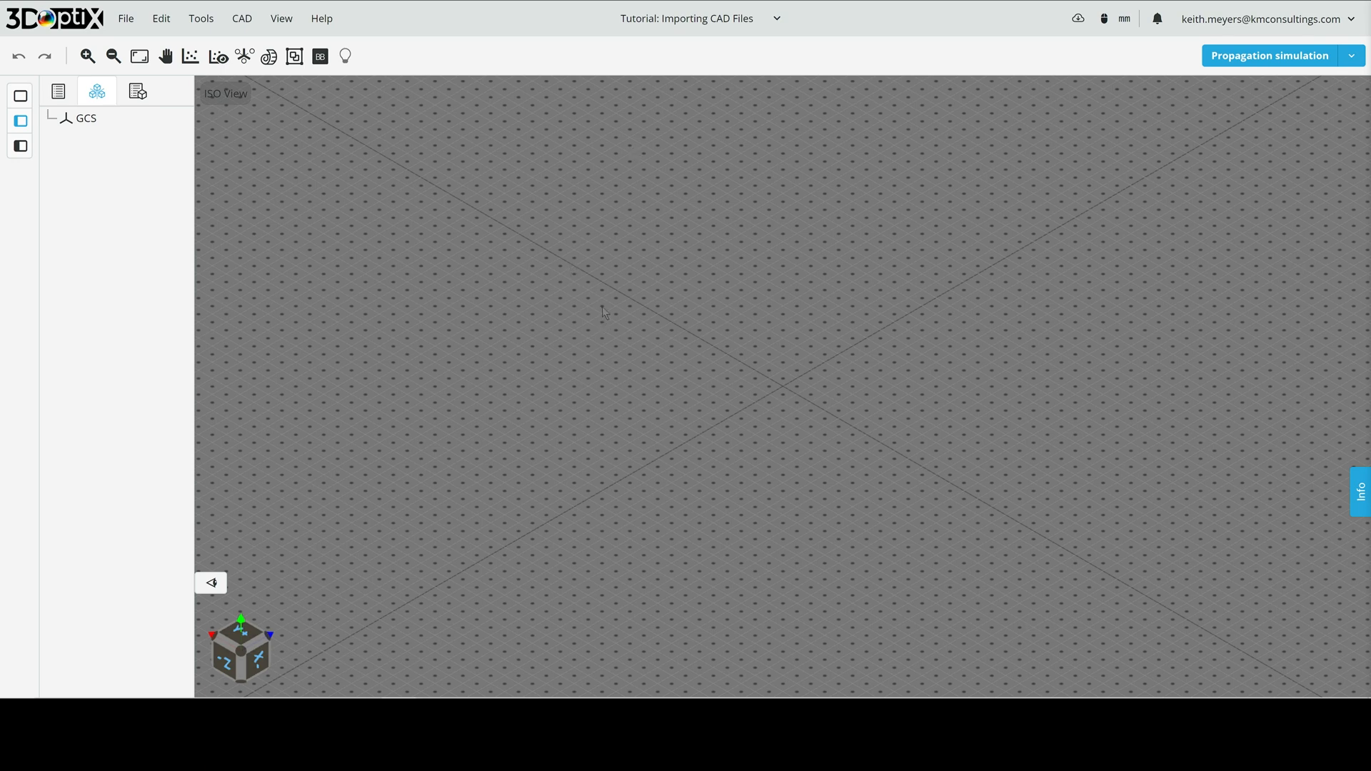
mouse_move(758, 330)
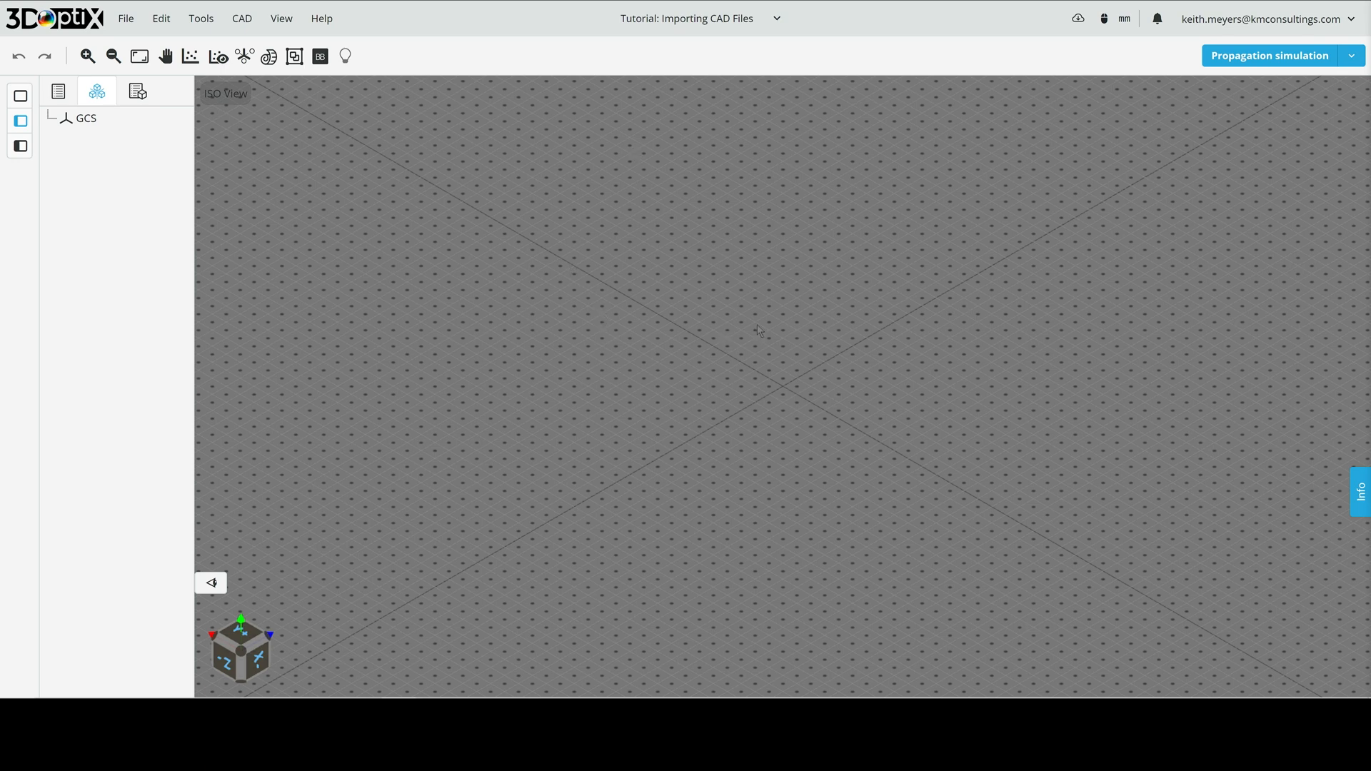
- Peek at the Import CAD form from the canvas menu, cancel it, and show the File menu
right_click(773, 345)
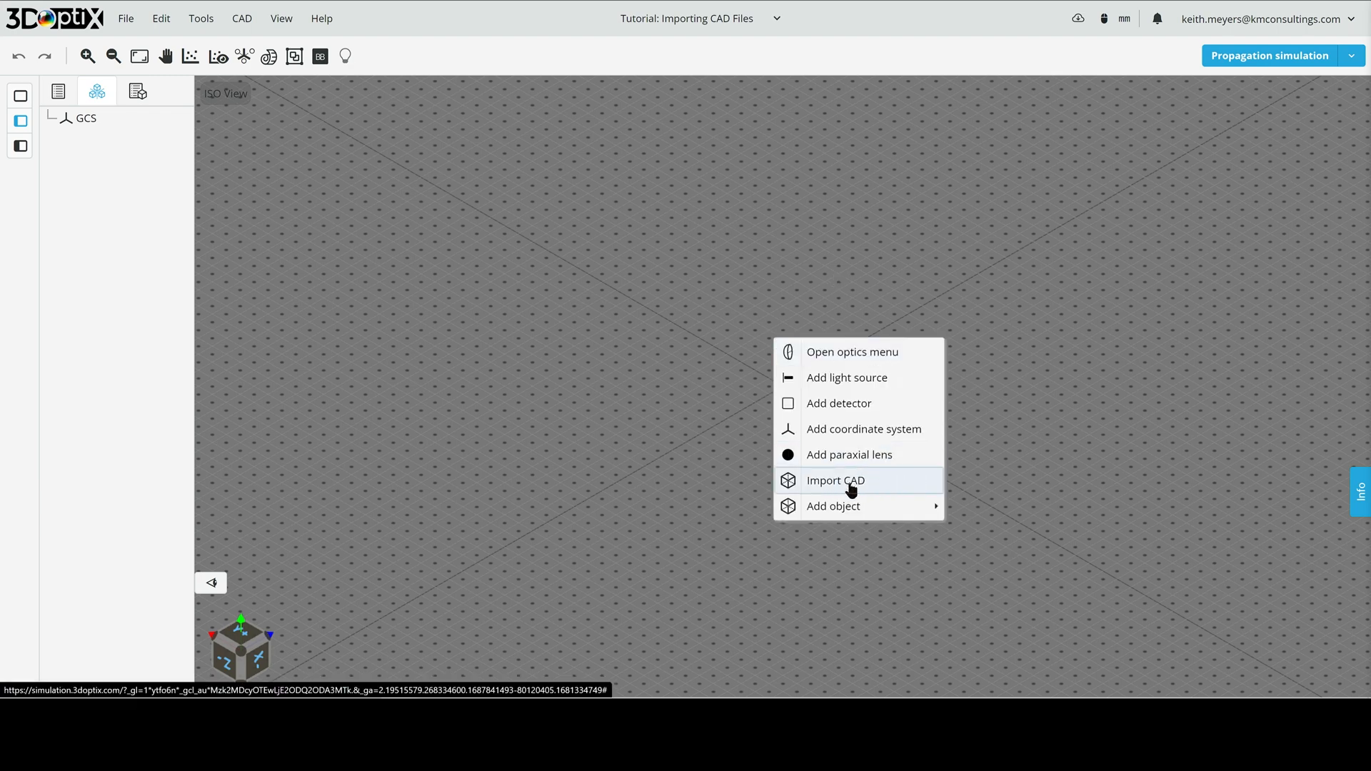
click(834, 480)
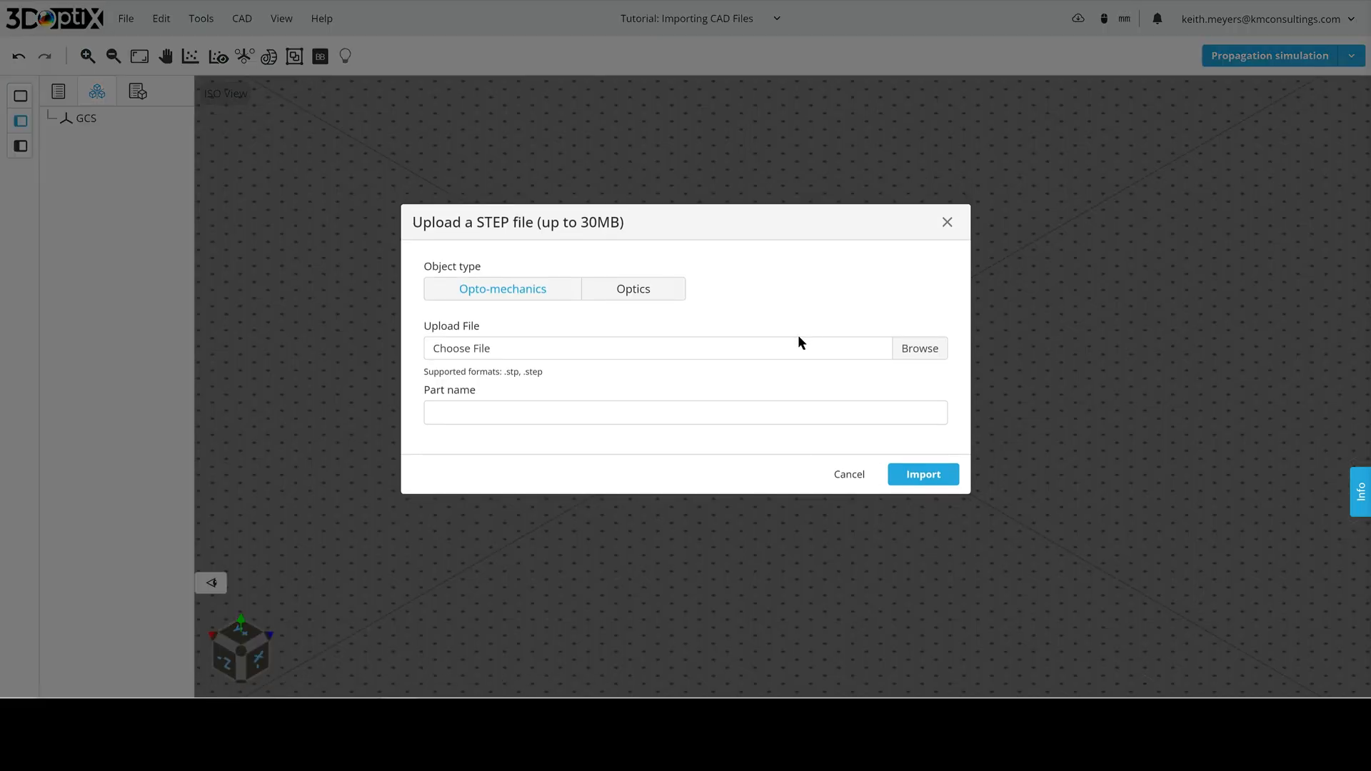
mouse_move(838, 224)
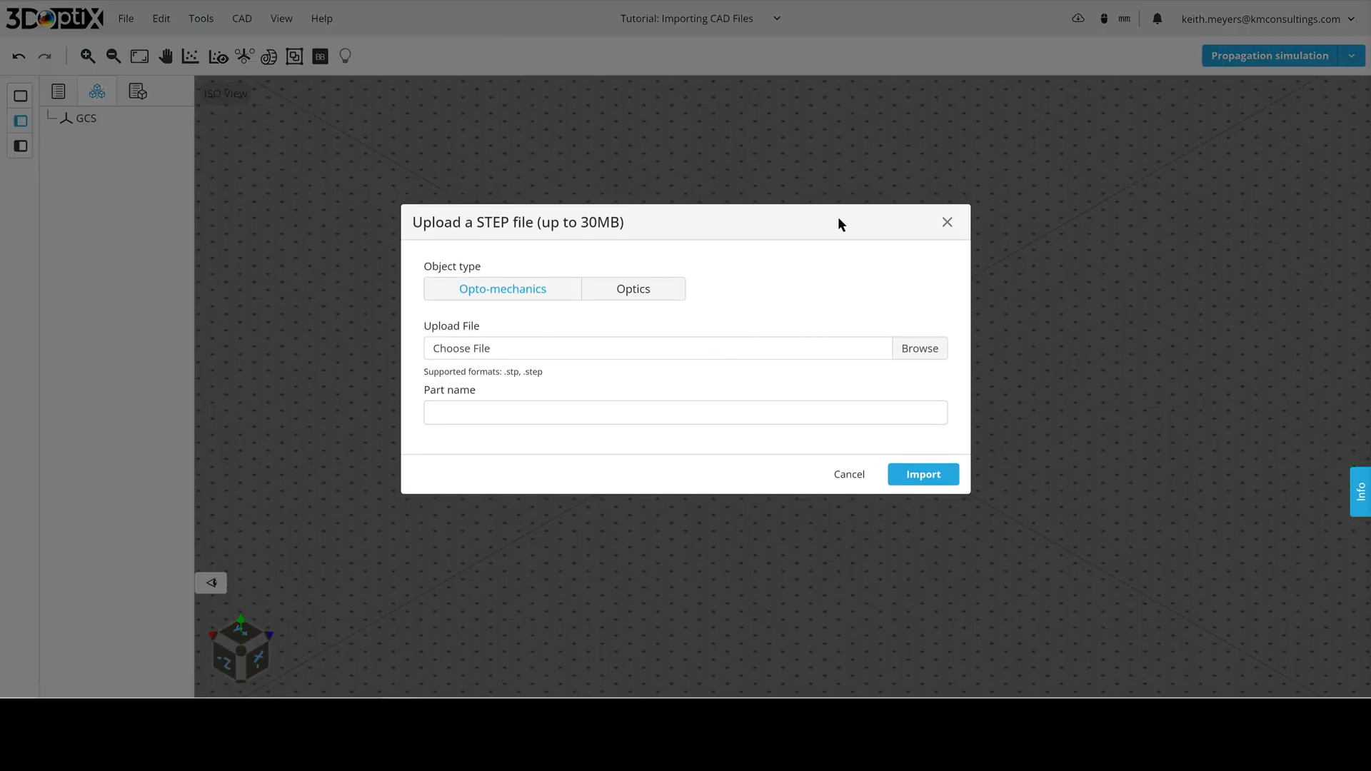
click(922, 475)
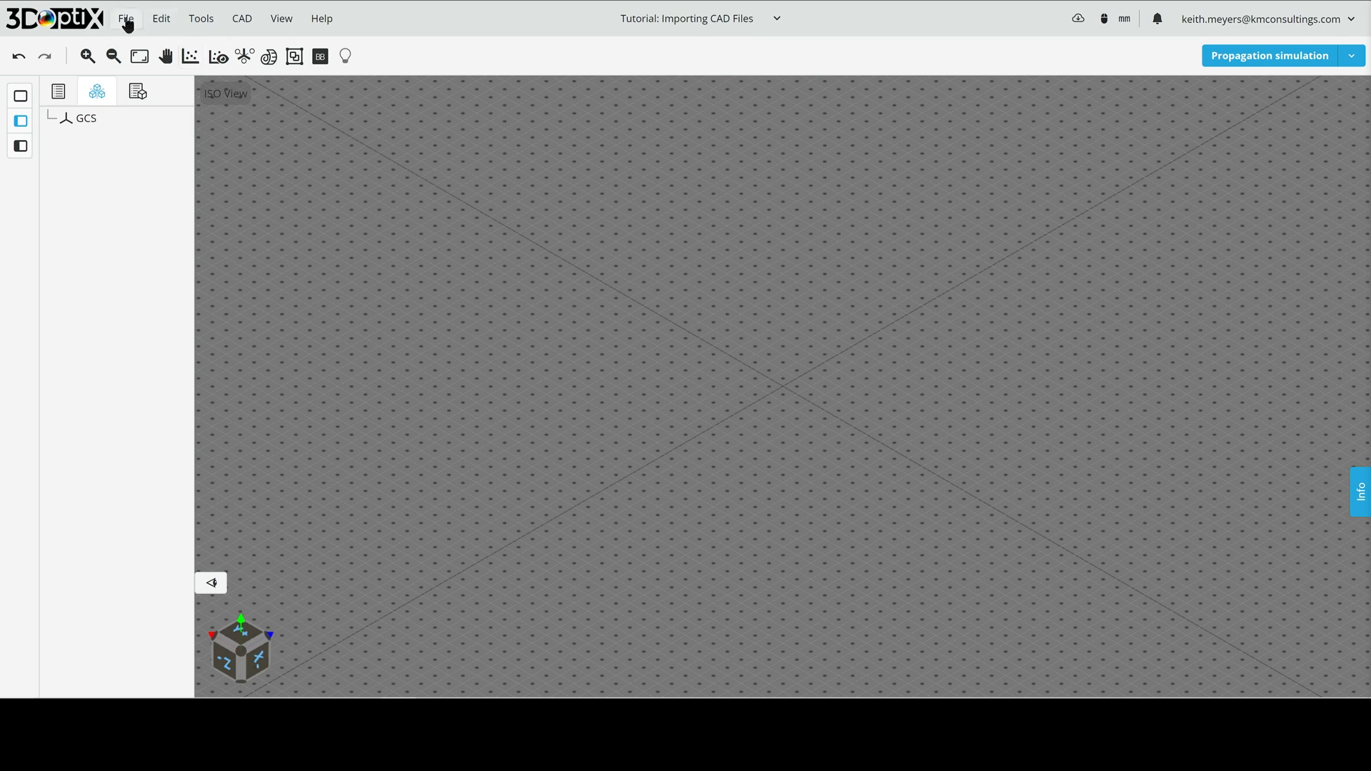
click(126, 18)
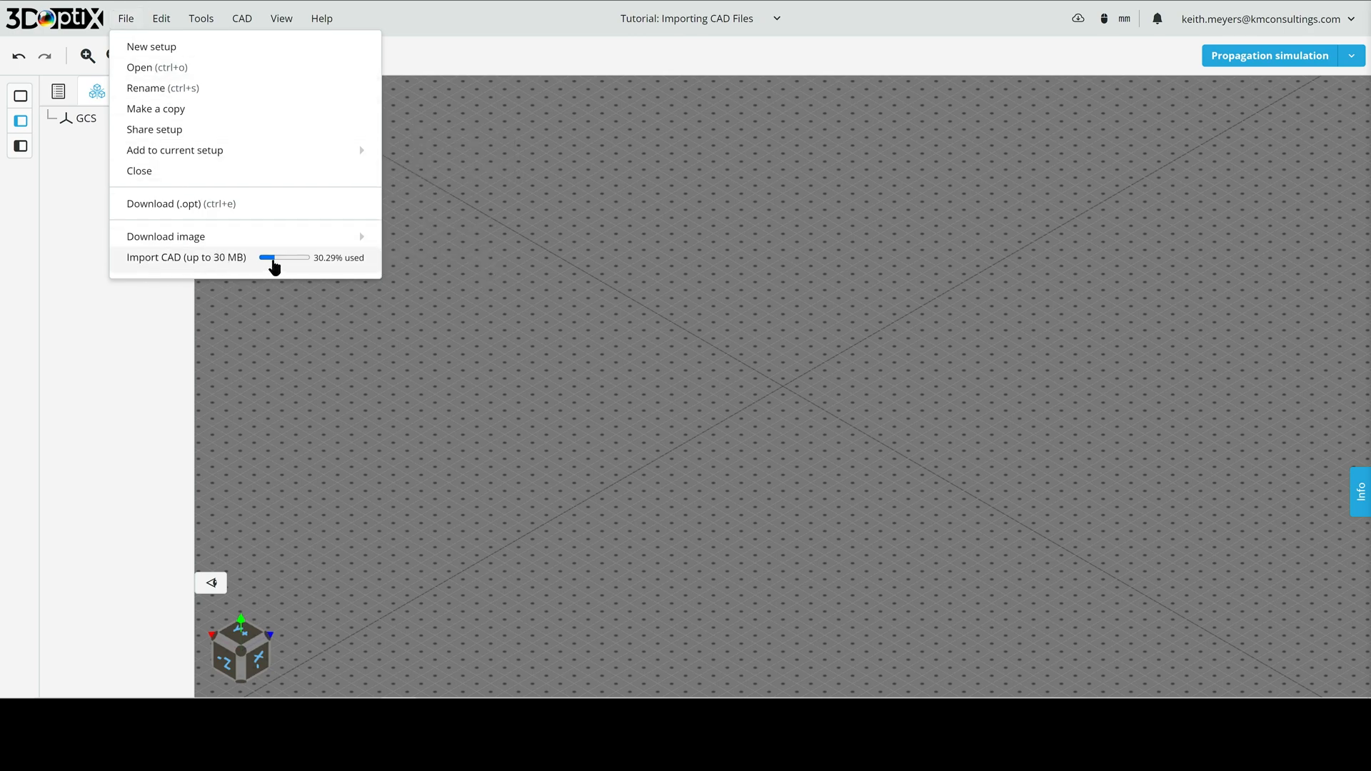
- Choose Tower.step as an opto-mechanics upload with part name Tower
click(186, 257)
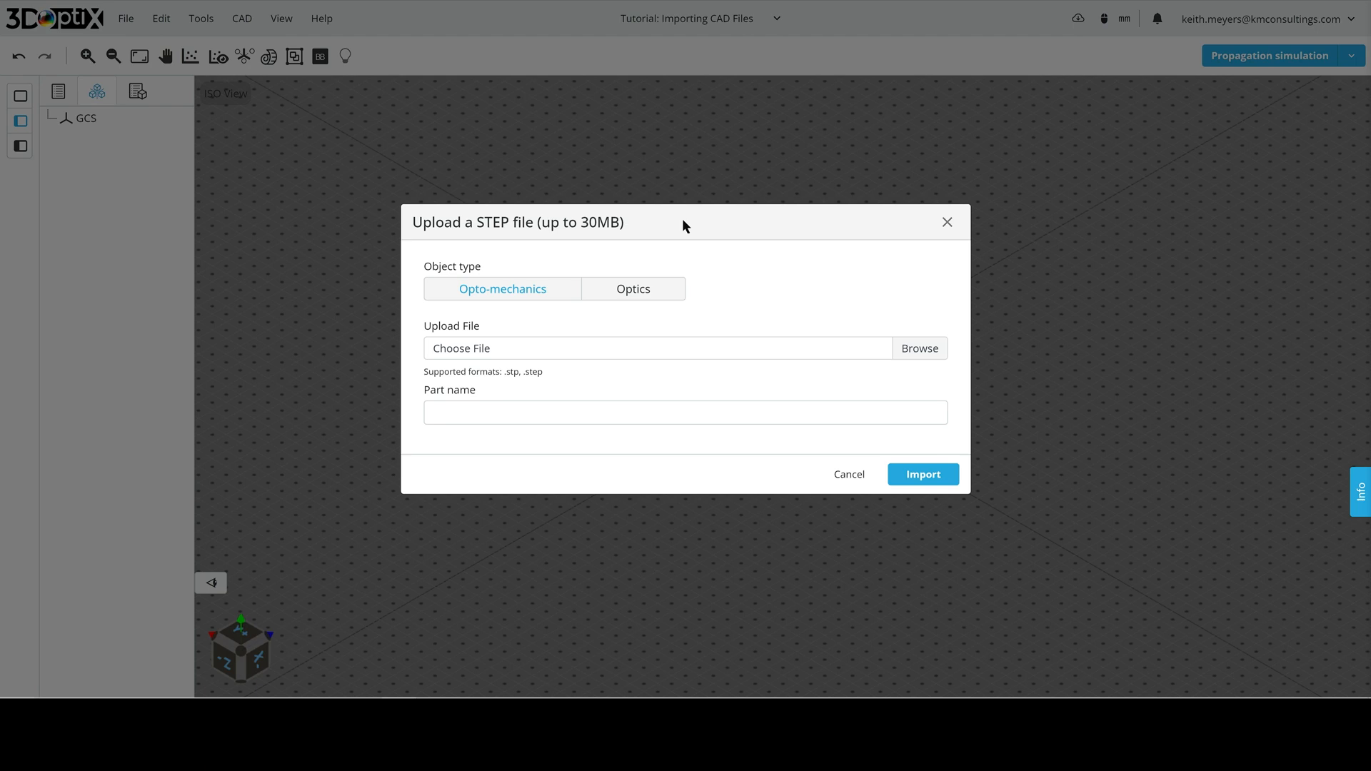
click(918, 349)
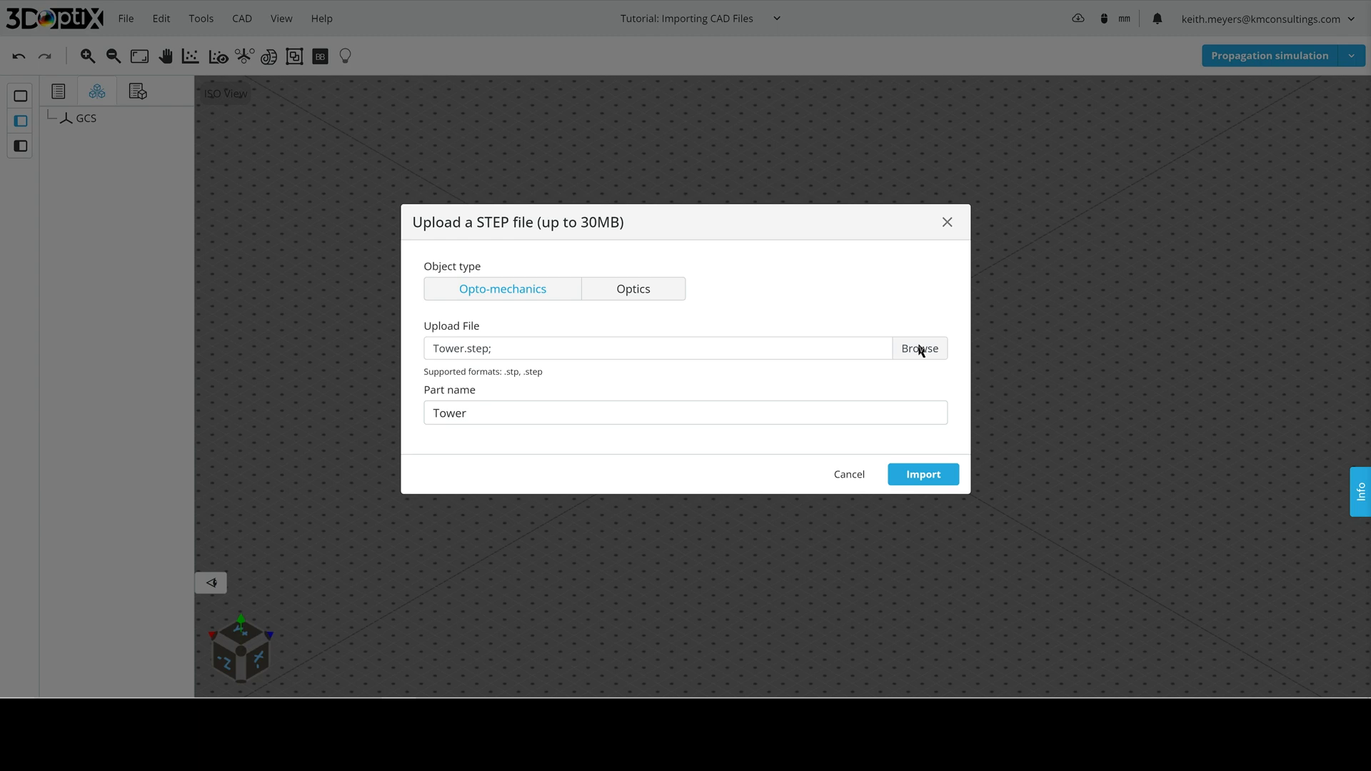
click(684, 413)
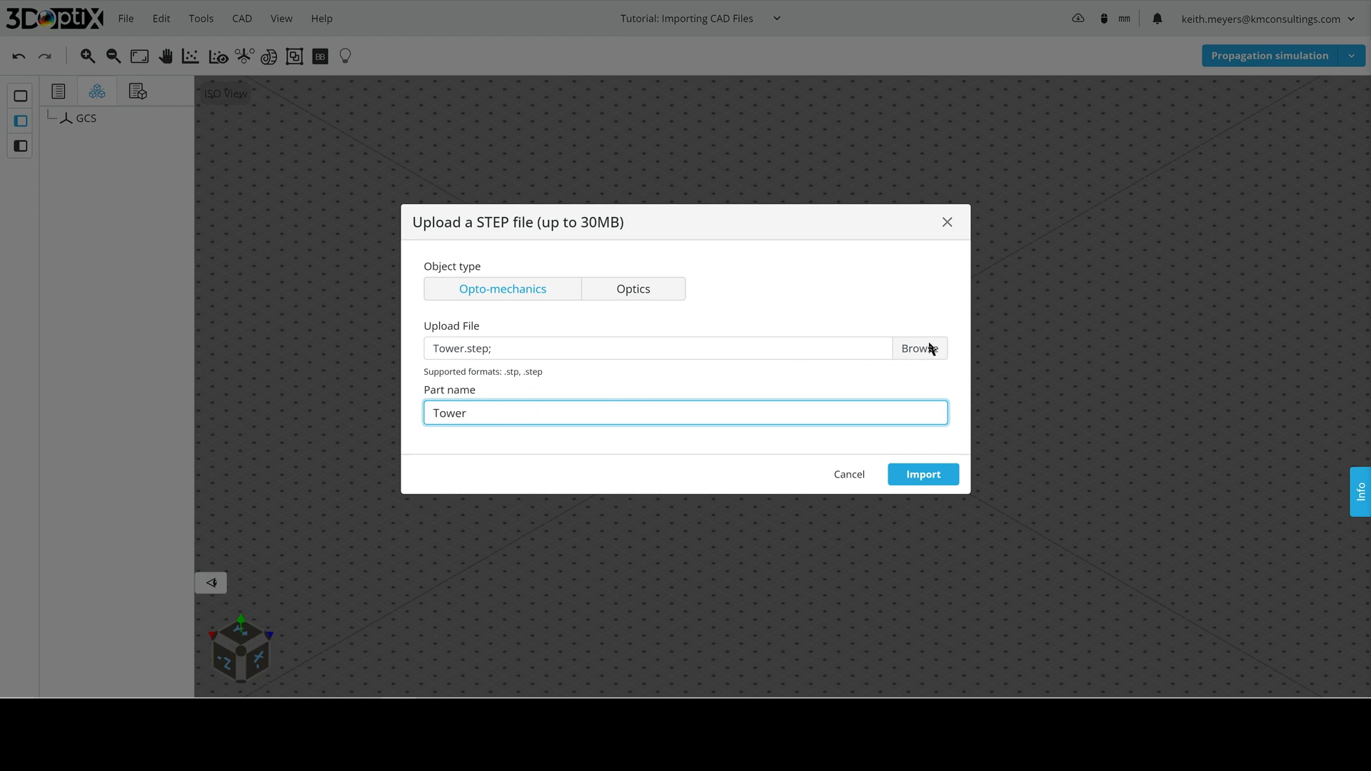
mouse_move(926, 349)
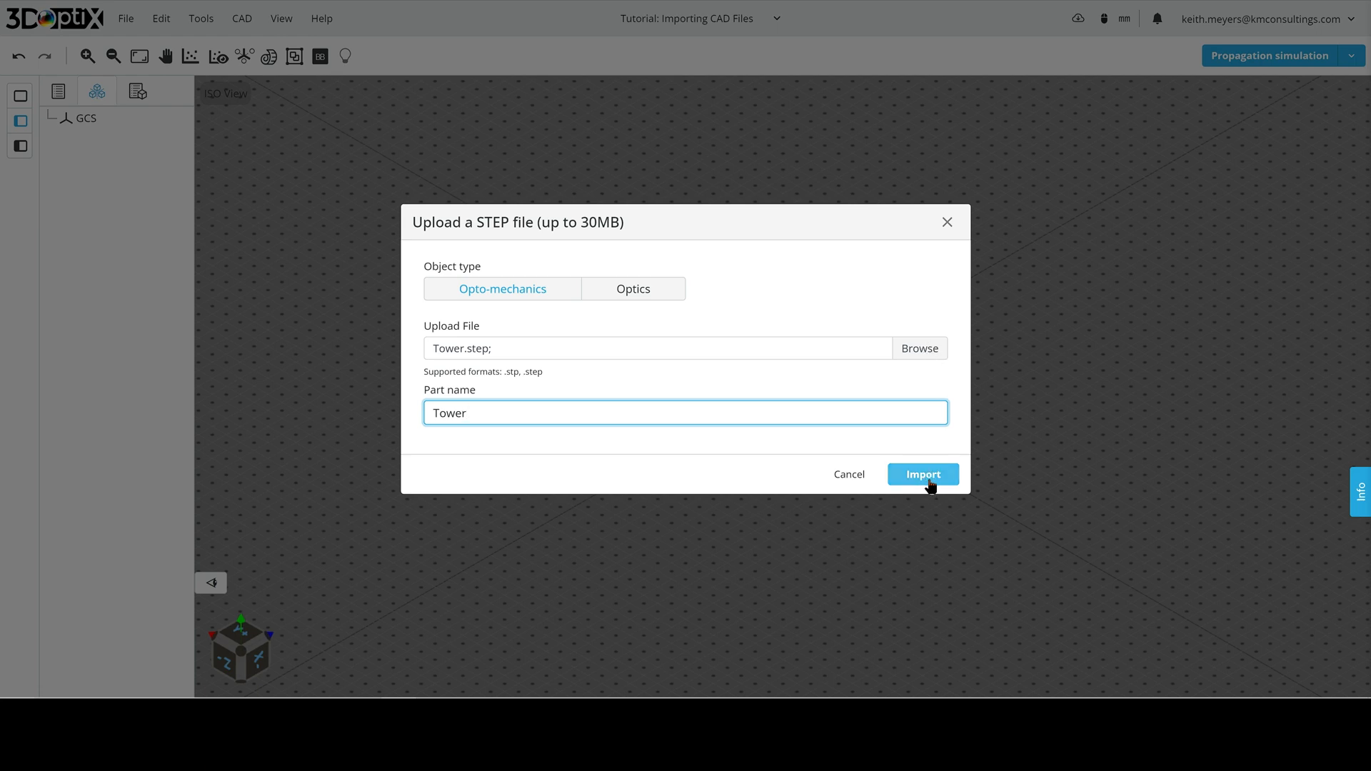
- Confirm the import so Tower.step uploads onto the optical table
click(921, 474)
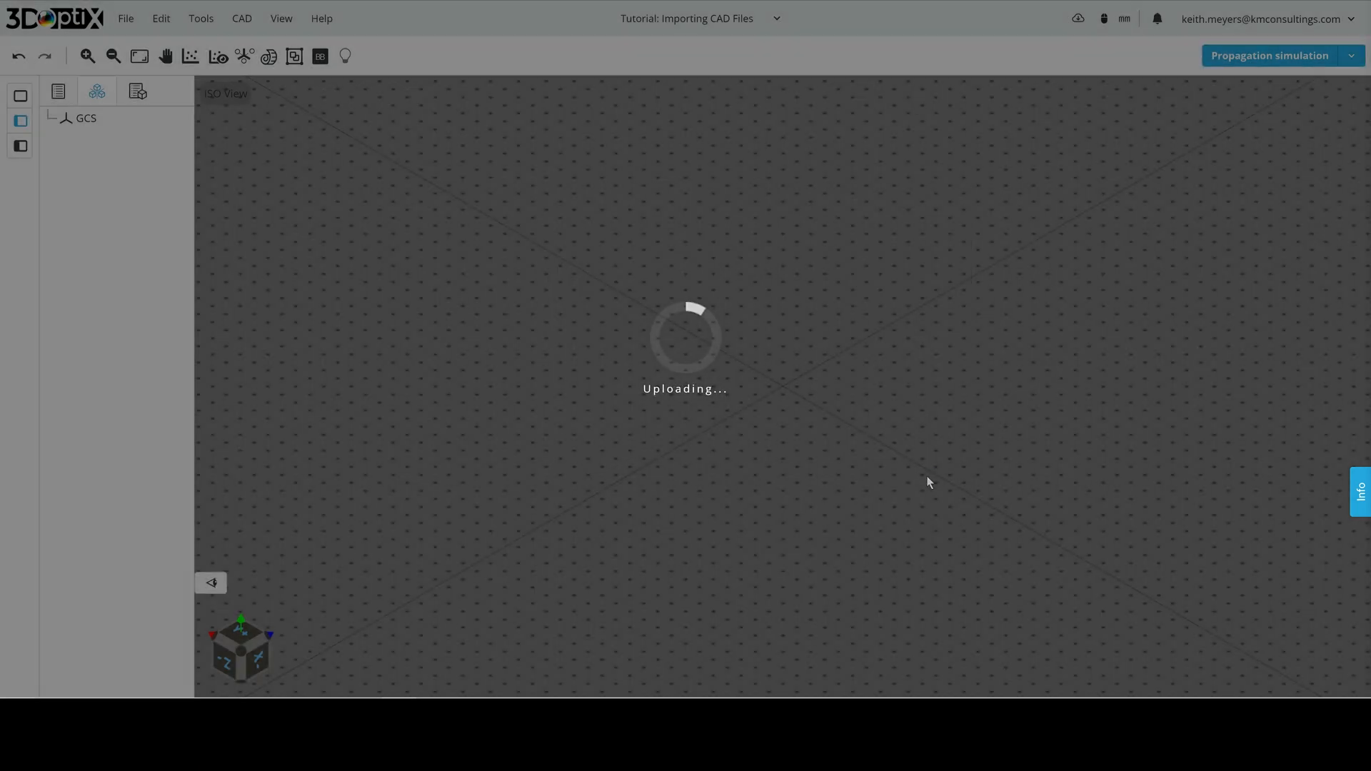
mouse_move(855, 442)
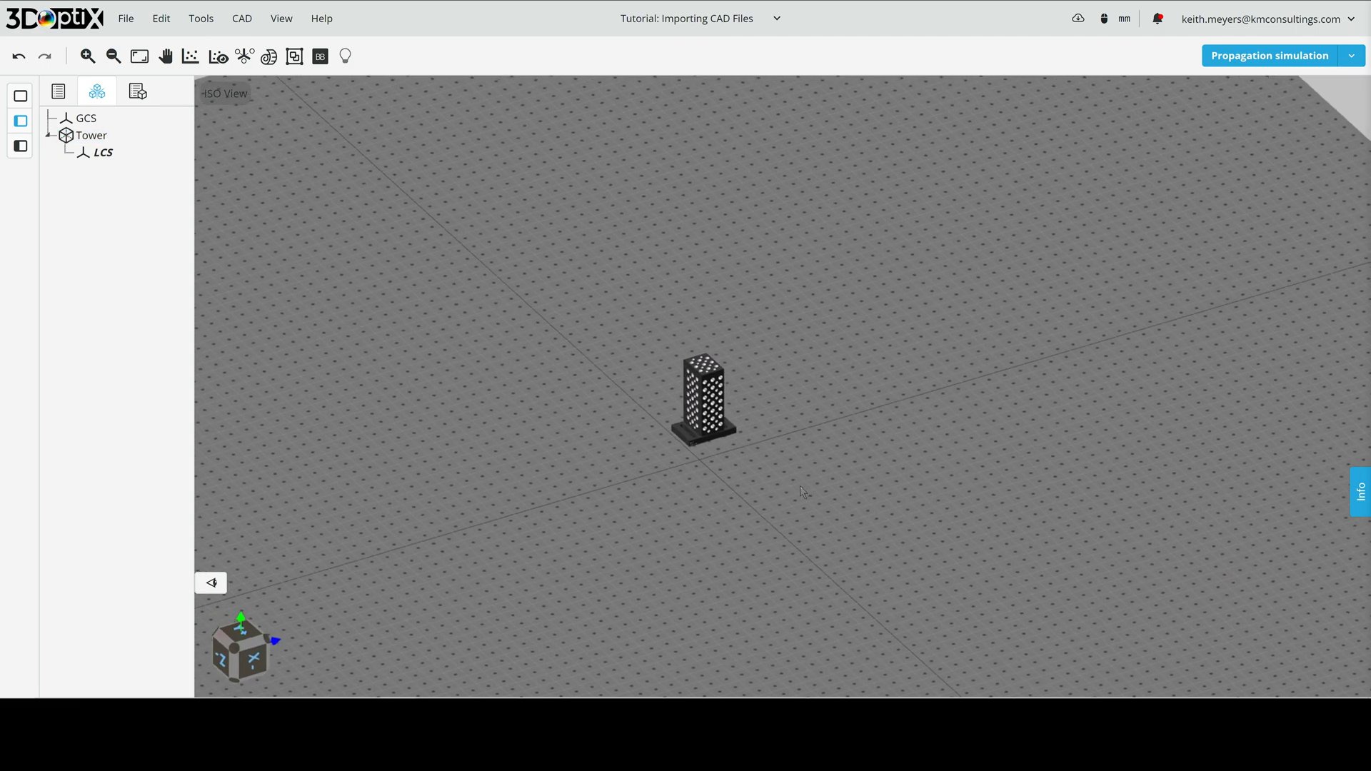
- Import Lens Tube.step as a second opto-mechanics part next to Tower
right_click(799, 491)
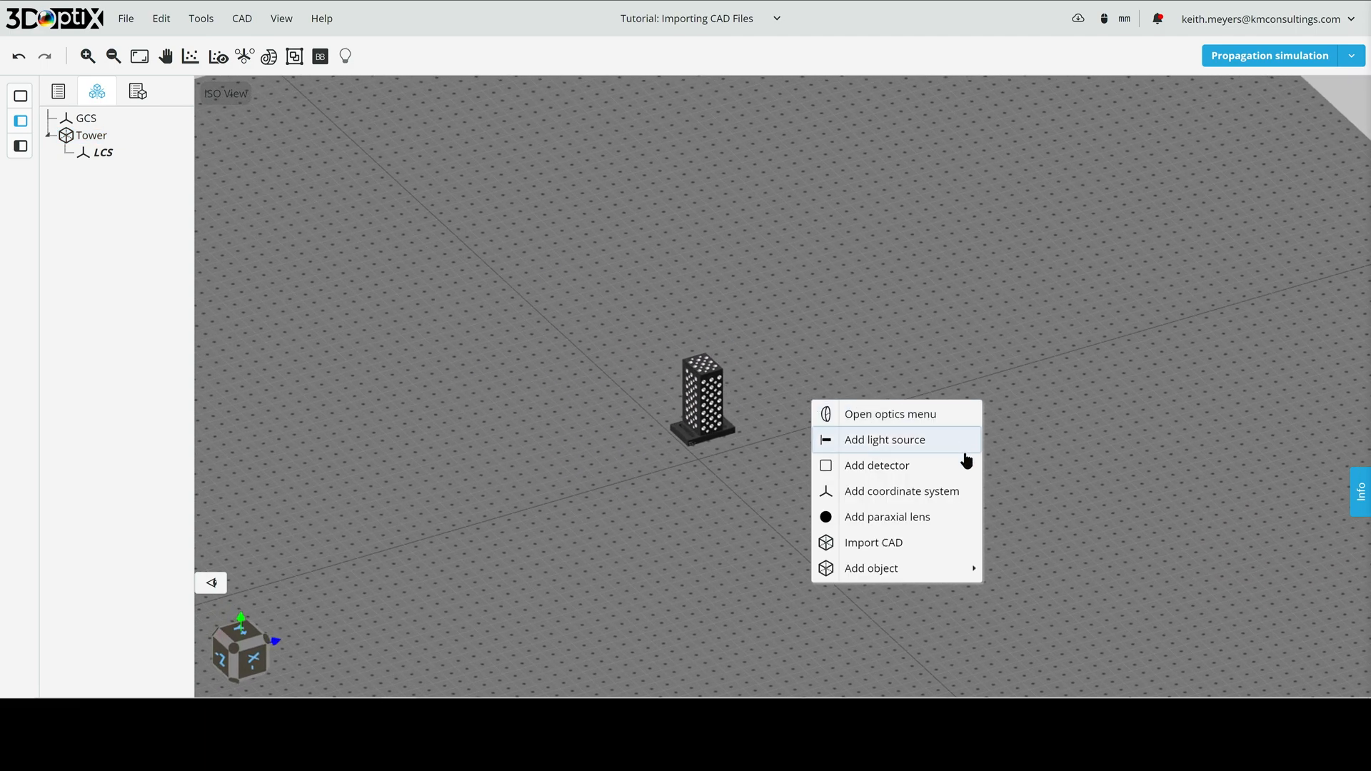
click(873, 543)
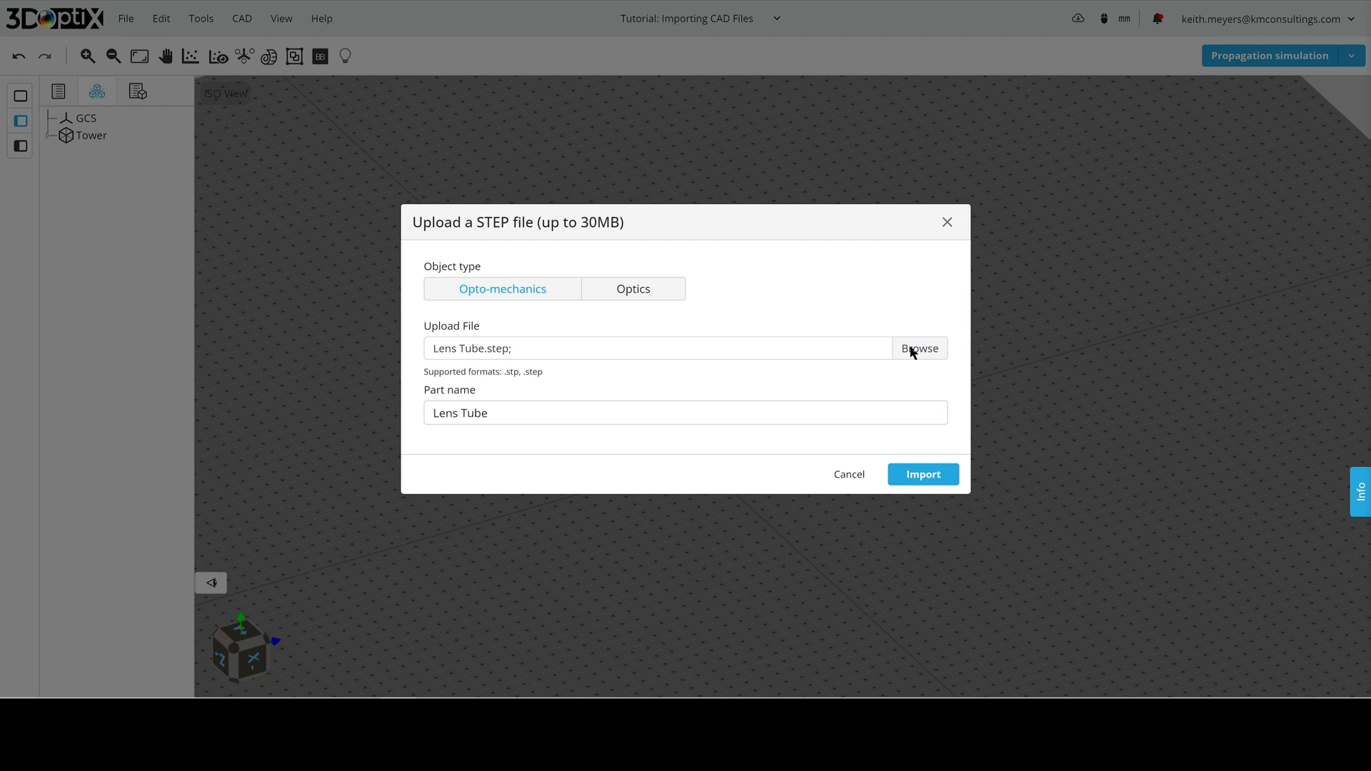
mouse_move(908, 391)
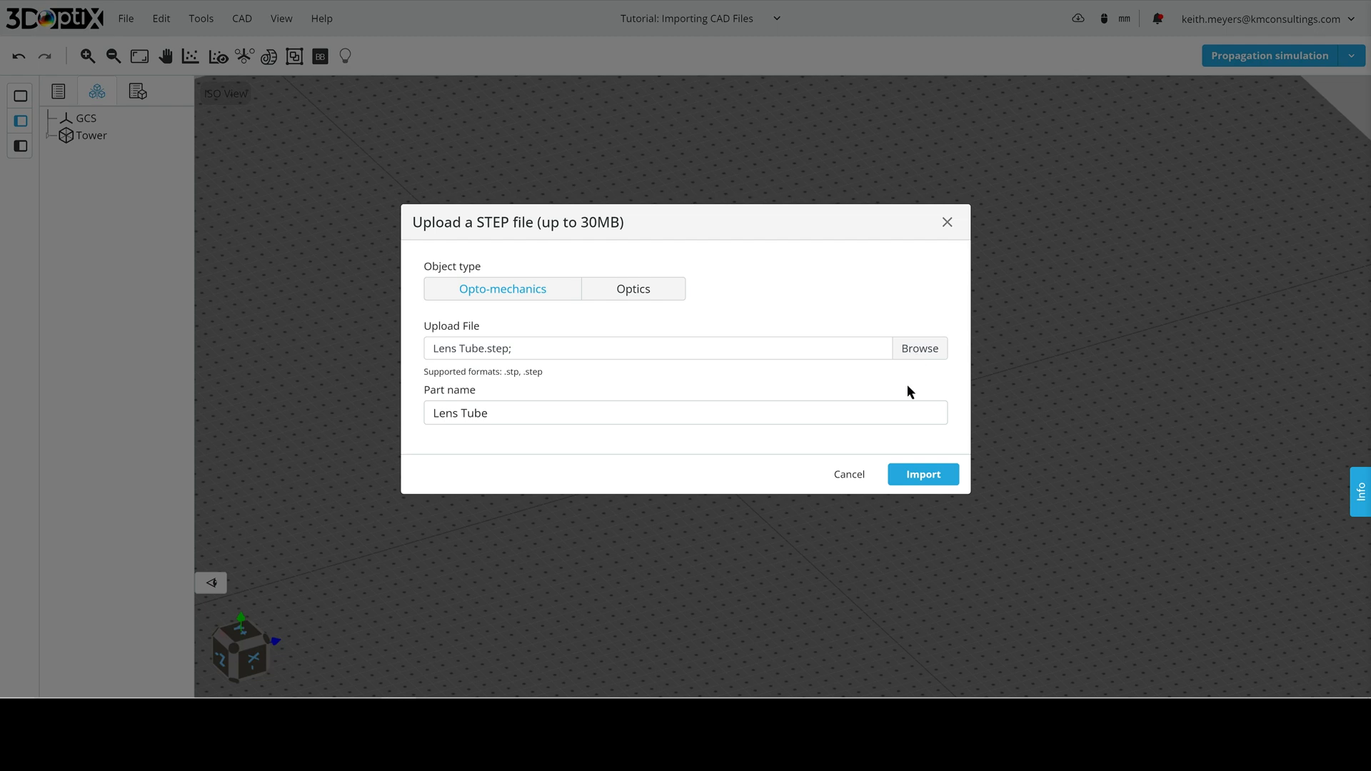
click(922, 475)
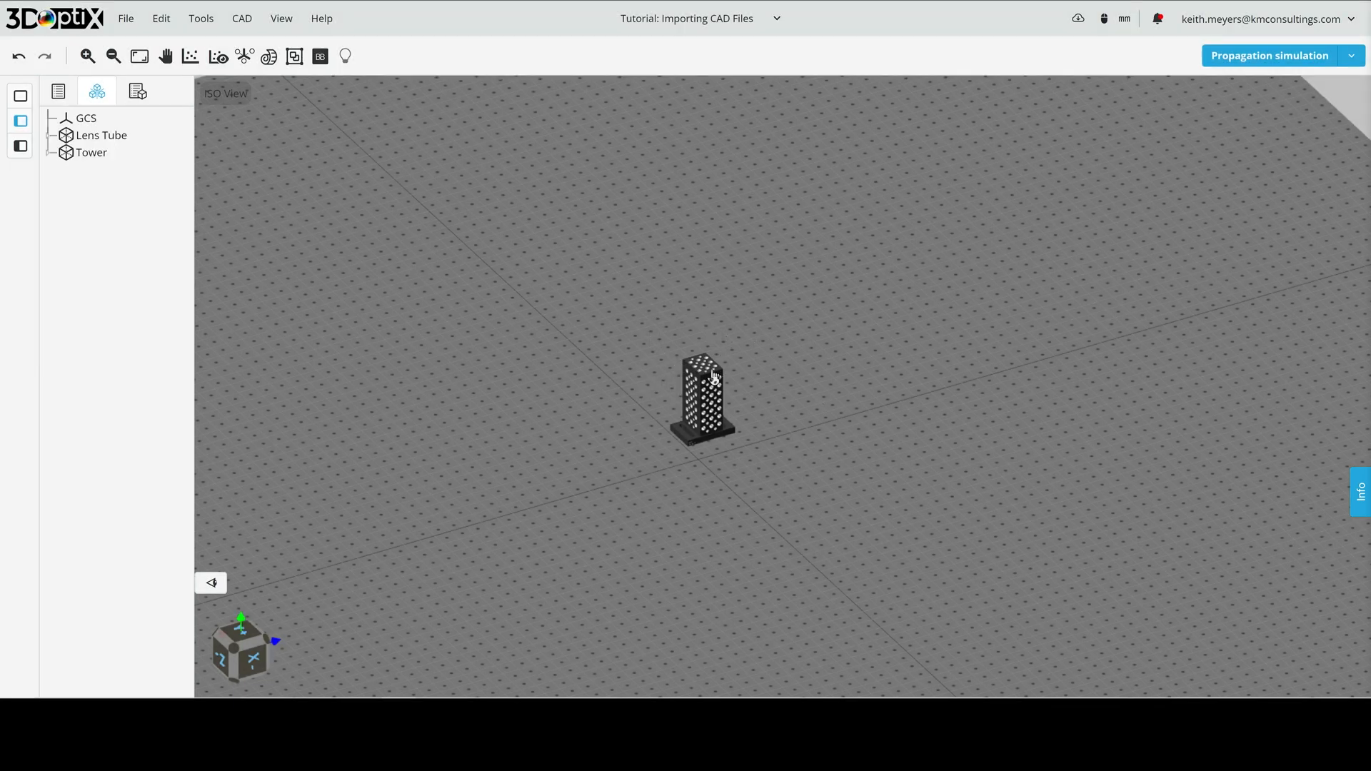
- Drag the Tower to the right and select the uncovered Lens Tube
click(92, 152)
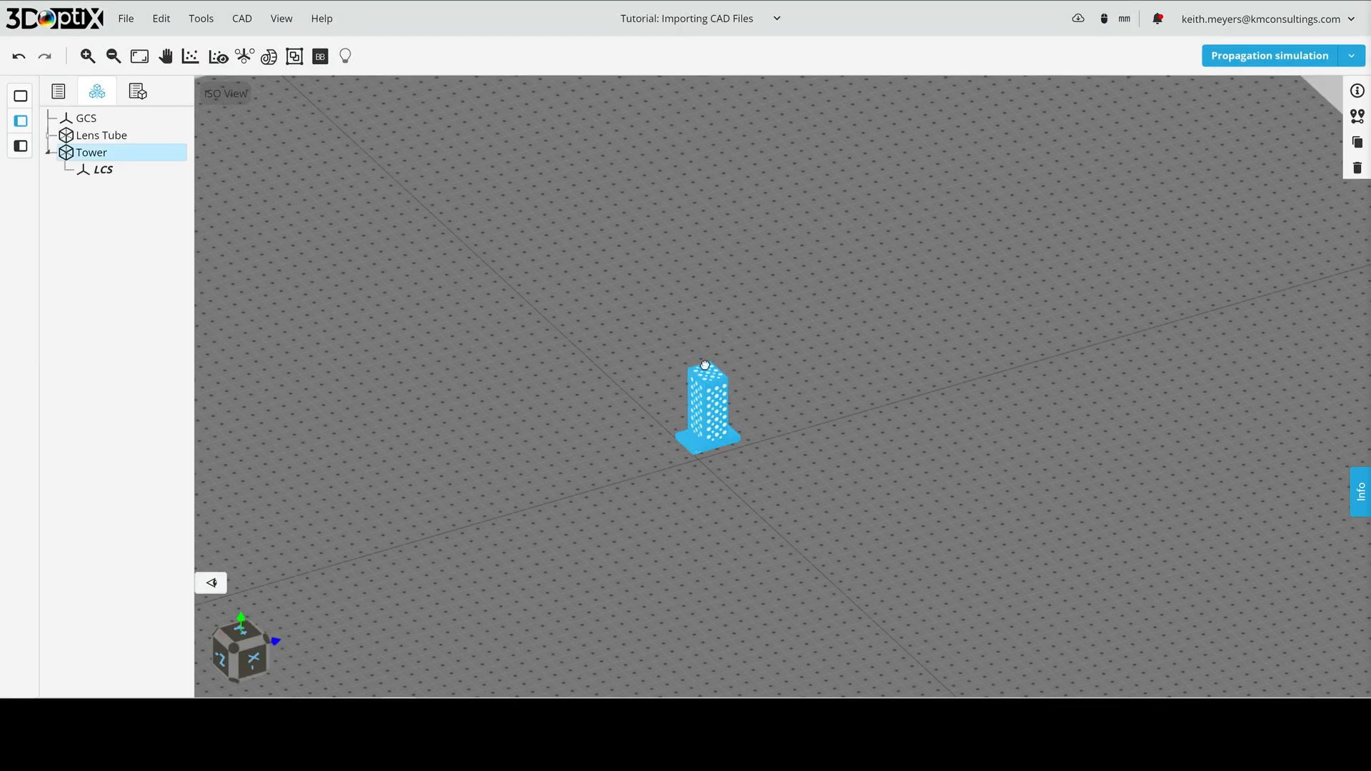
drag(707, 407, 908, 419)
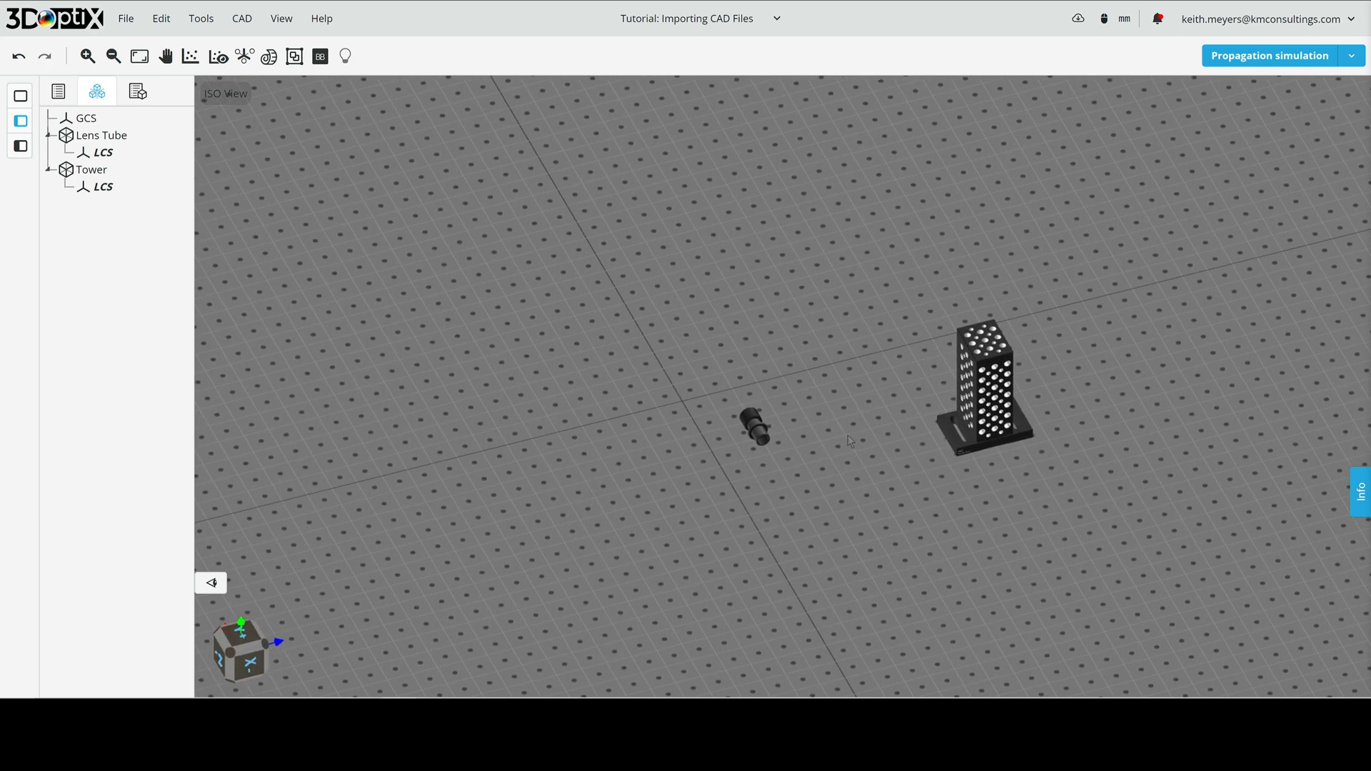
click(754, 424)
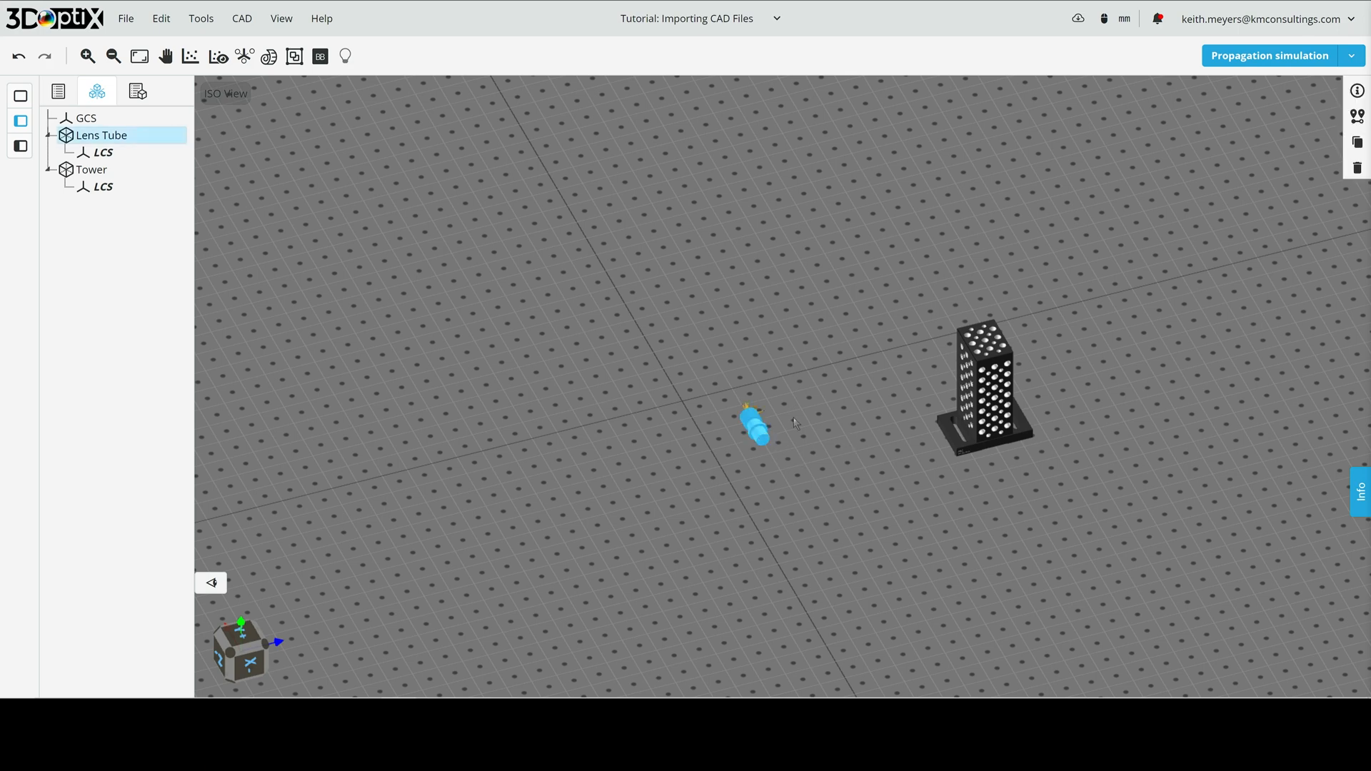
mouse_move(820, 428)
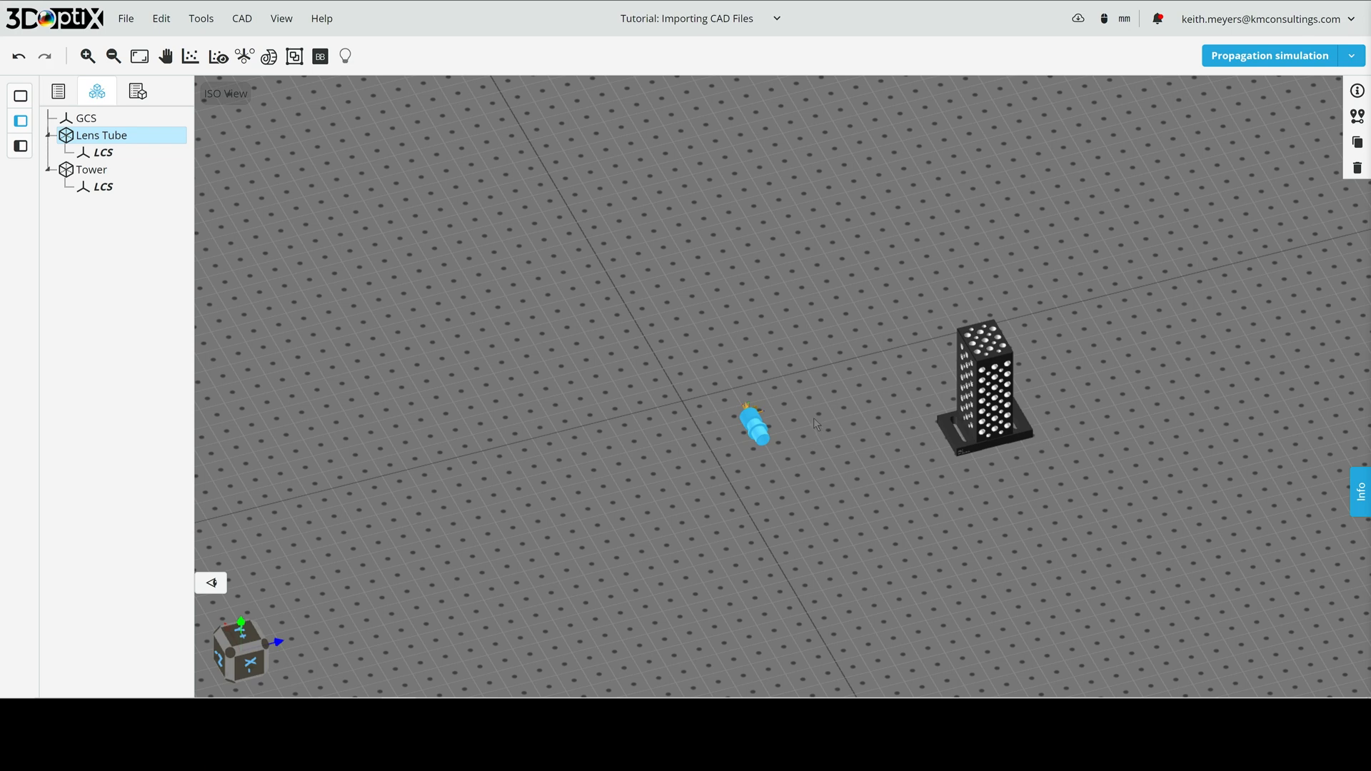
mouse_move(531, 293)
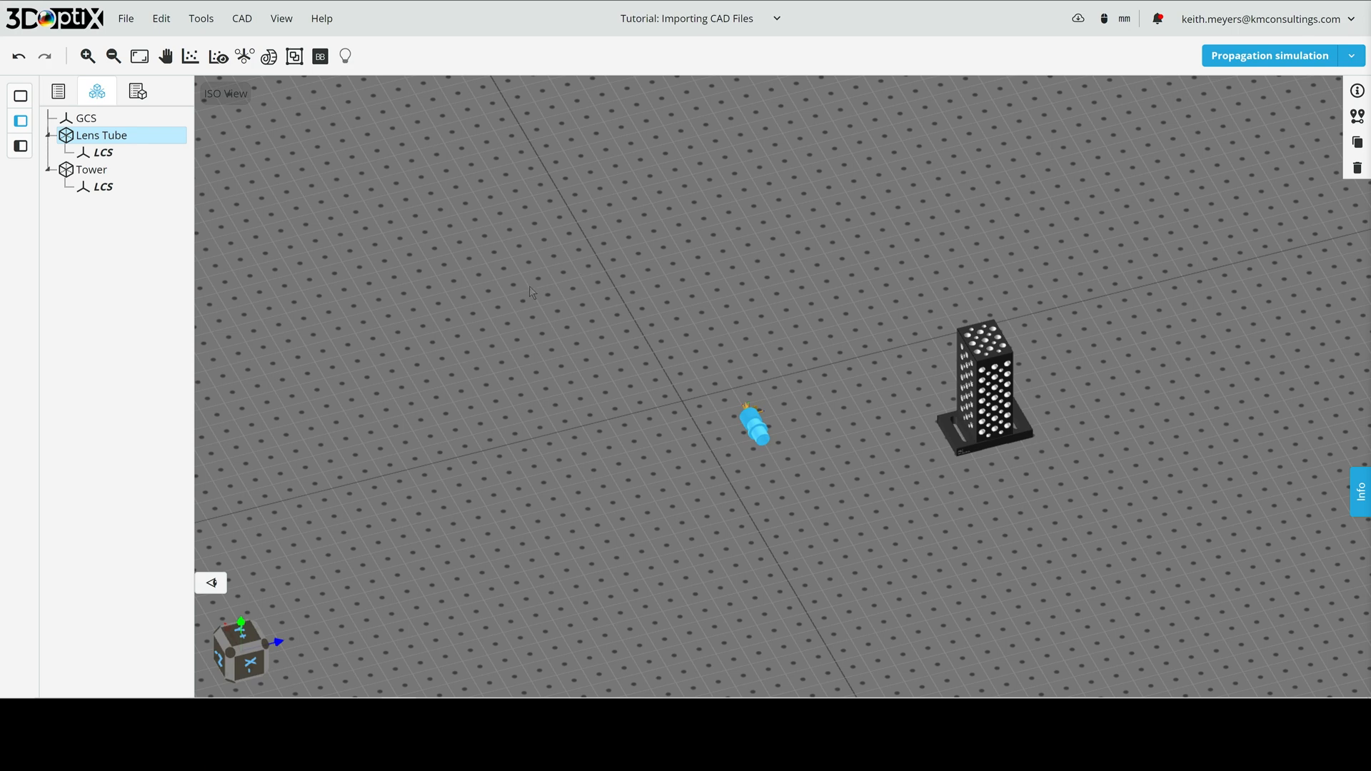
mouse_move(490, 249)
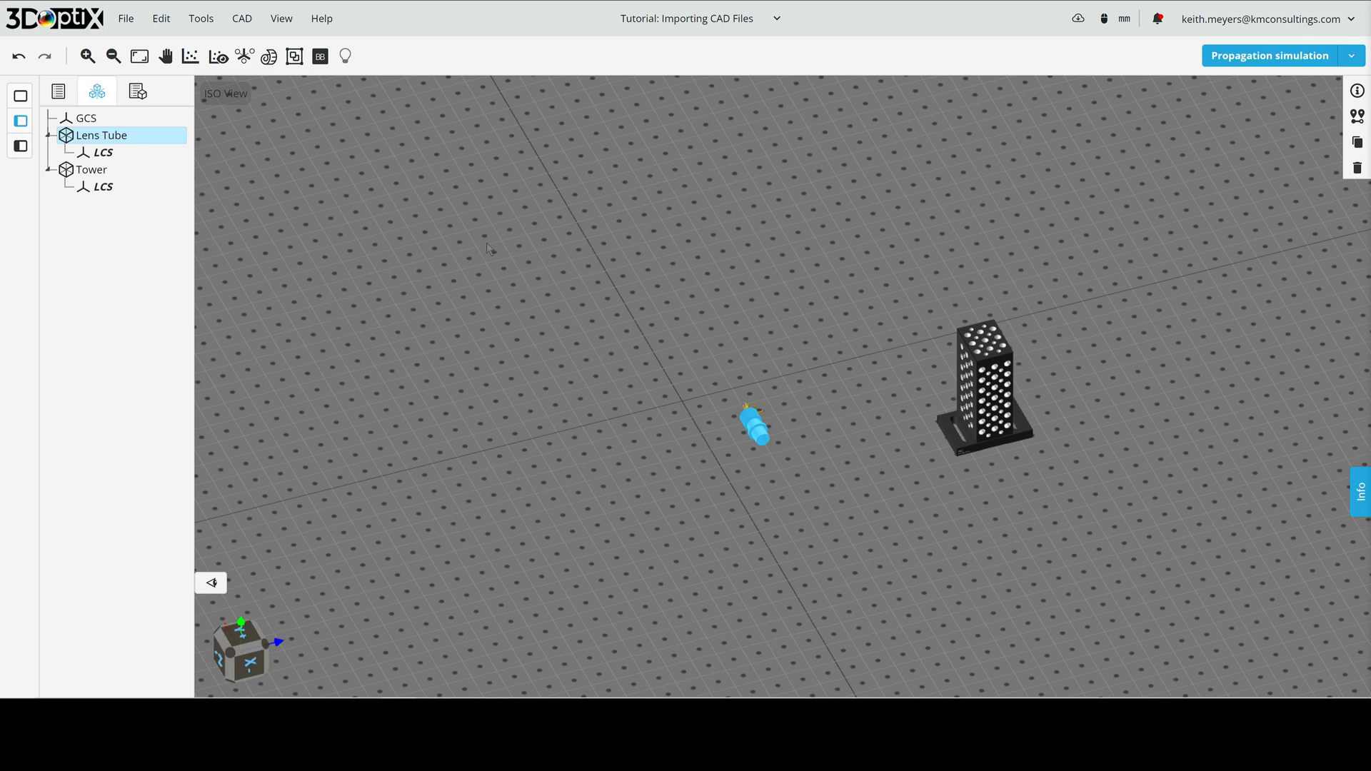
mouse_move(20, 146)
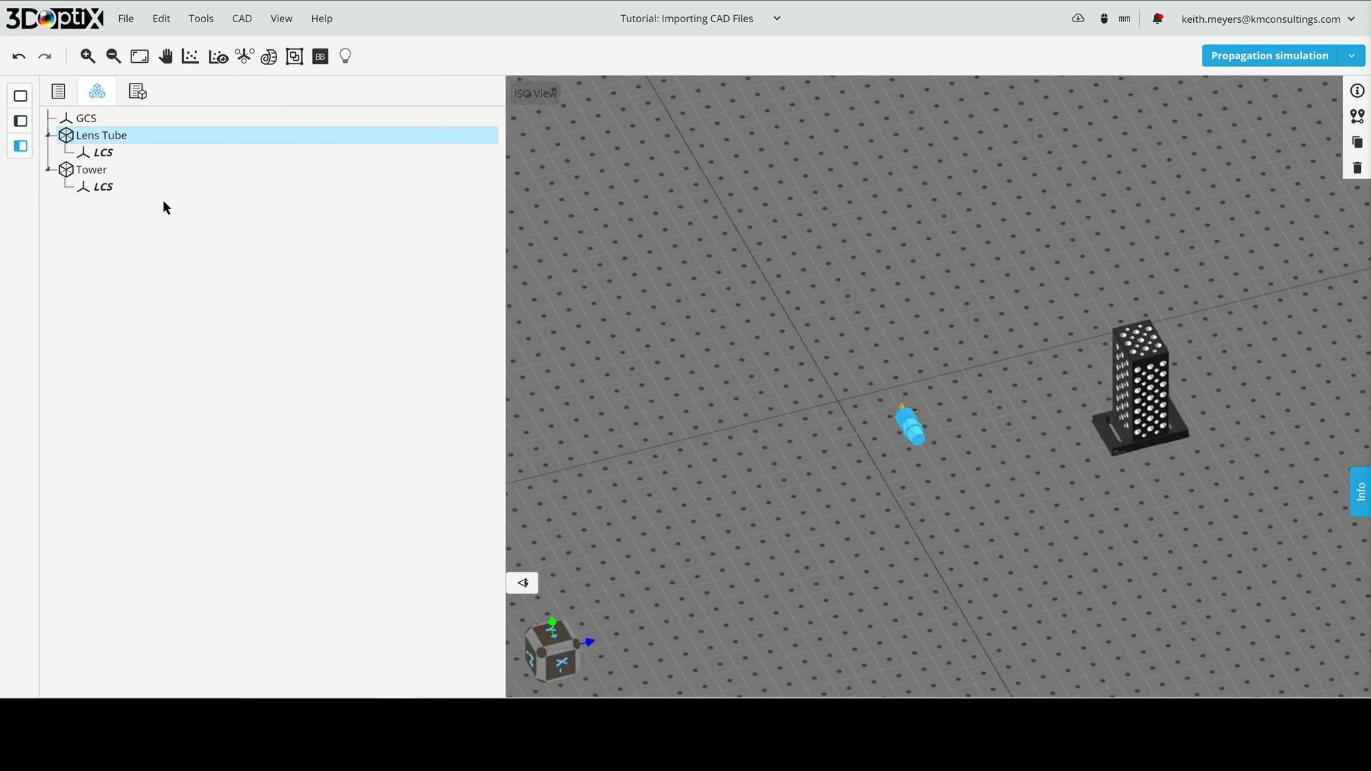
- Browse the Private parts catalog in a single column, showing Tower and Lens Tube
click(58, 91)
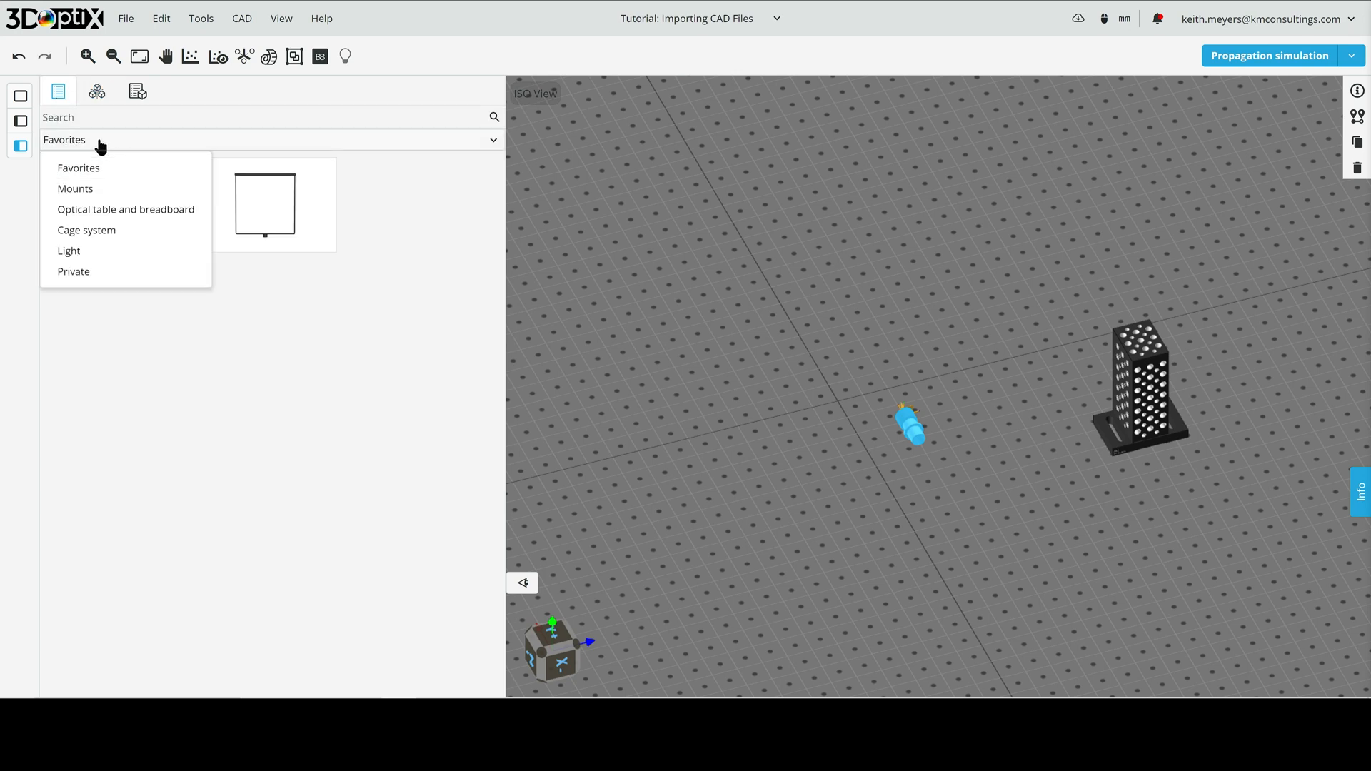
click(73, 271)
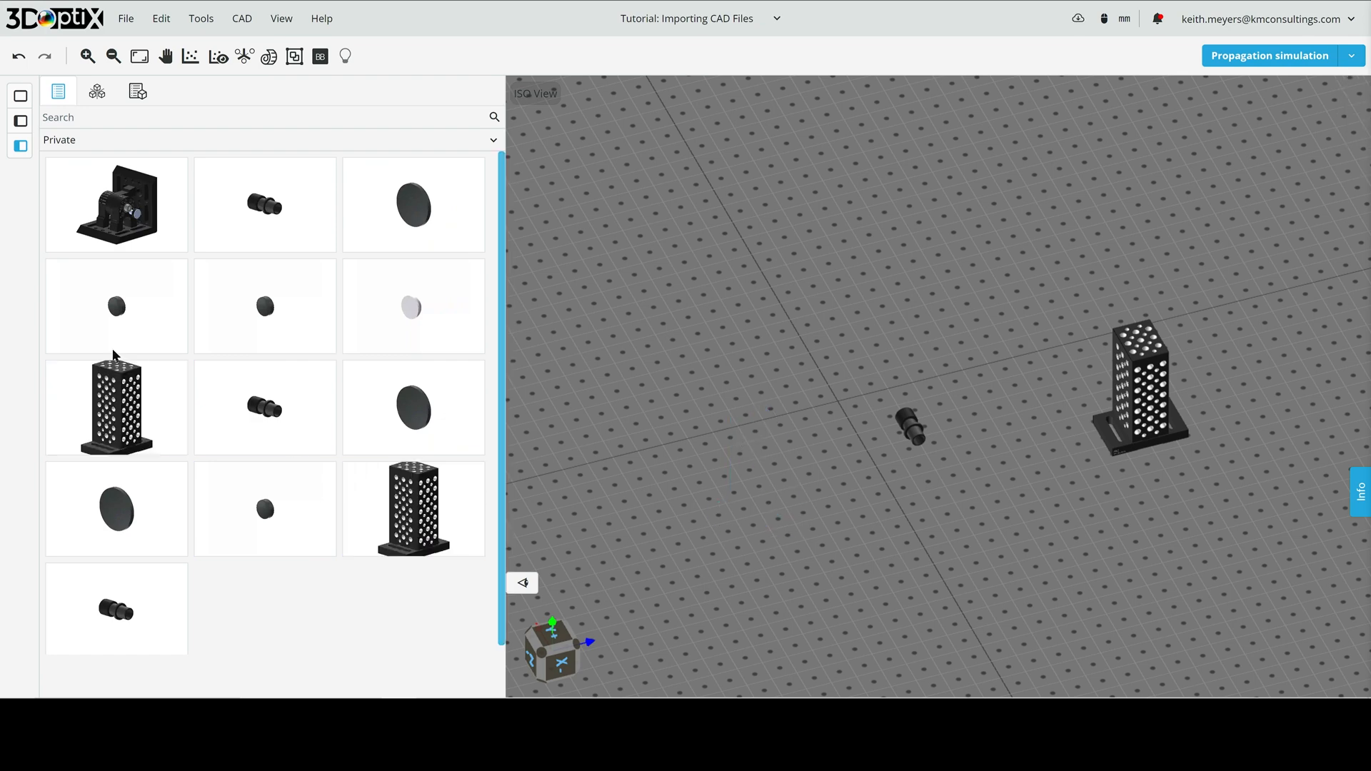
click(19, 120)
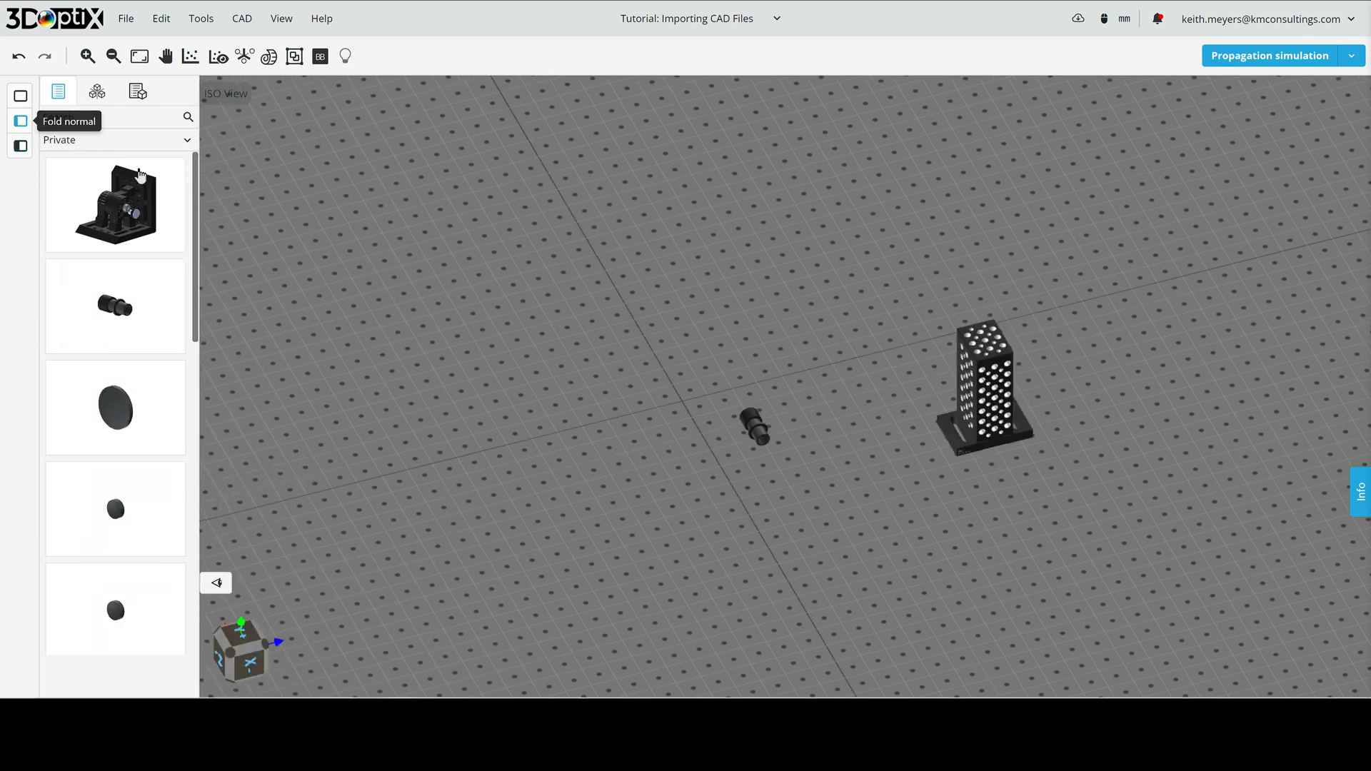
mouse_move(746, 375)
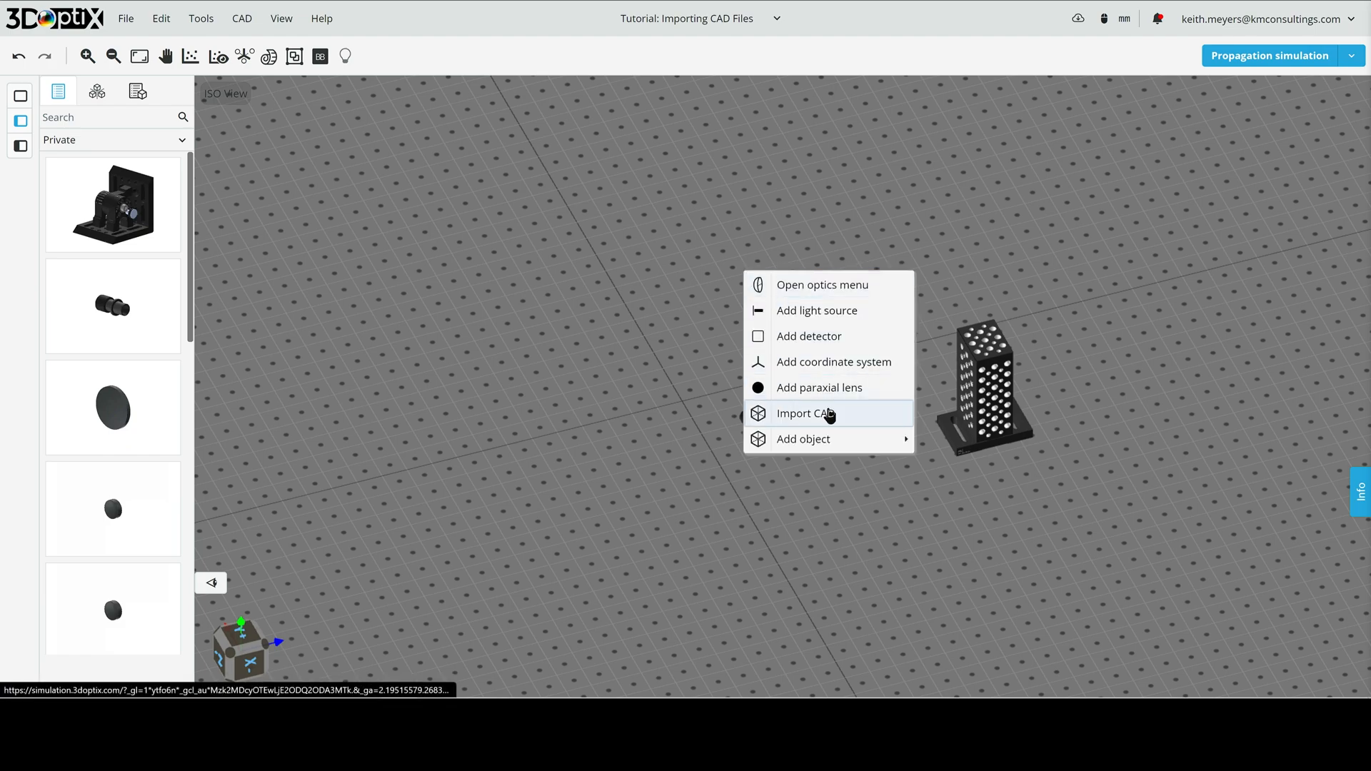
- Upload the EO 32982 nBK7 150 FL lens file as Optics with High triangulation resolution
click(804, 413)
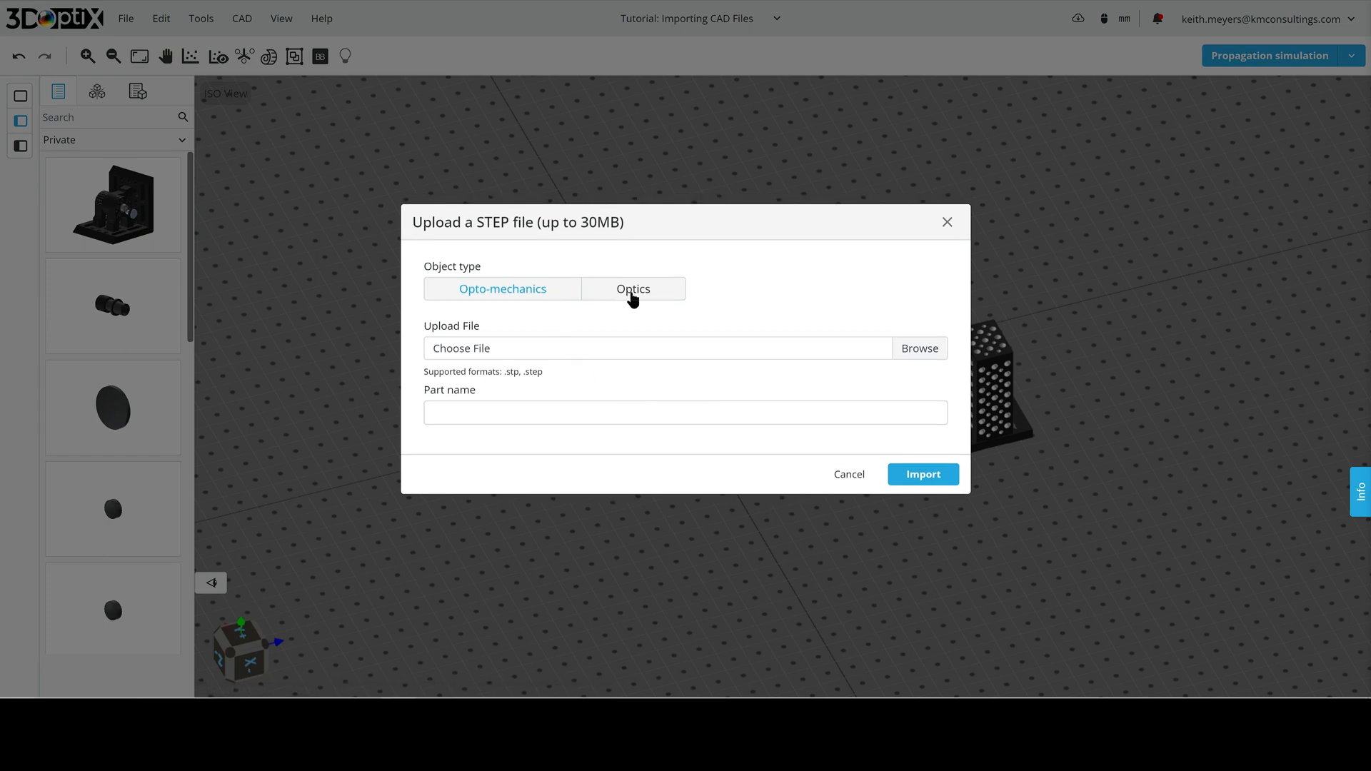
click(633, 288)
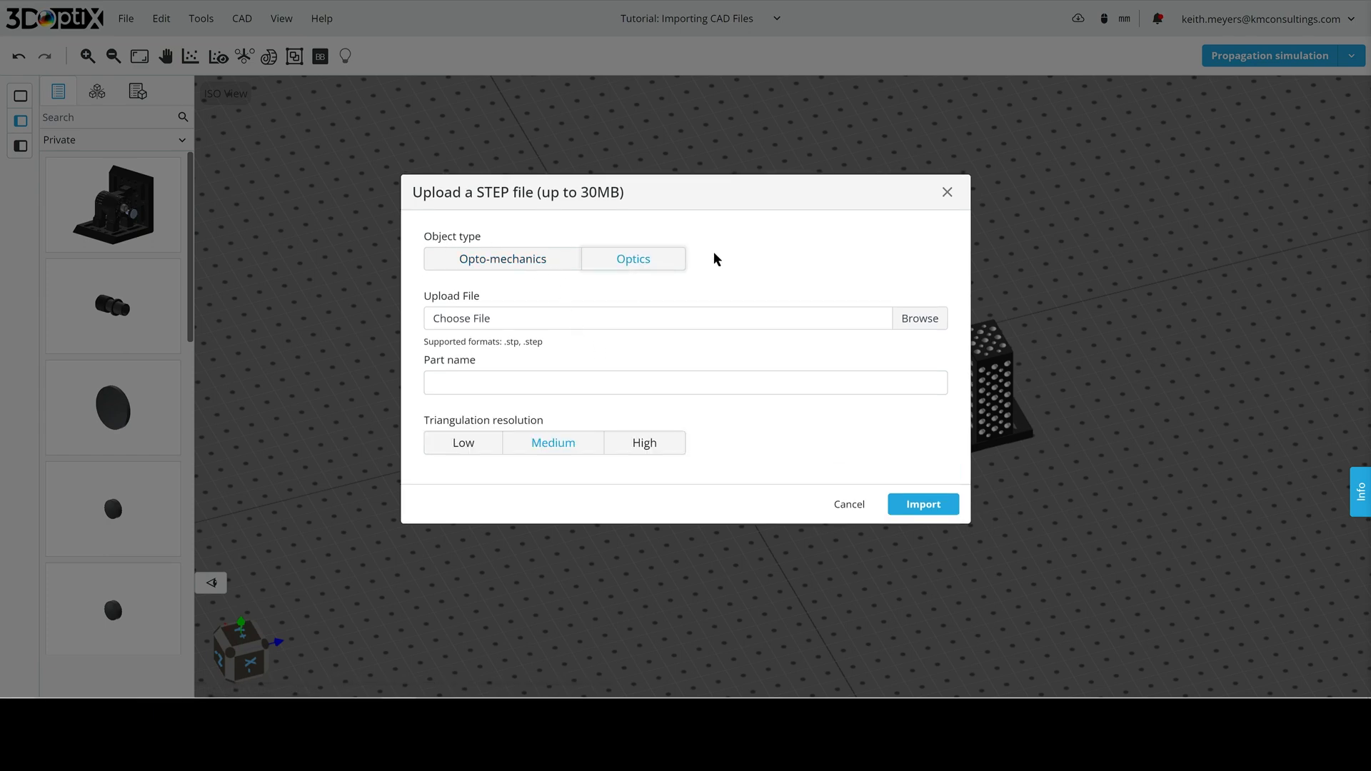
mouse_move(937, 327)
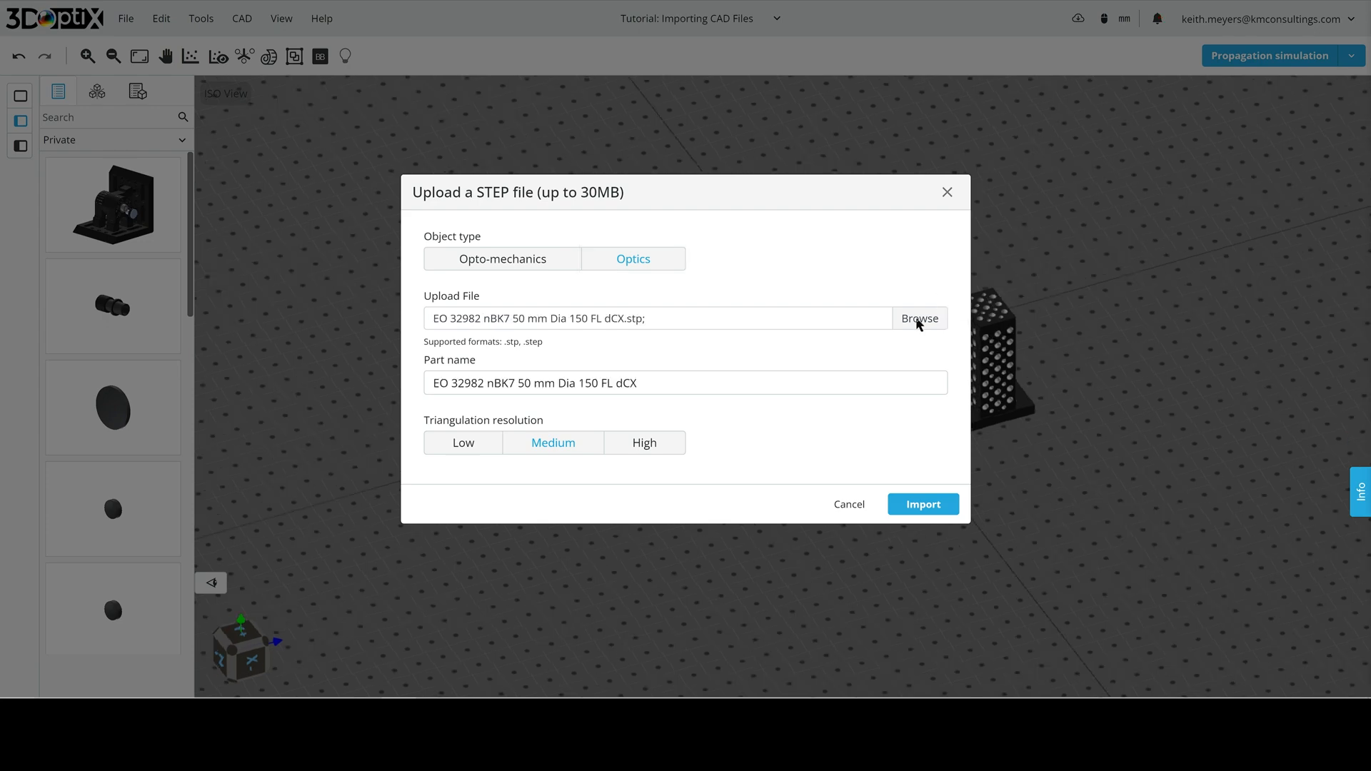
mouse_move(773, 401)
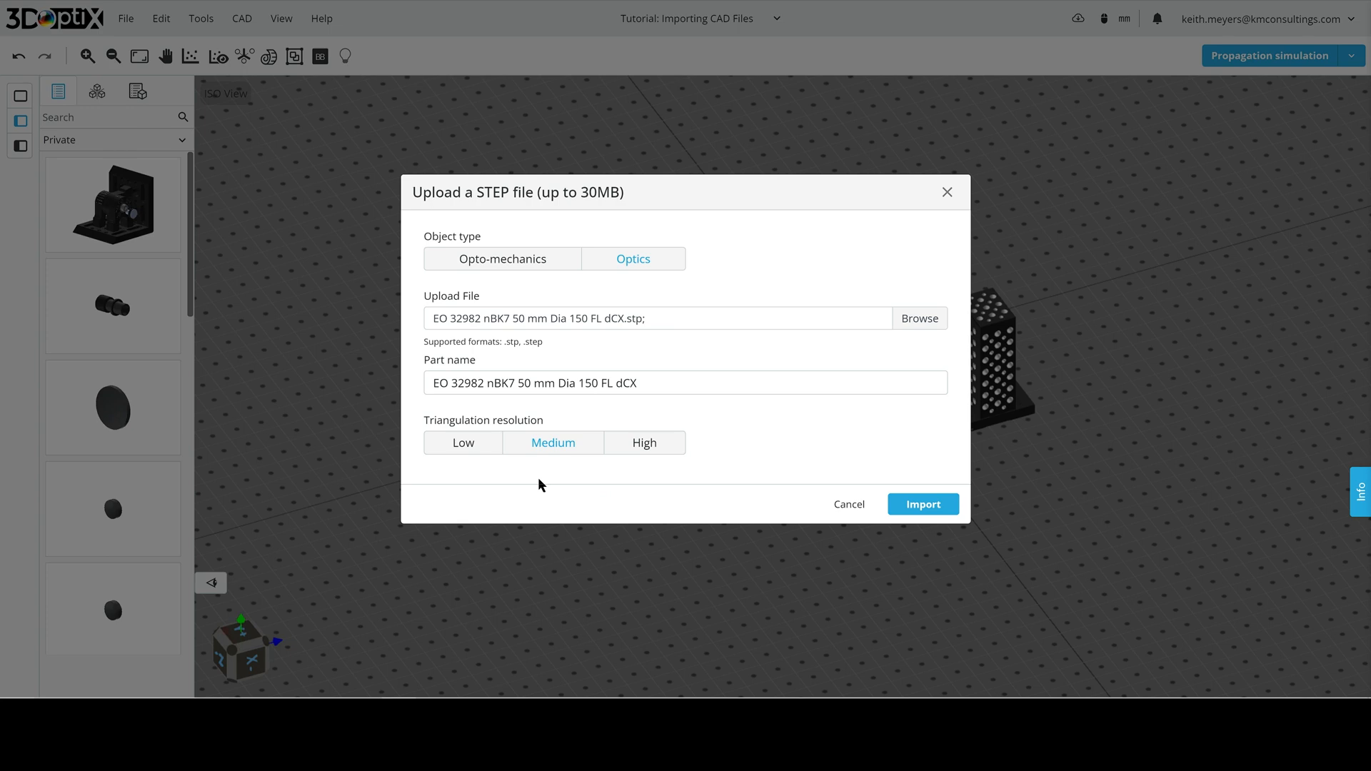
mouse_move(547, 481)
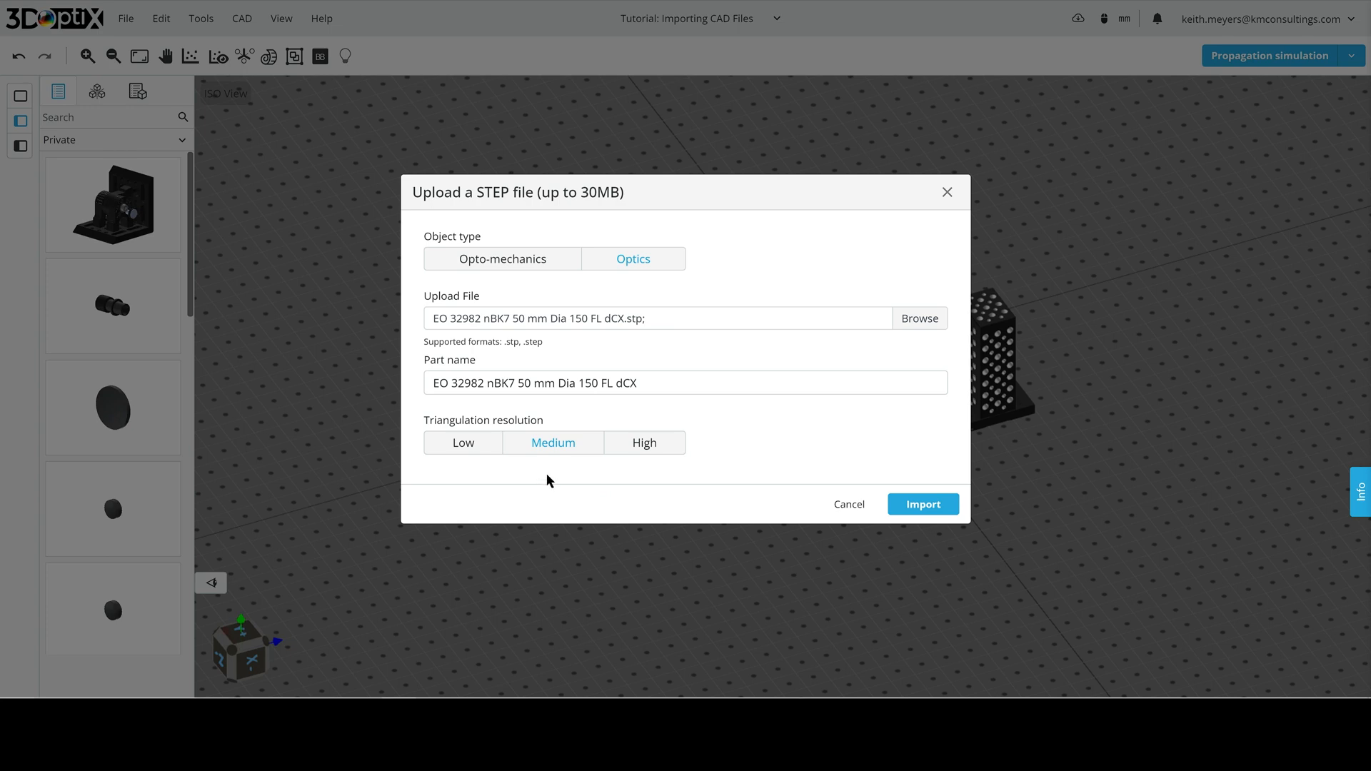
mouse_move(625, 475)
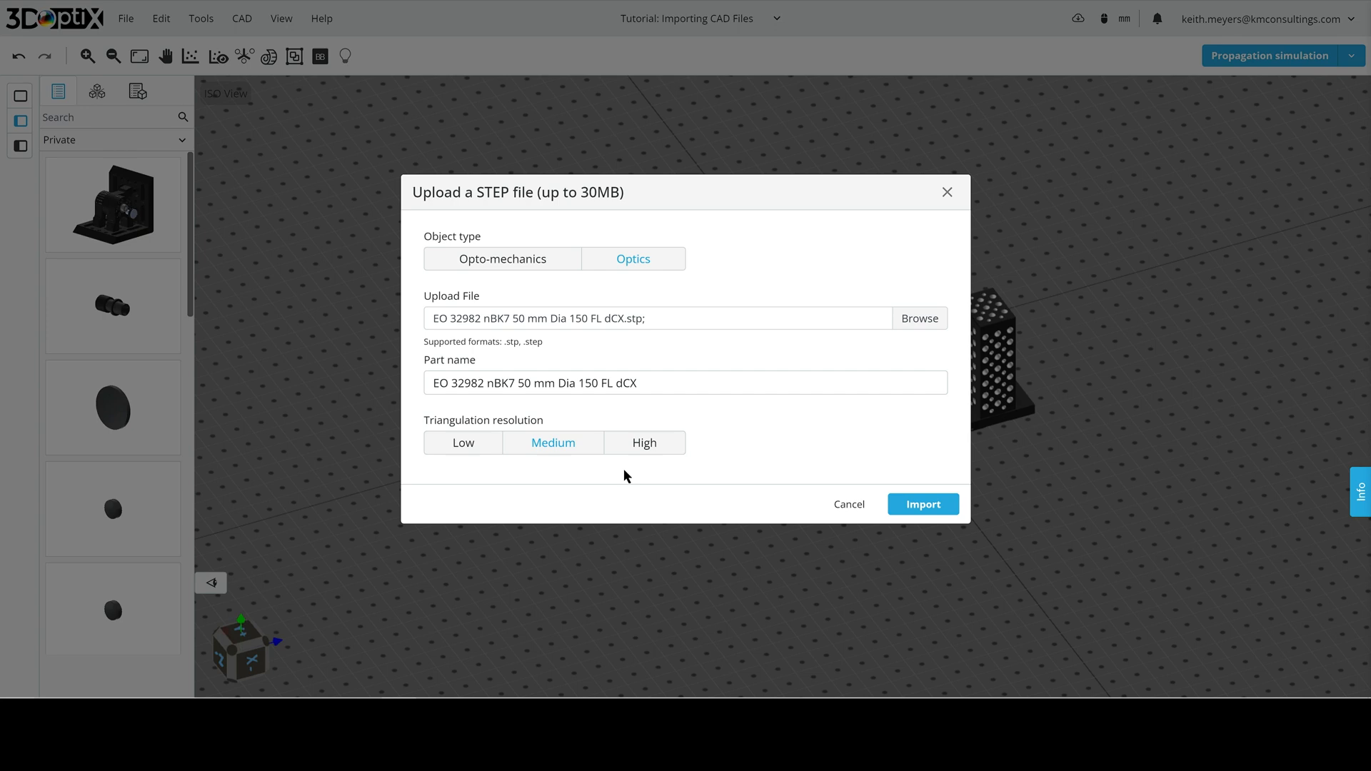
click(644, 443)
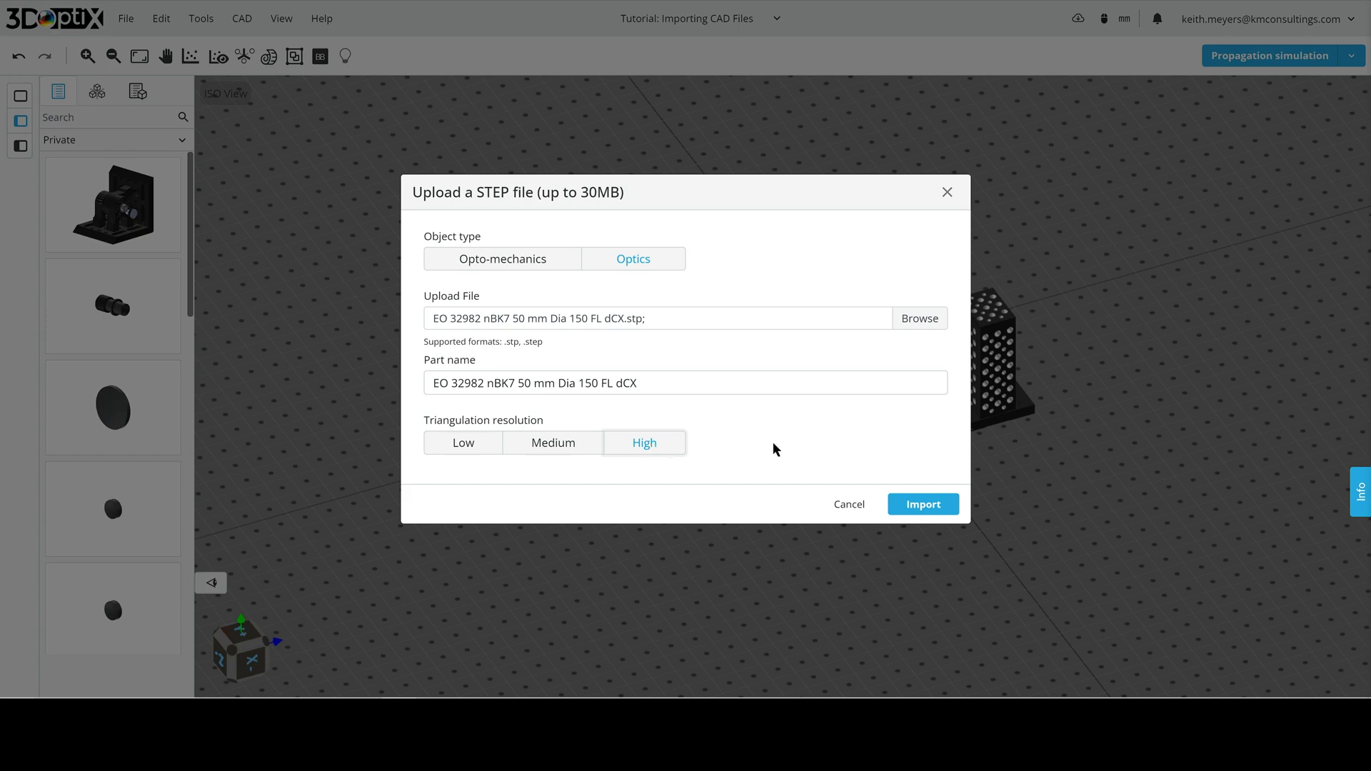
mouse_move(944, 481)
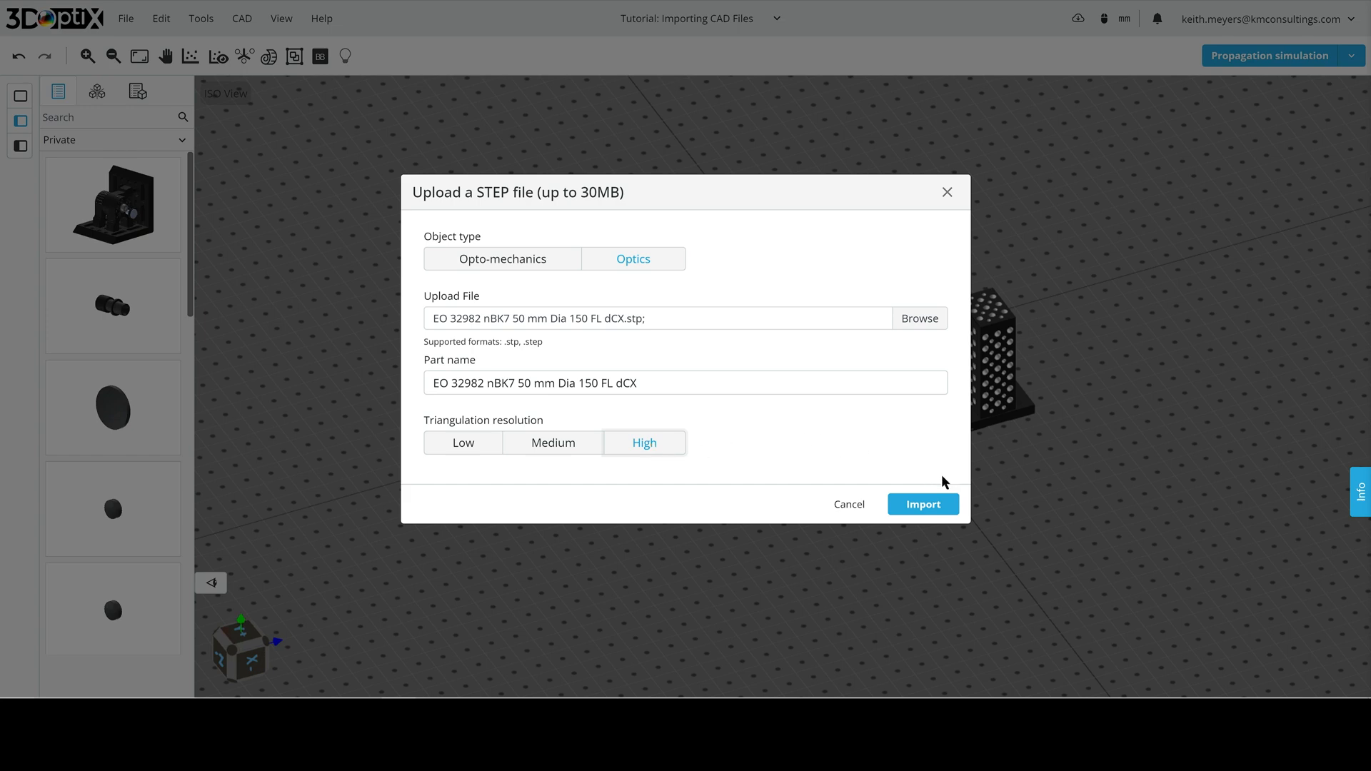
click(923, 504)
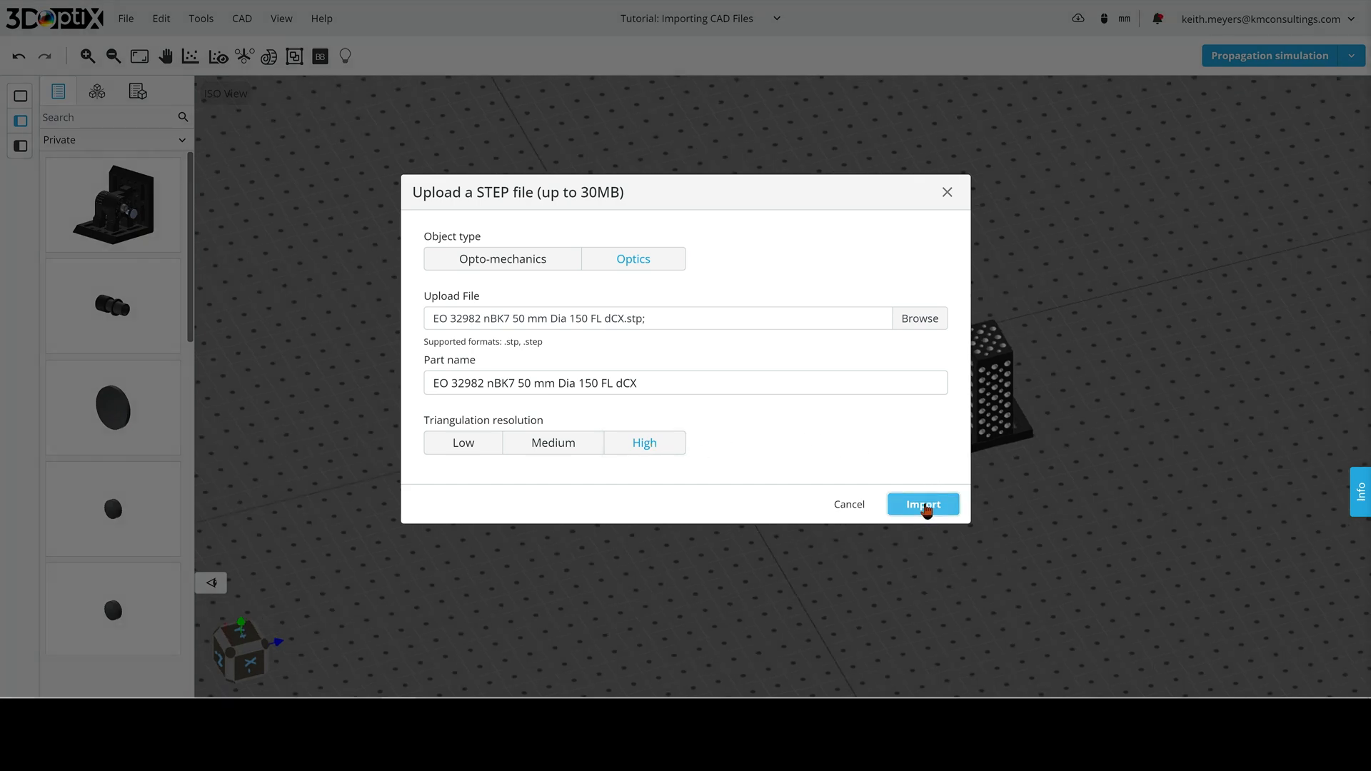
- Assign N-BK7 glass to the 150 FL lens and place it beside the lens tube
click(922, 504)
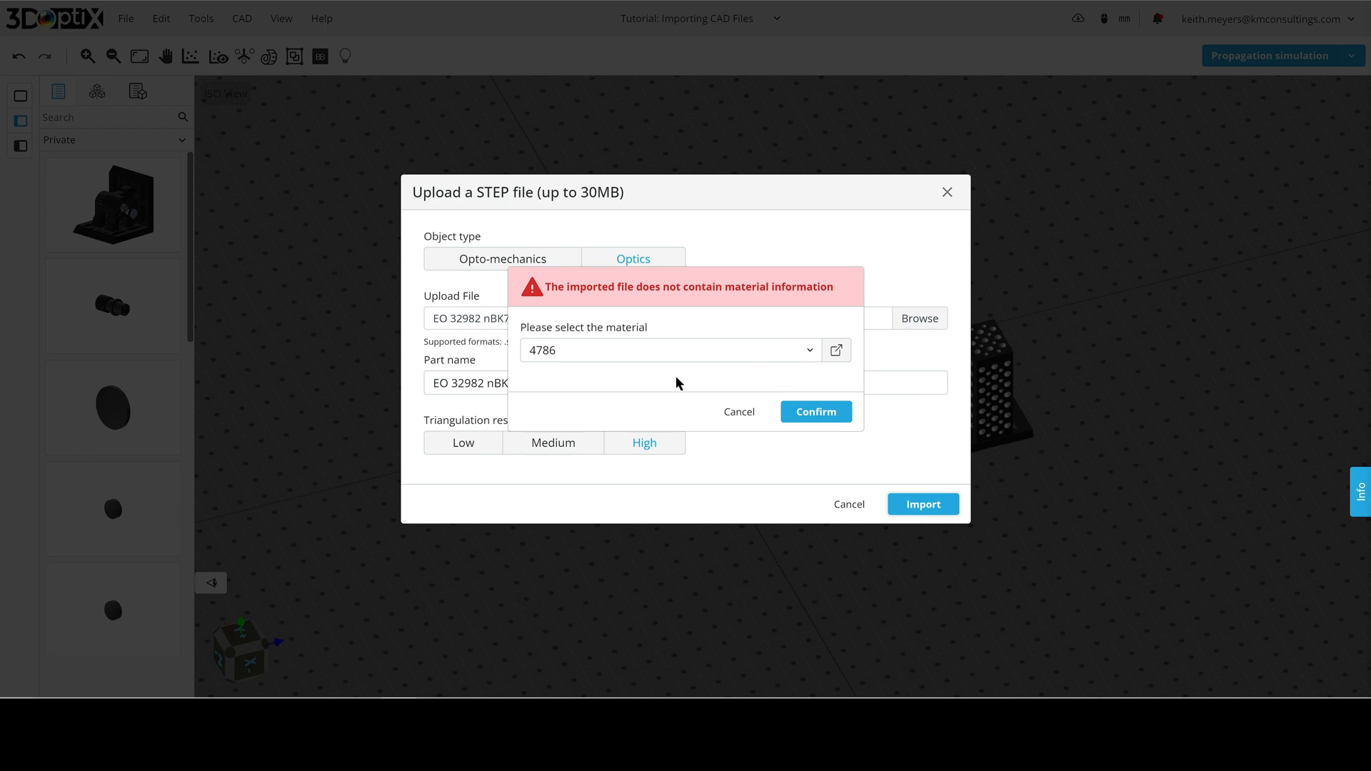
mouse_move(660, 389)
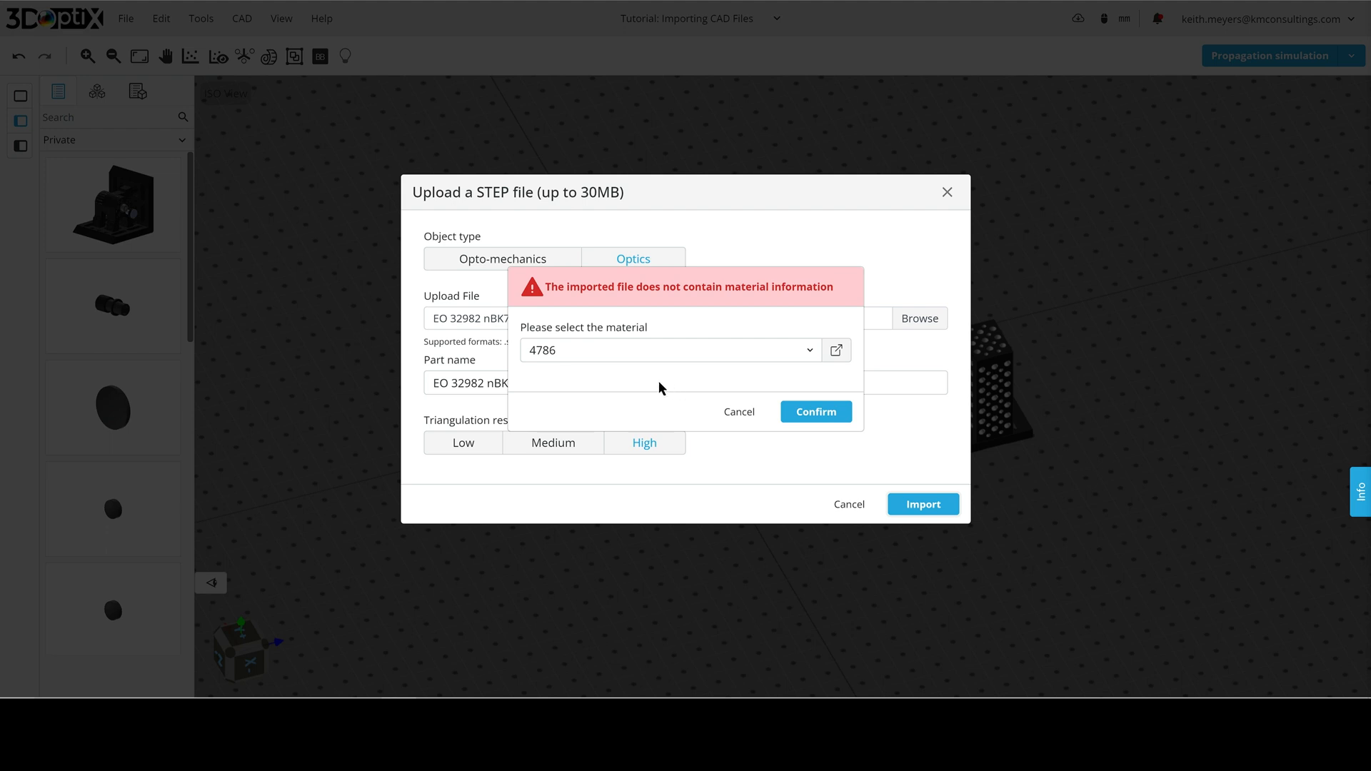
mouse_move(497, 395)
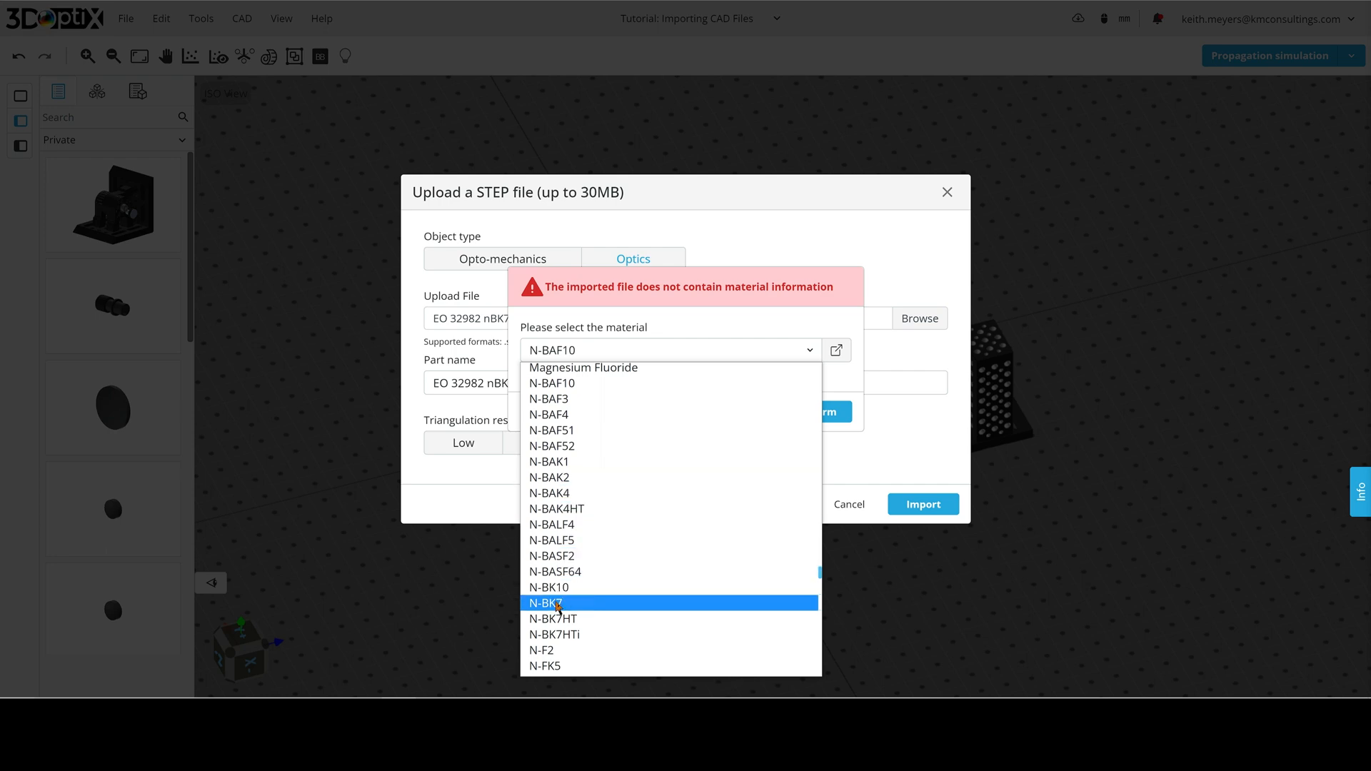
click(547, 603)
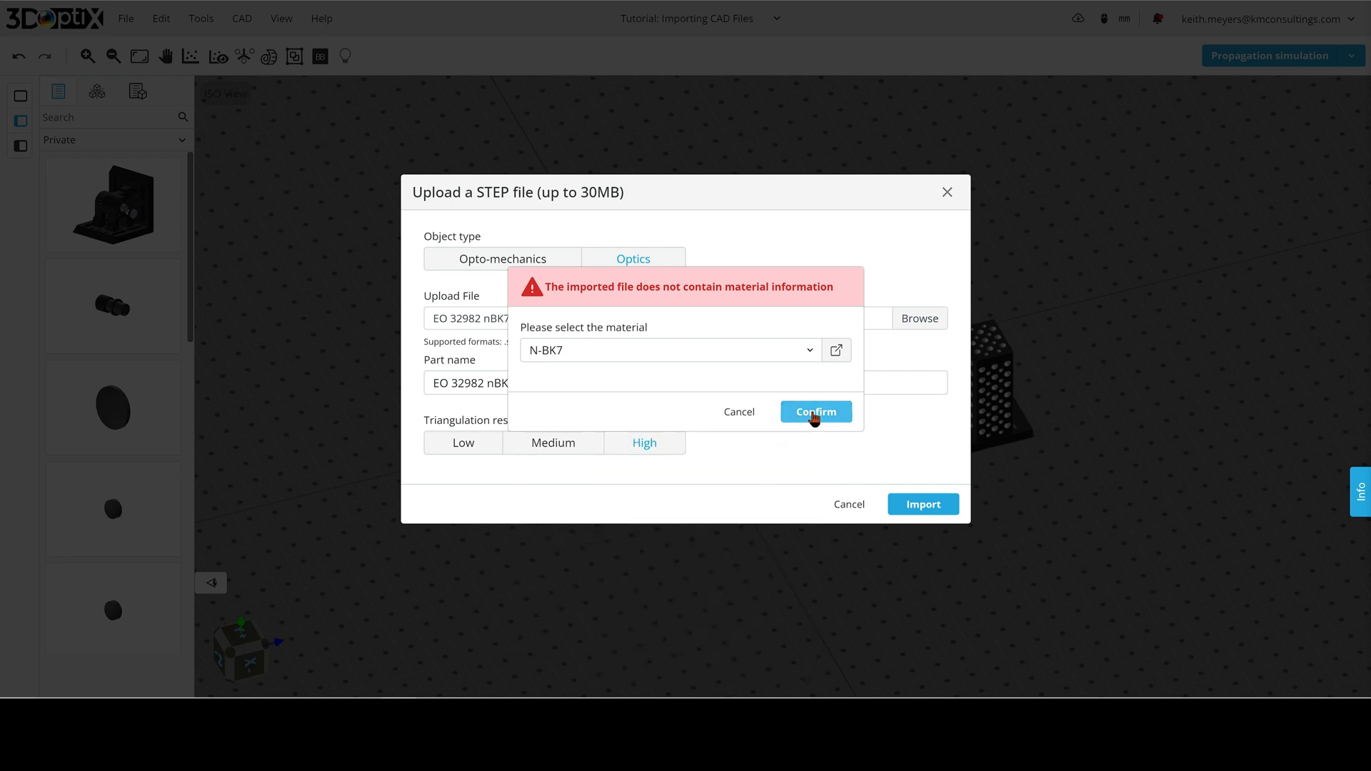
click(816, 411)
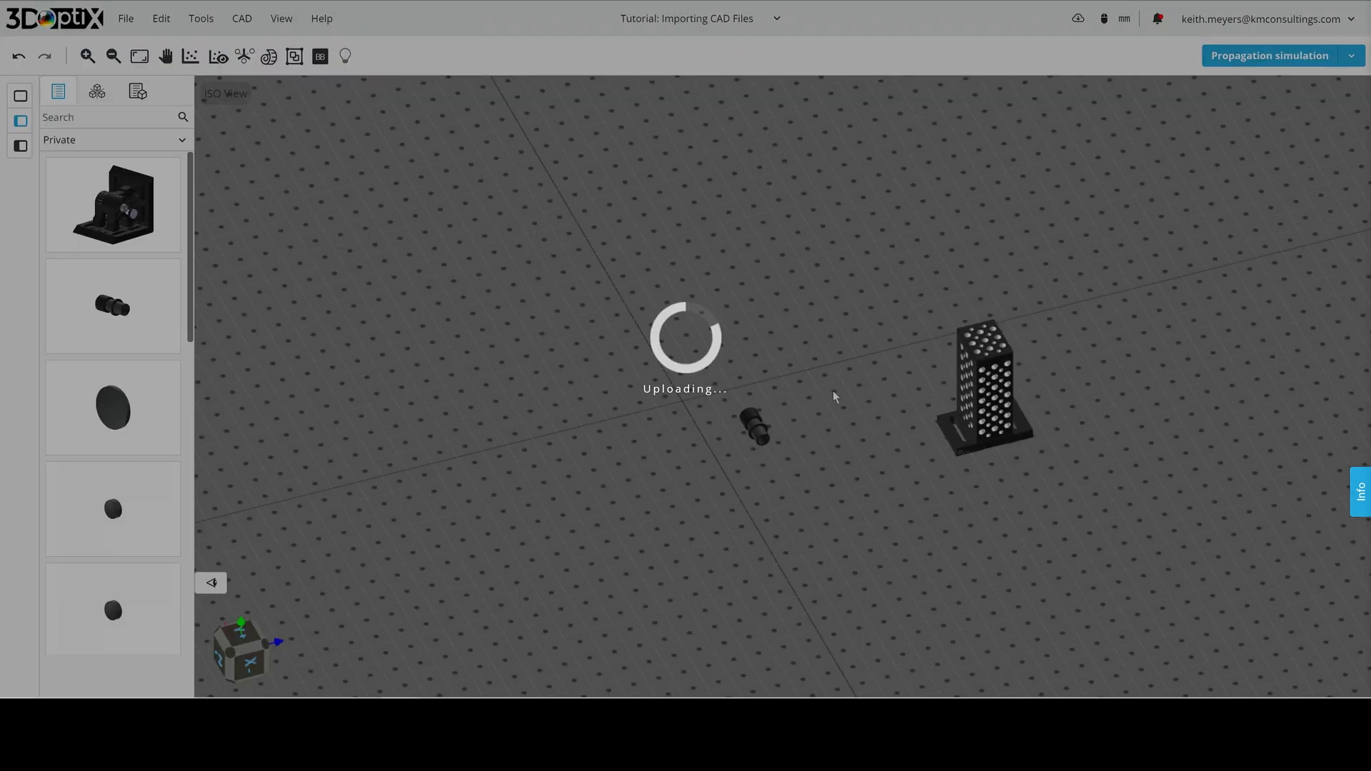
mouse_move(870, 434)
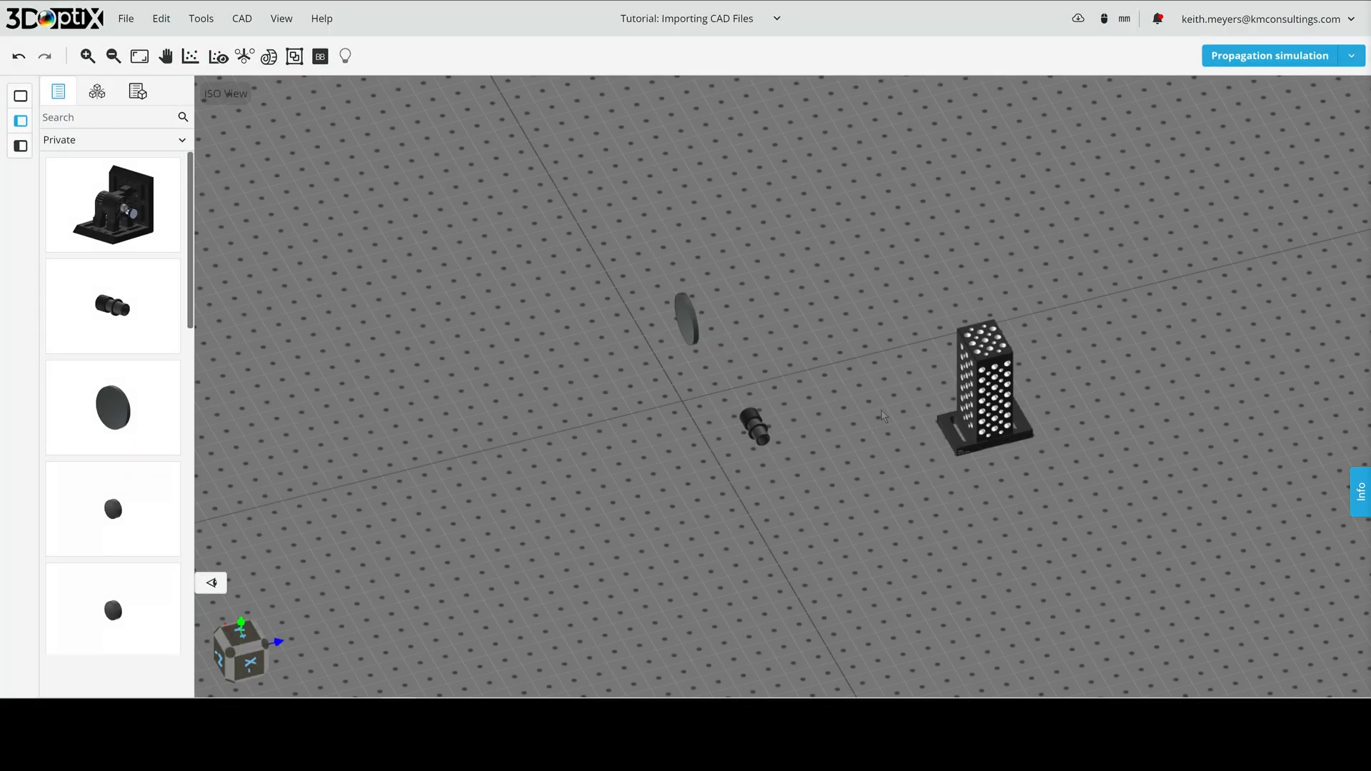
mouse_move(689, 328)
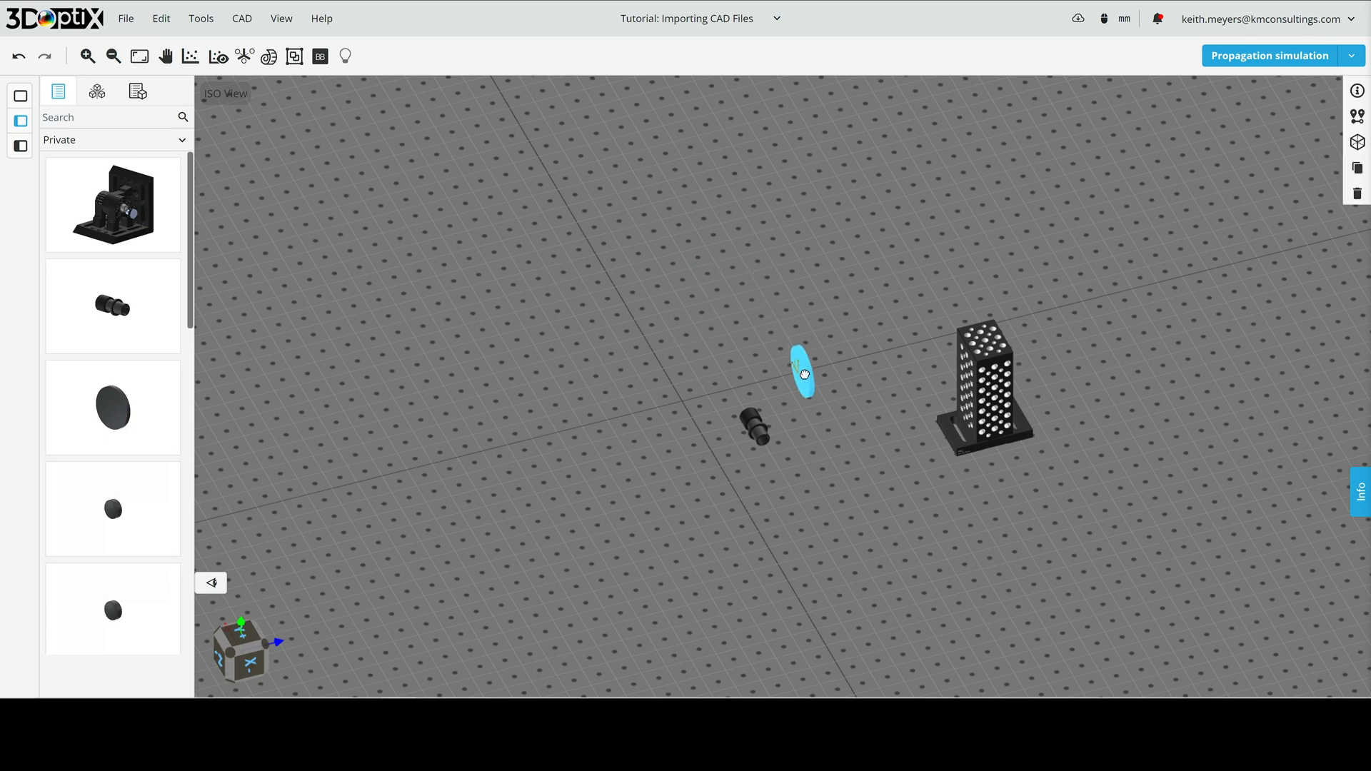
drag(802, 371, 856, 441)
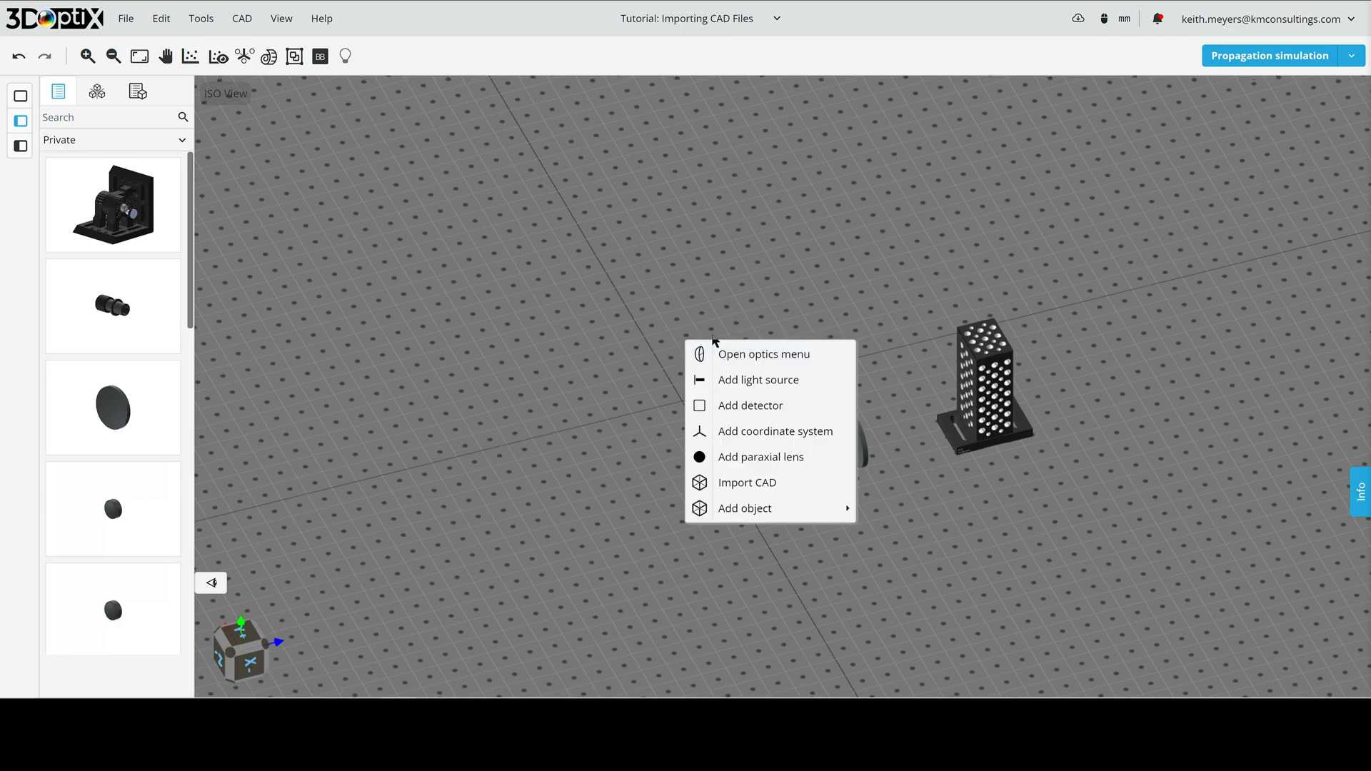
- Upload the EO 45020 -30 FL lens file as Optics with High triangulation resolution
click(746, 482)
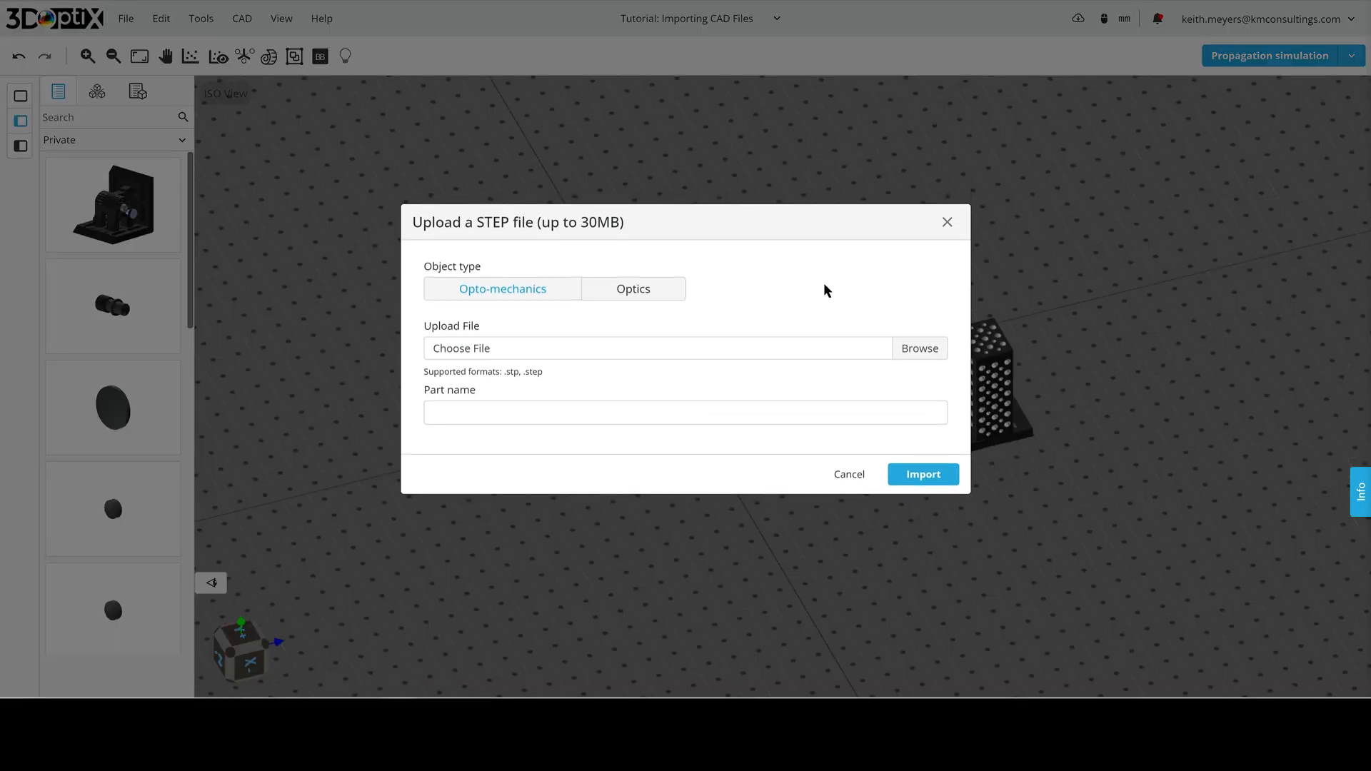
click(919, 349)
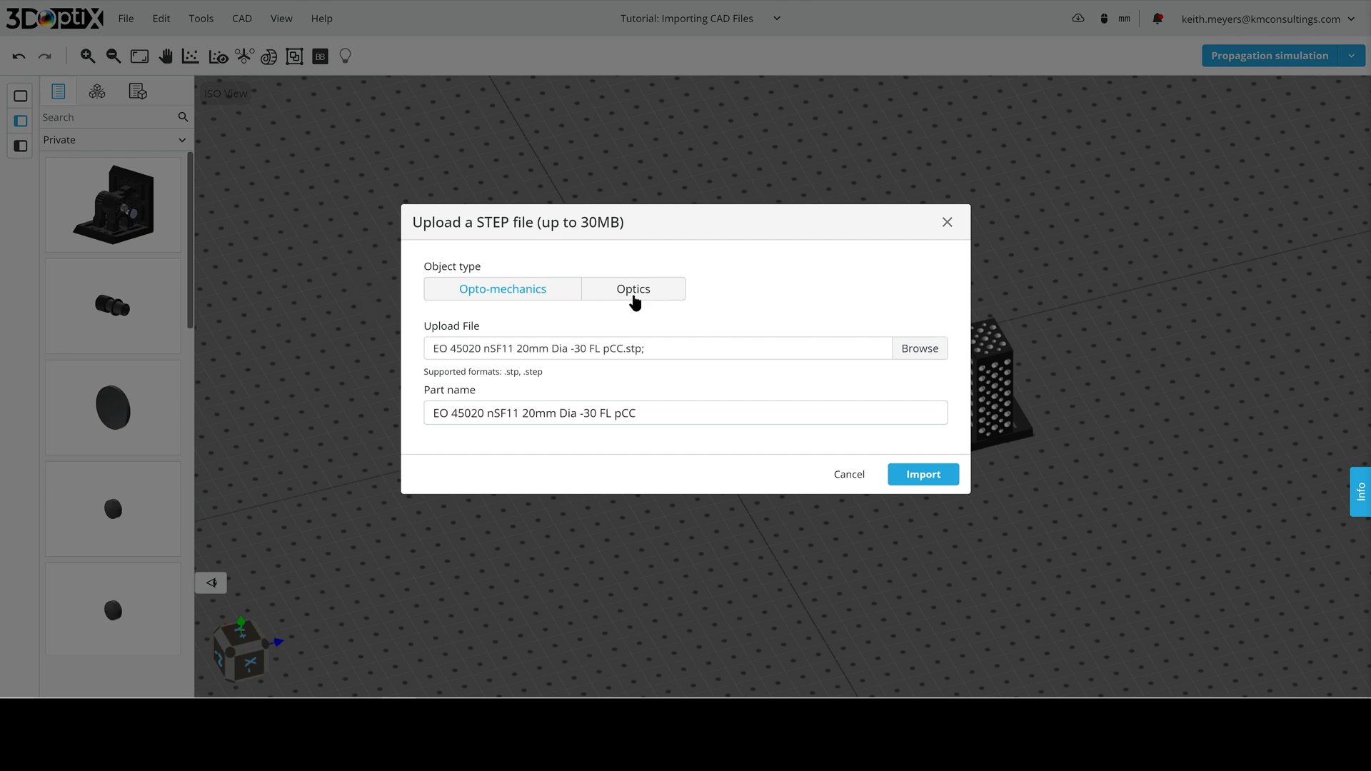
click(633, 288)
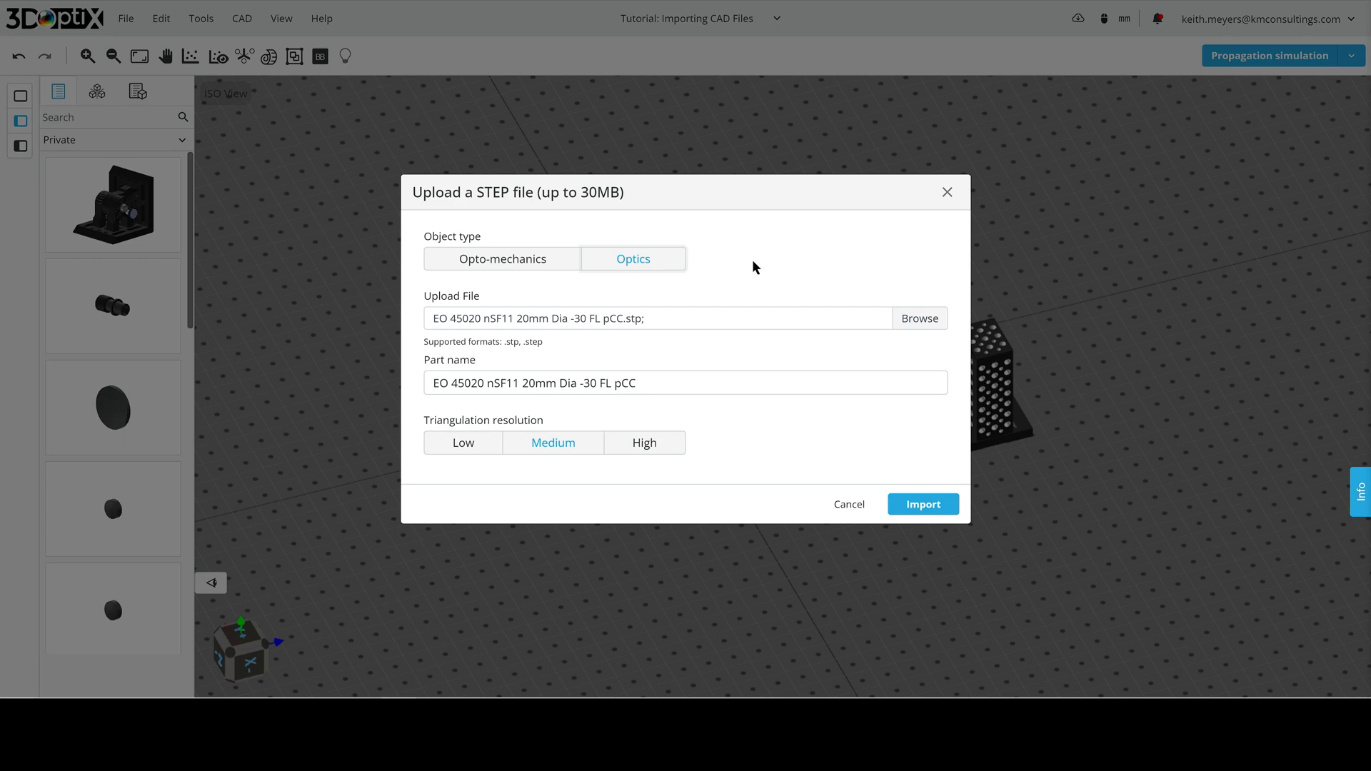
mouse_move(722, 470)
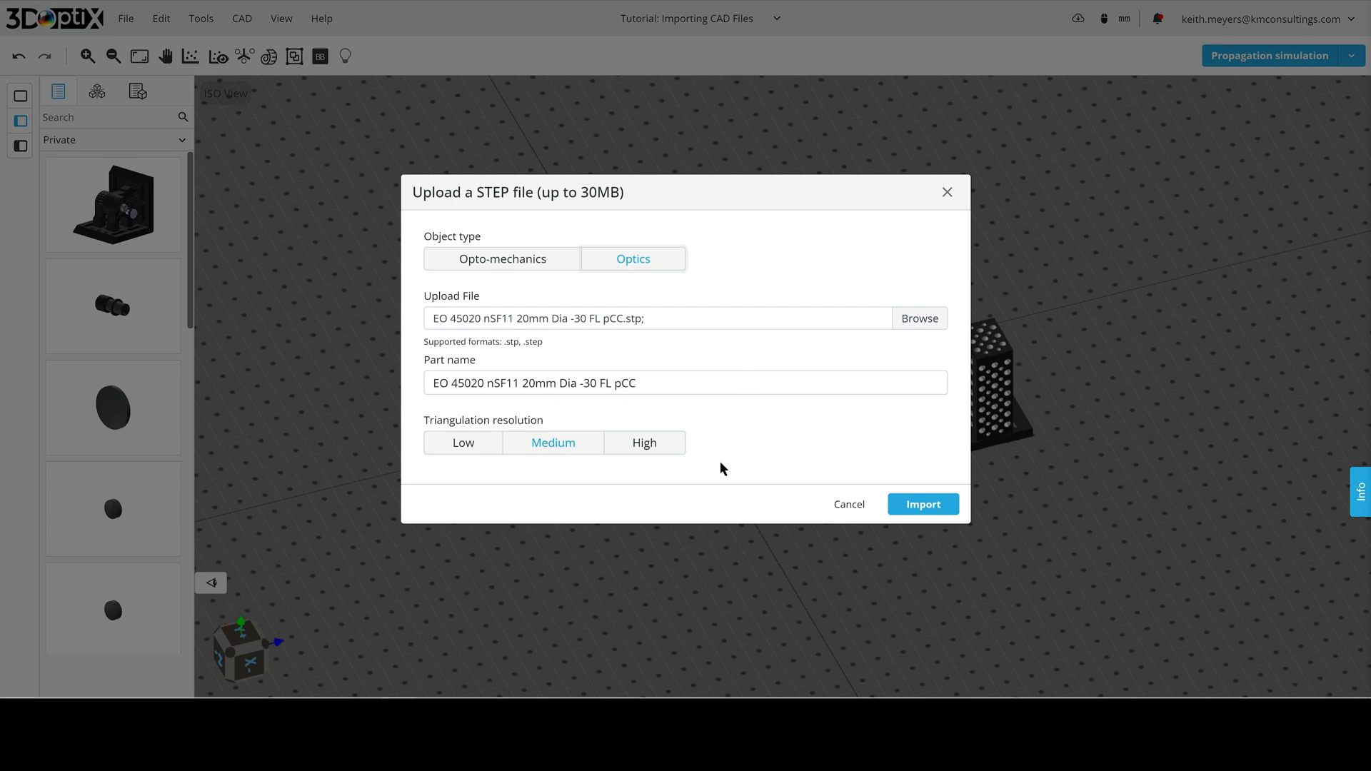
click(644, 443)
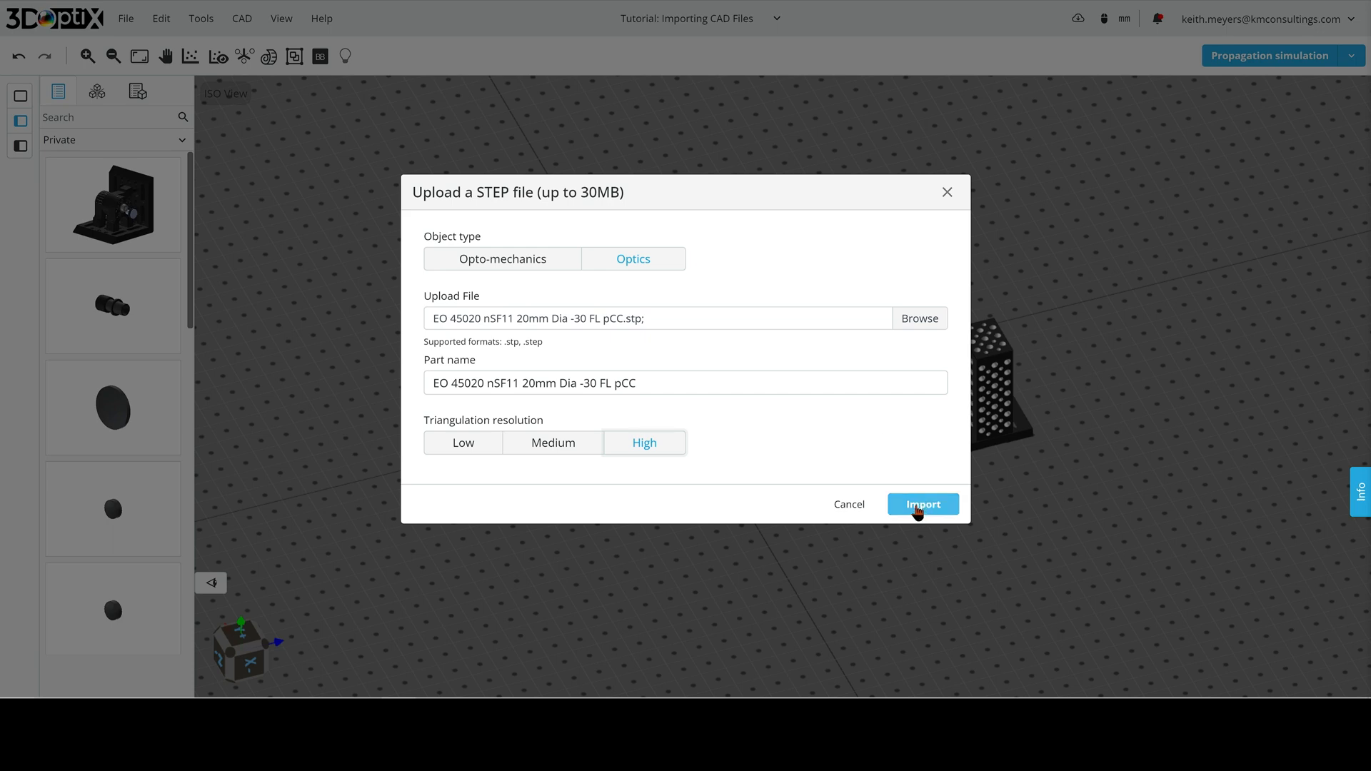
click(922, 505)
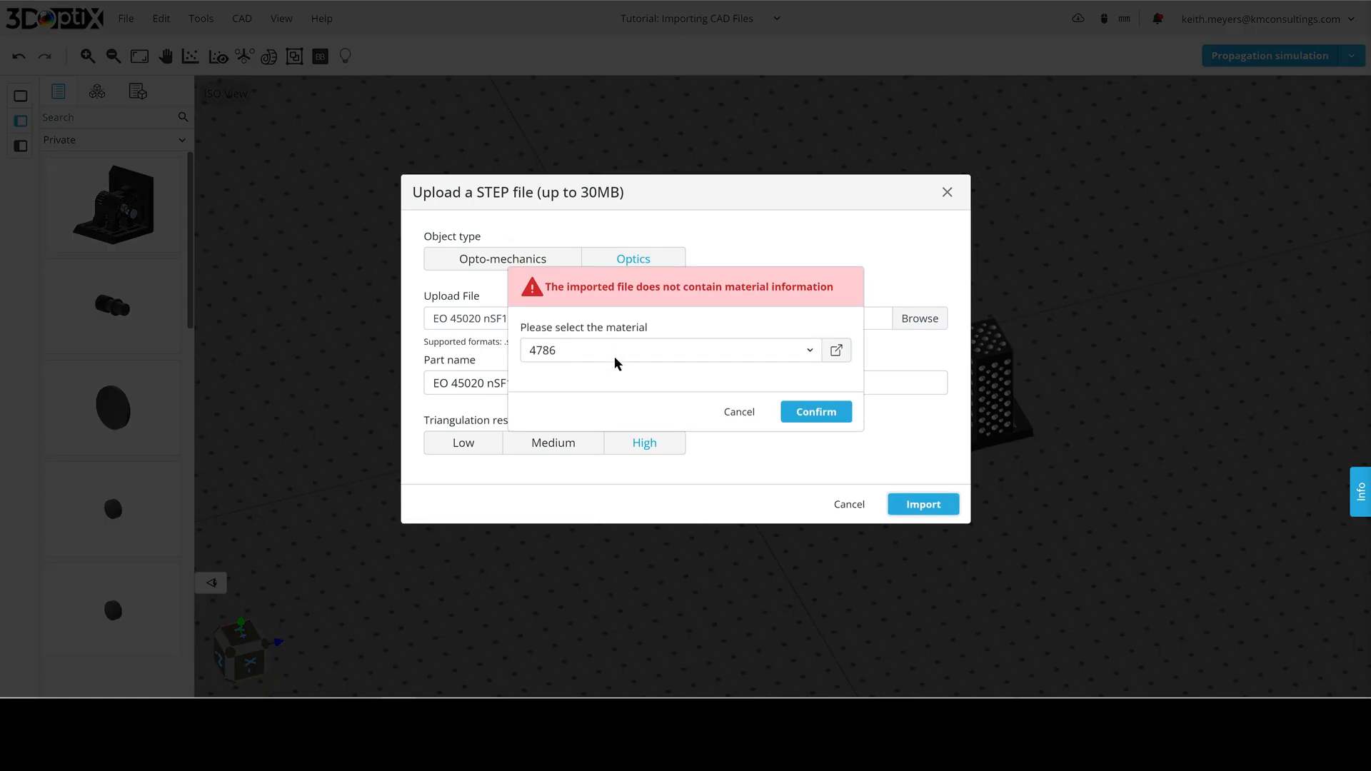
- Assign N-SF11 glass to the second lens and confirm the import
click(669, 350)
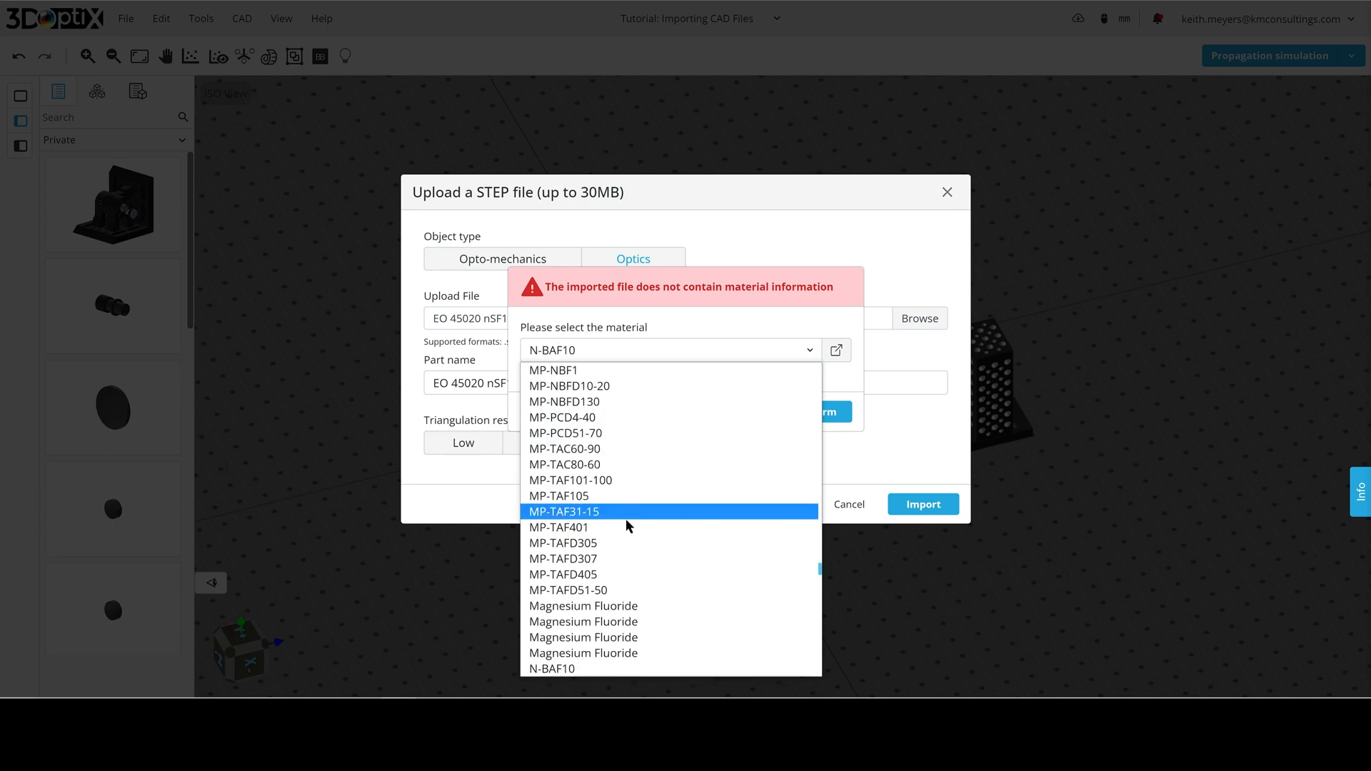
scroll(down, 3)
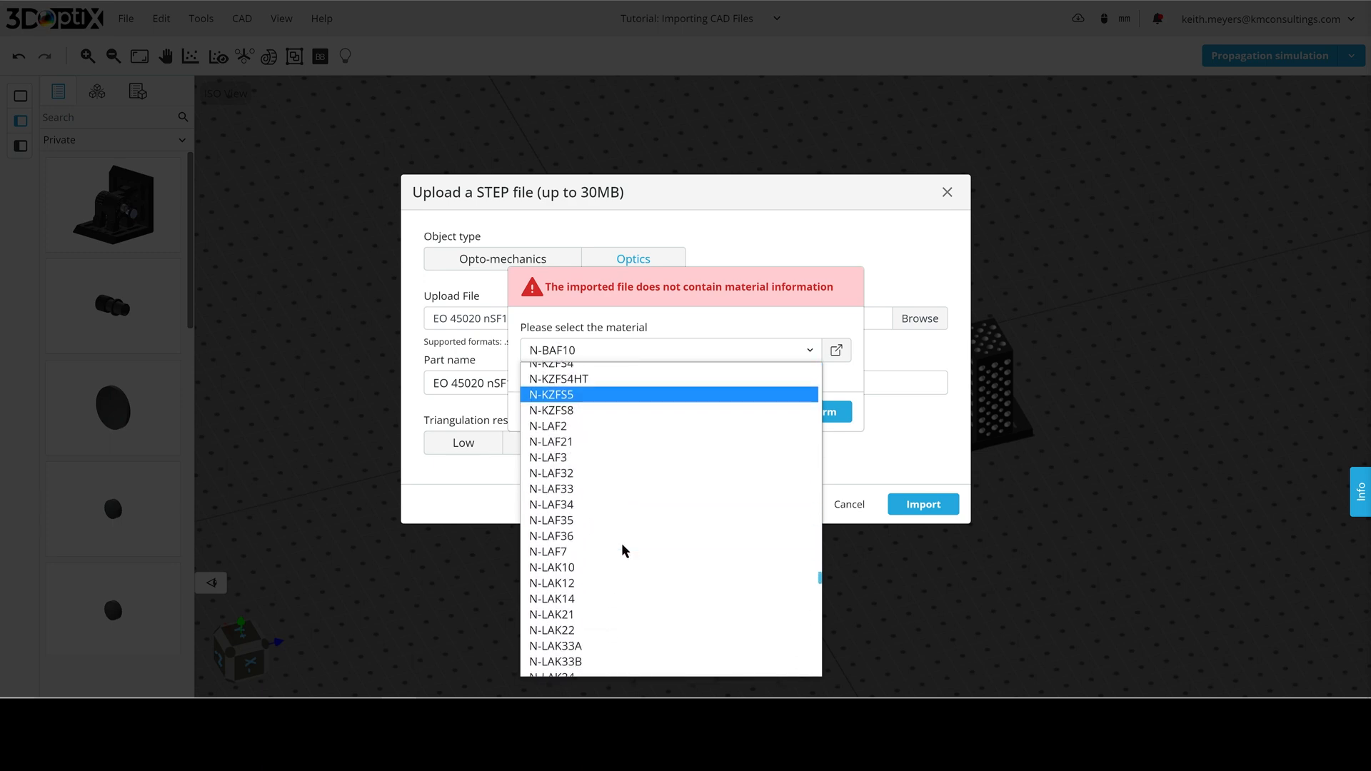
scroll(down, 3)
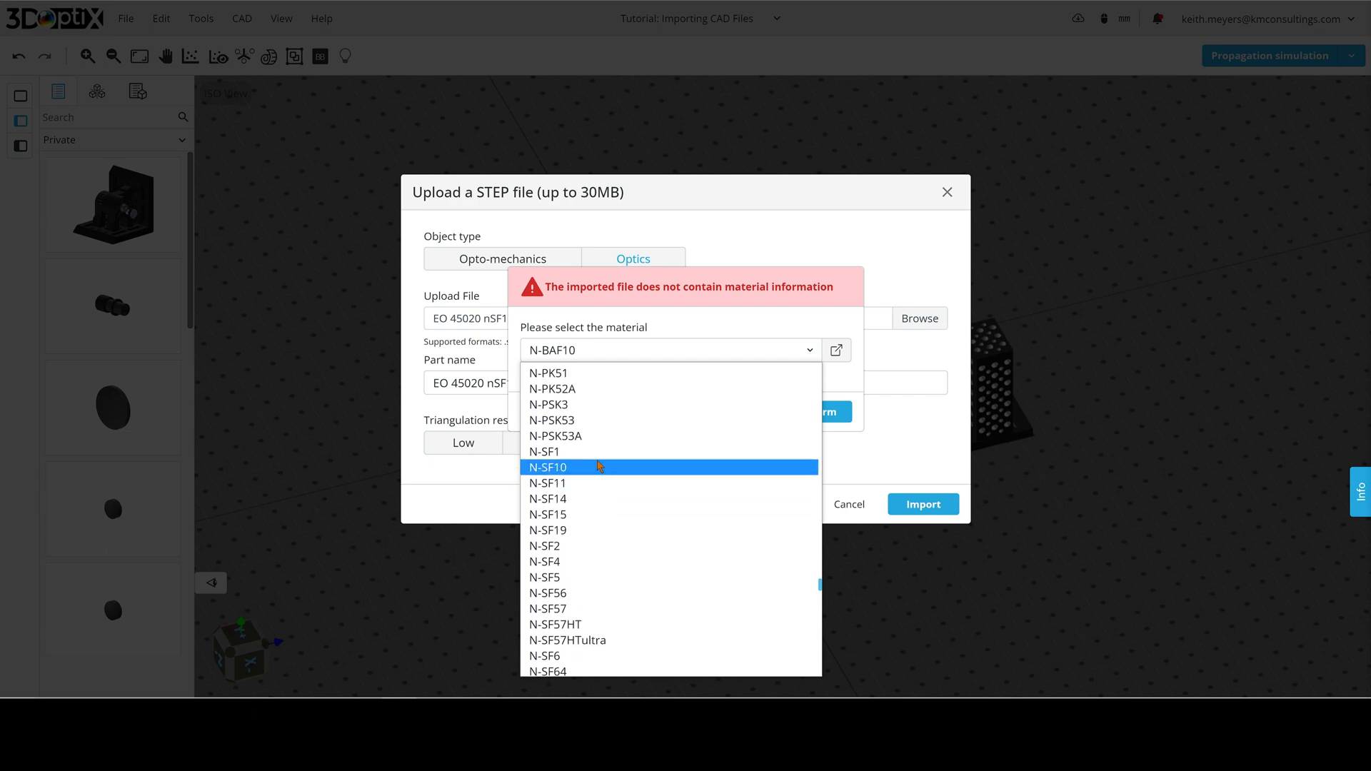
click(547, 482)
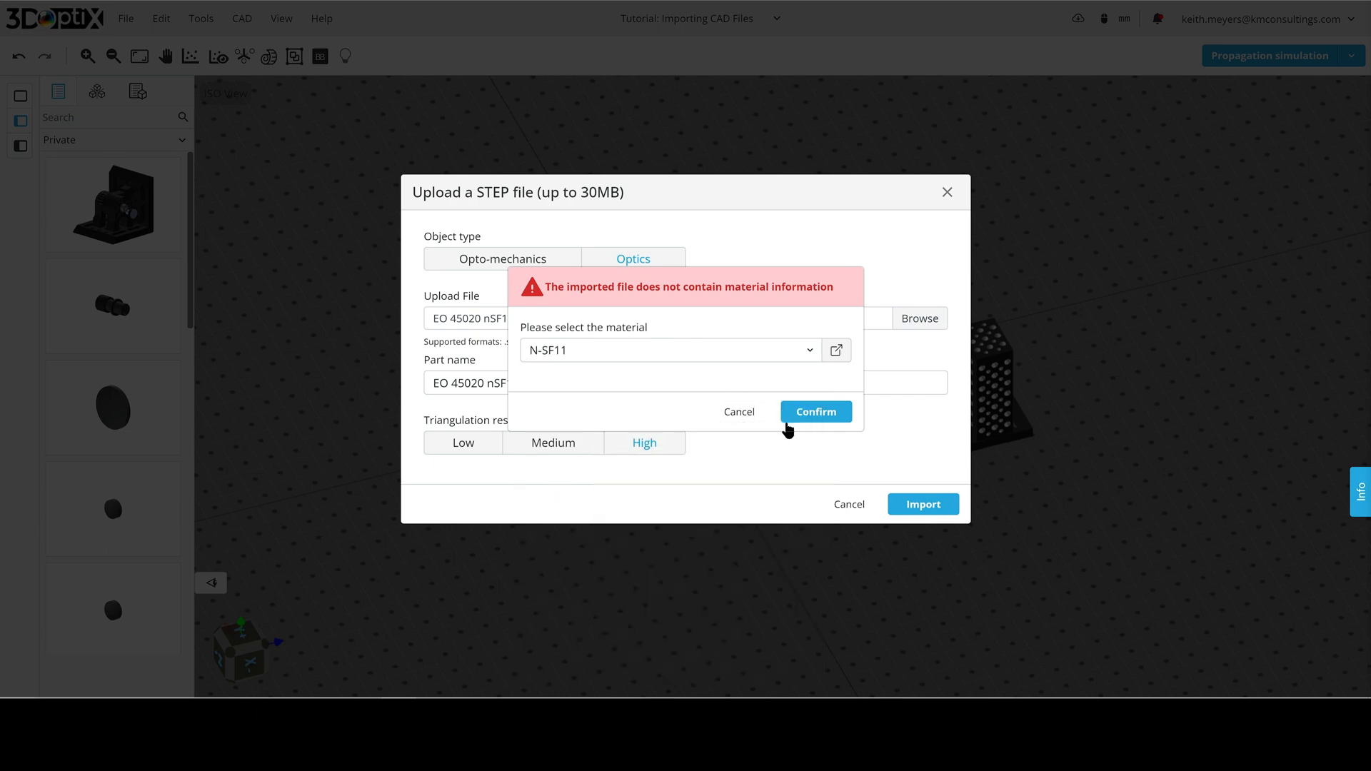
click(814, 411)
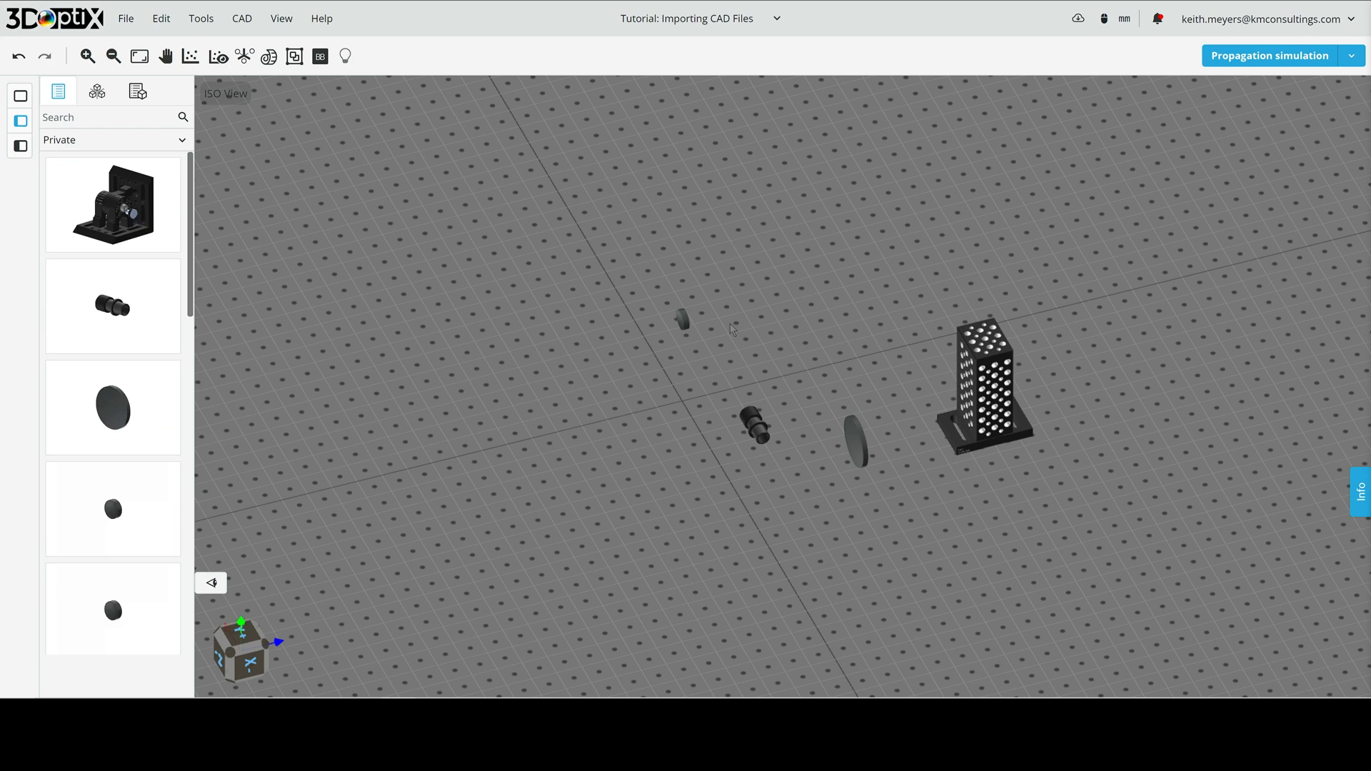
mouse_move(683, 326)
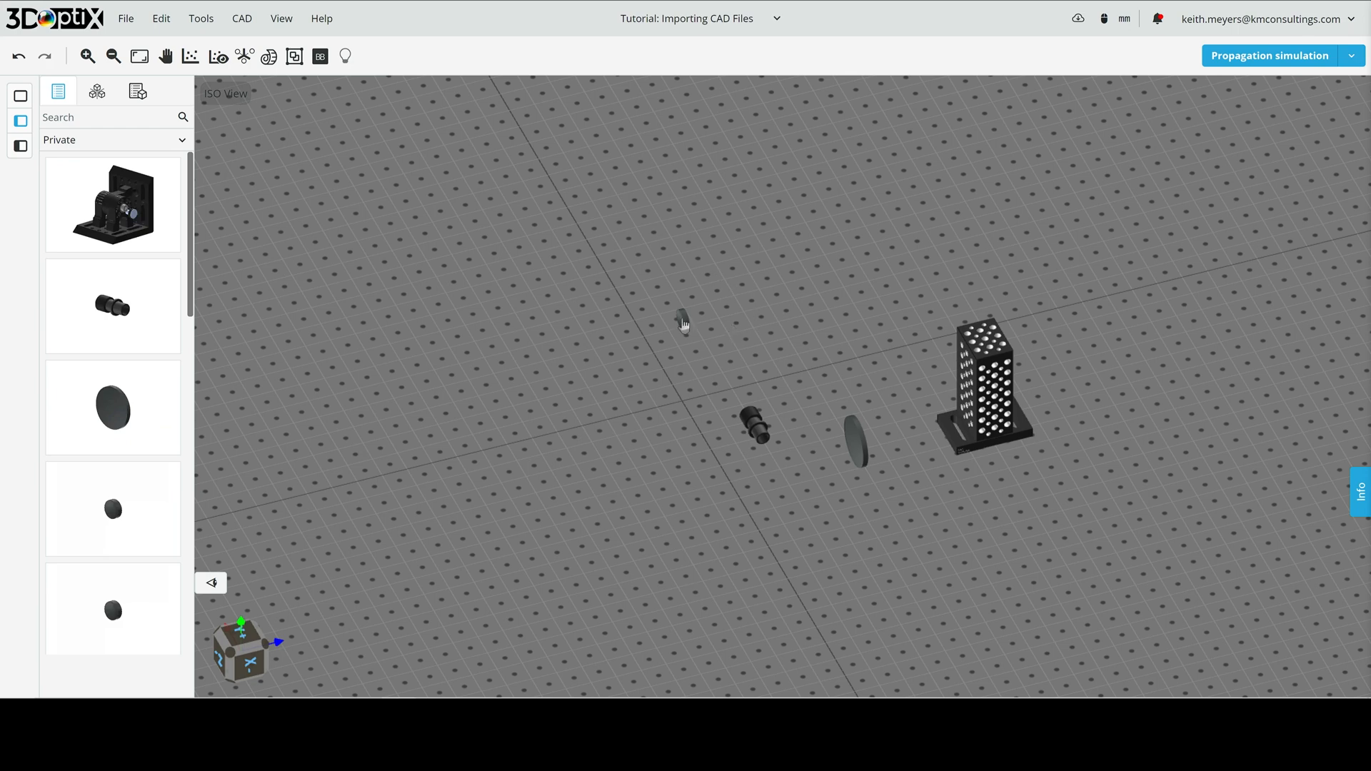
- Show the -30 FL lens's Optical Element properties with N-SF11 Sellmeier coefficients and four faces
click(683, 319)
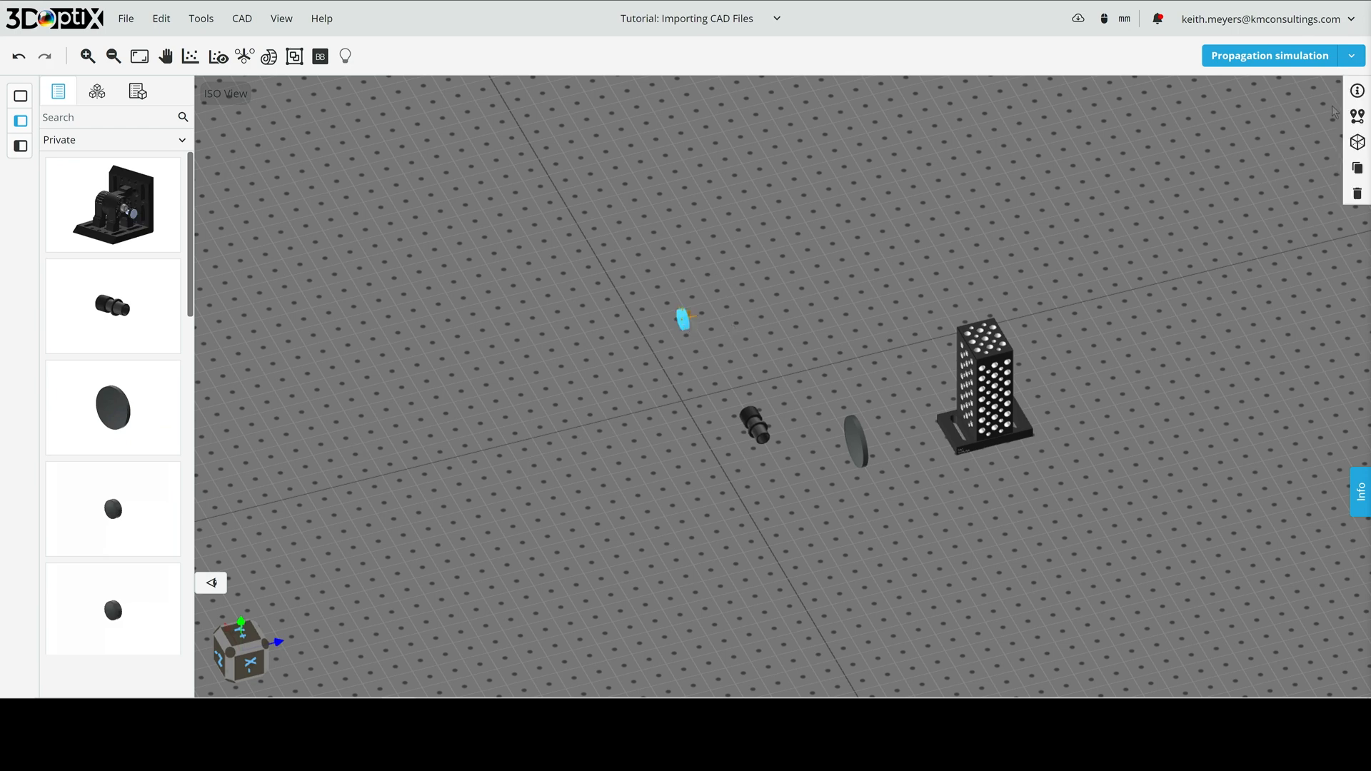
mouse_move(1358, 142)
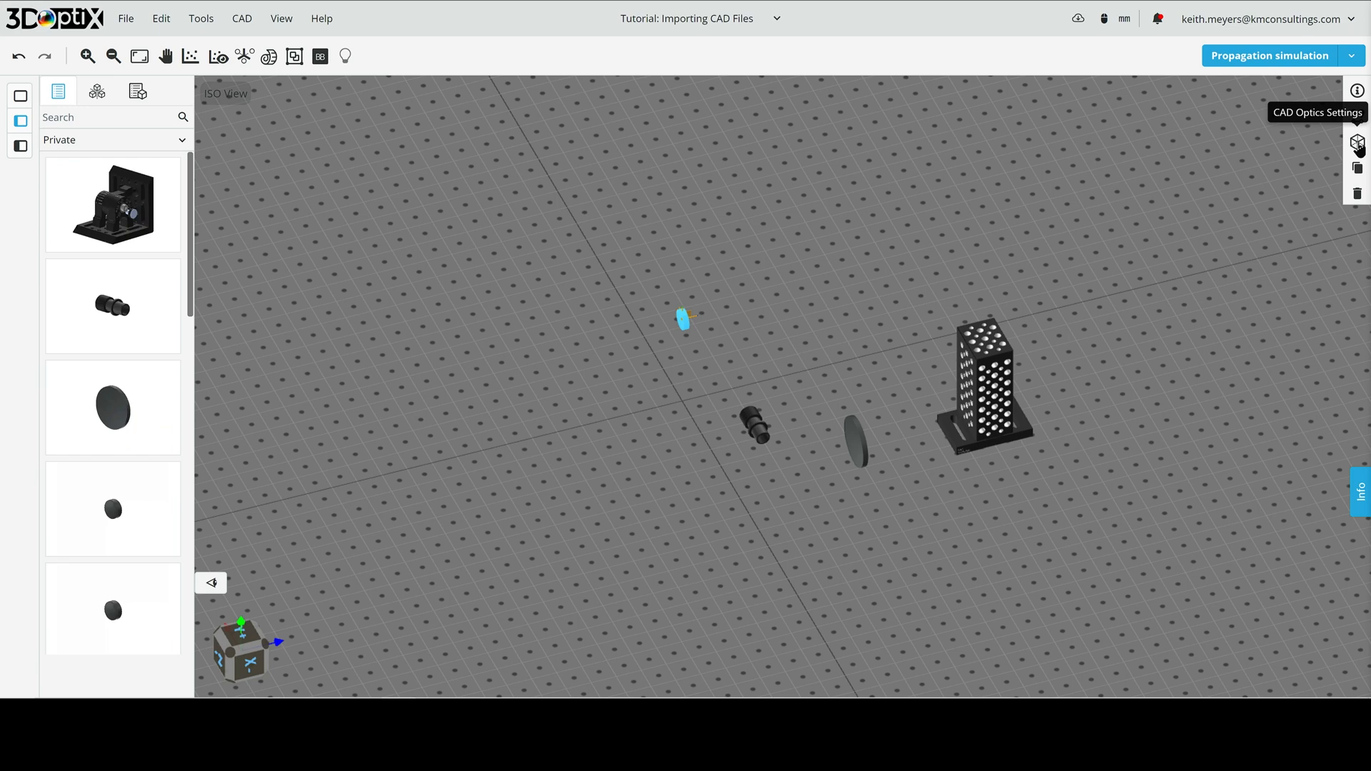
click(1357, 142)
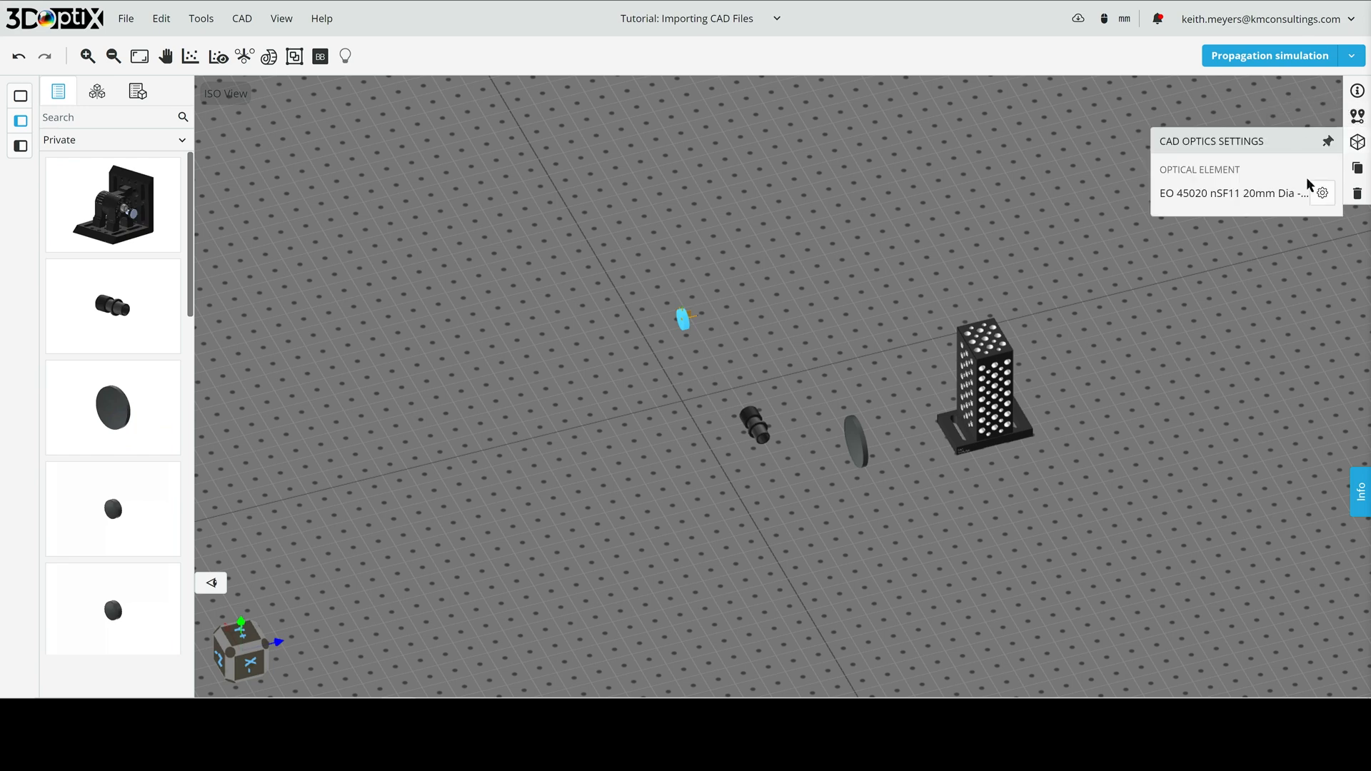
mouse_move(1359, 142)
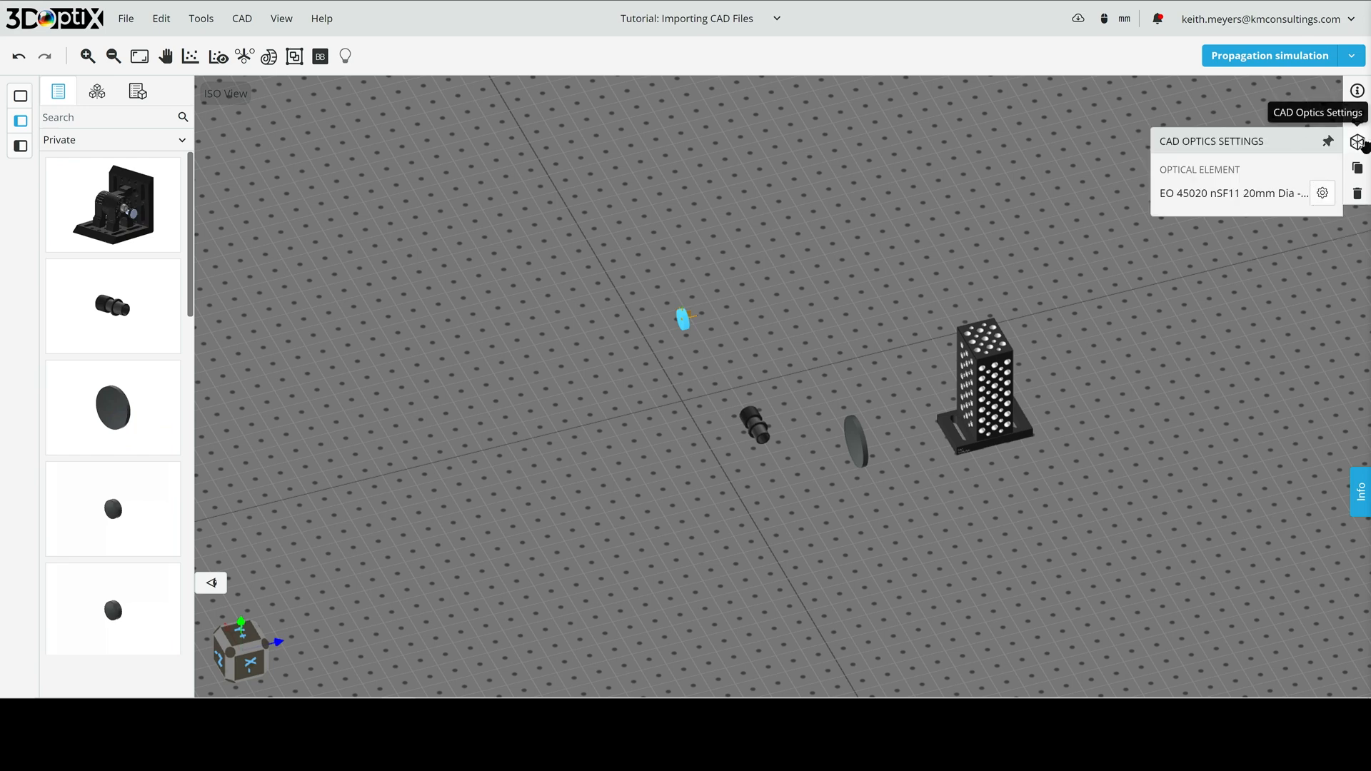
mouse_move(1323, 192)
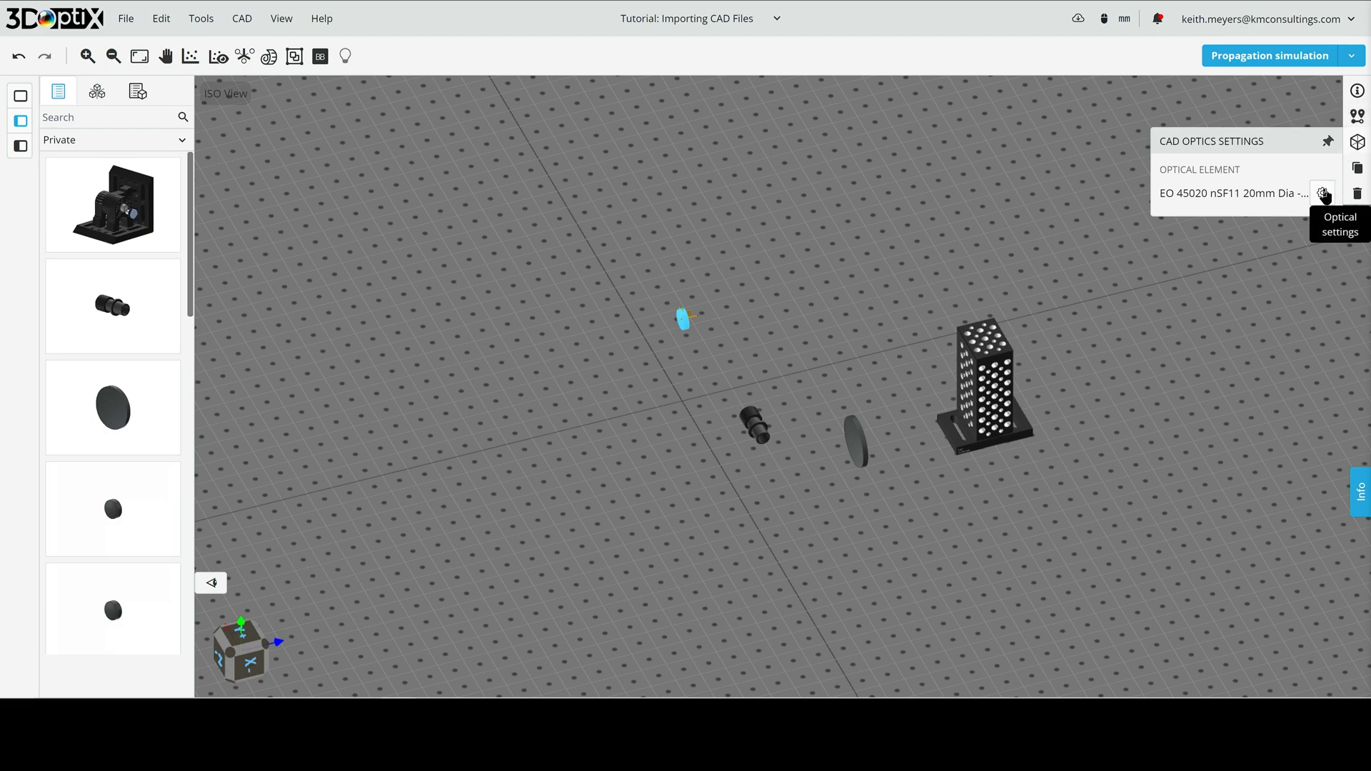
click(1322, 193)
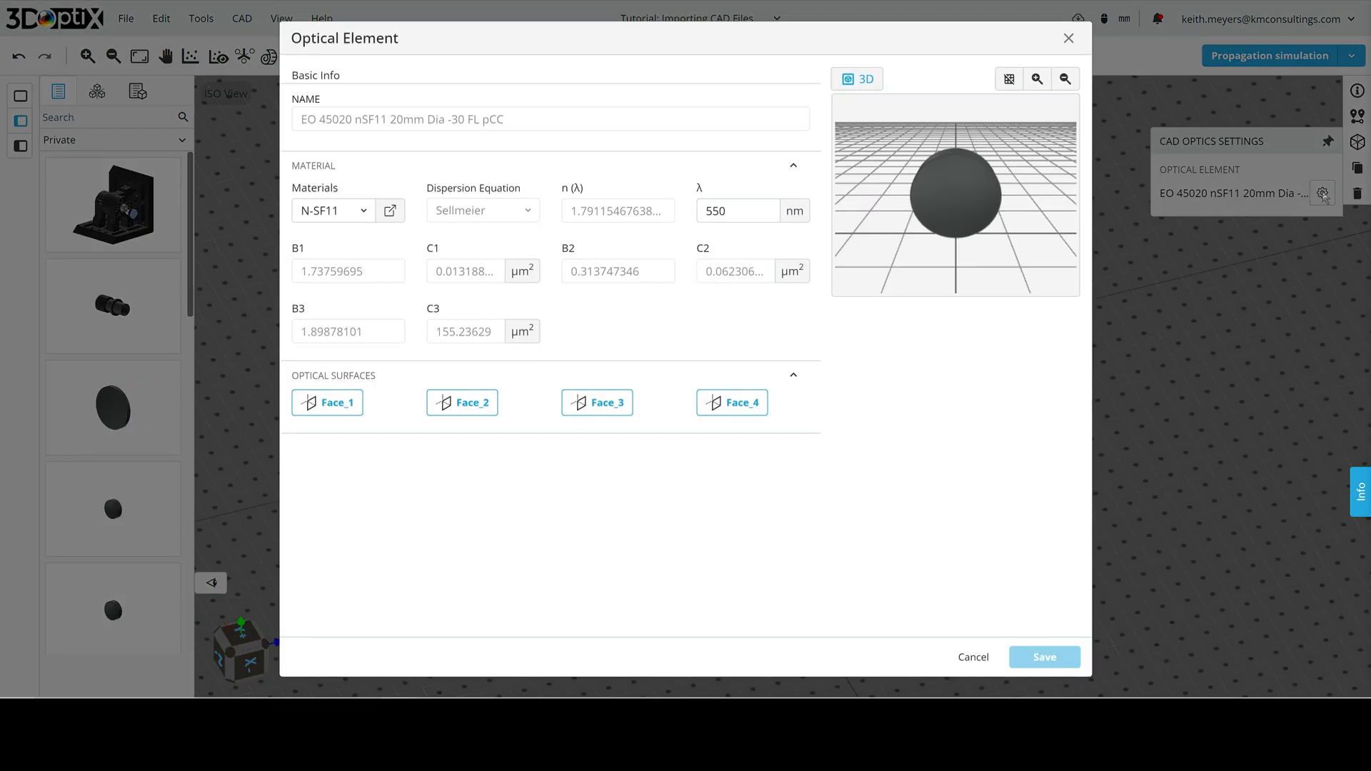
mouse_move(625, 334)
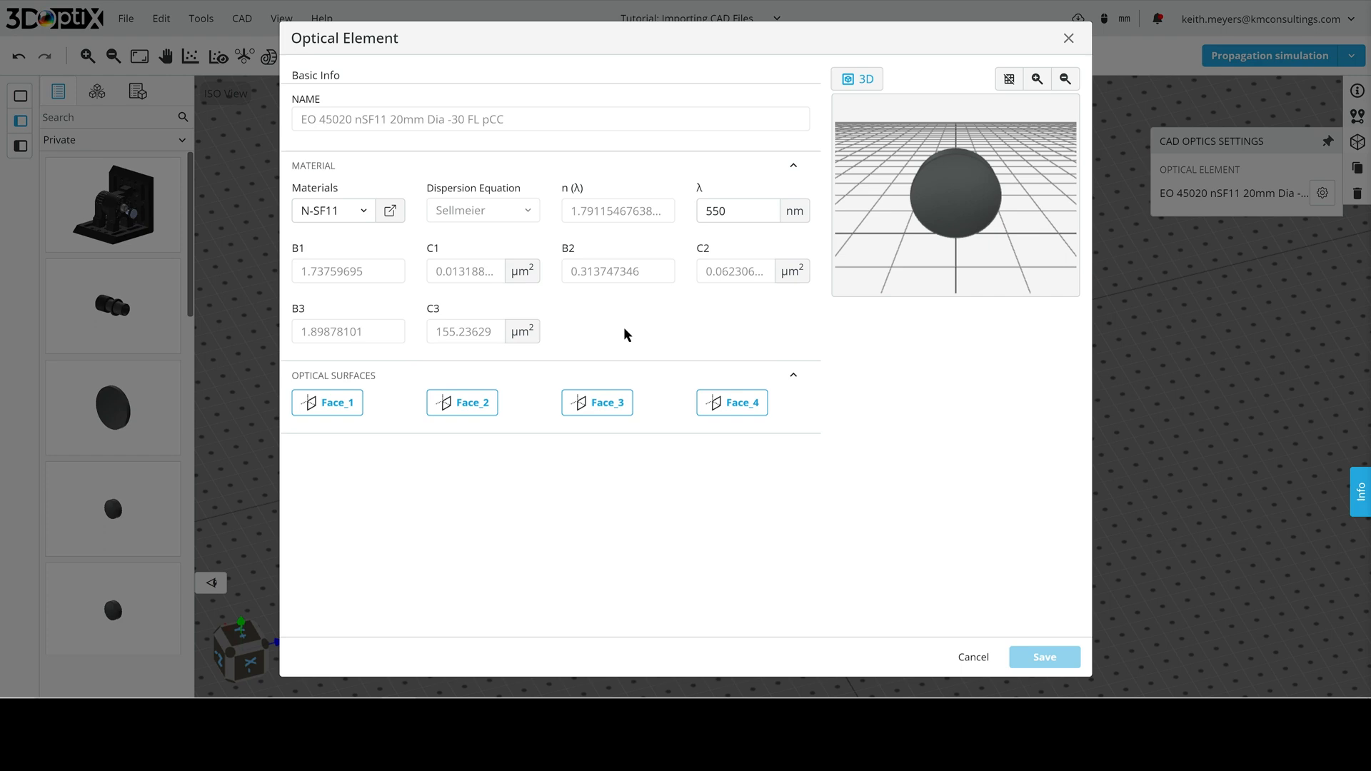
mouse_move(614, 349)
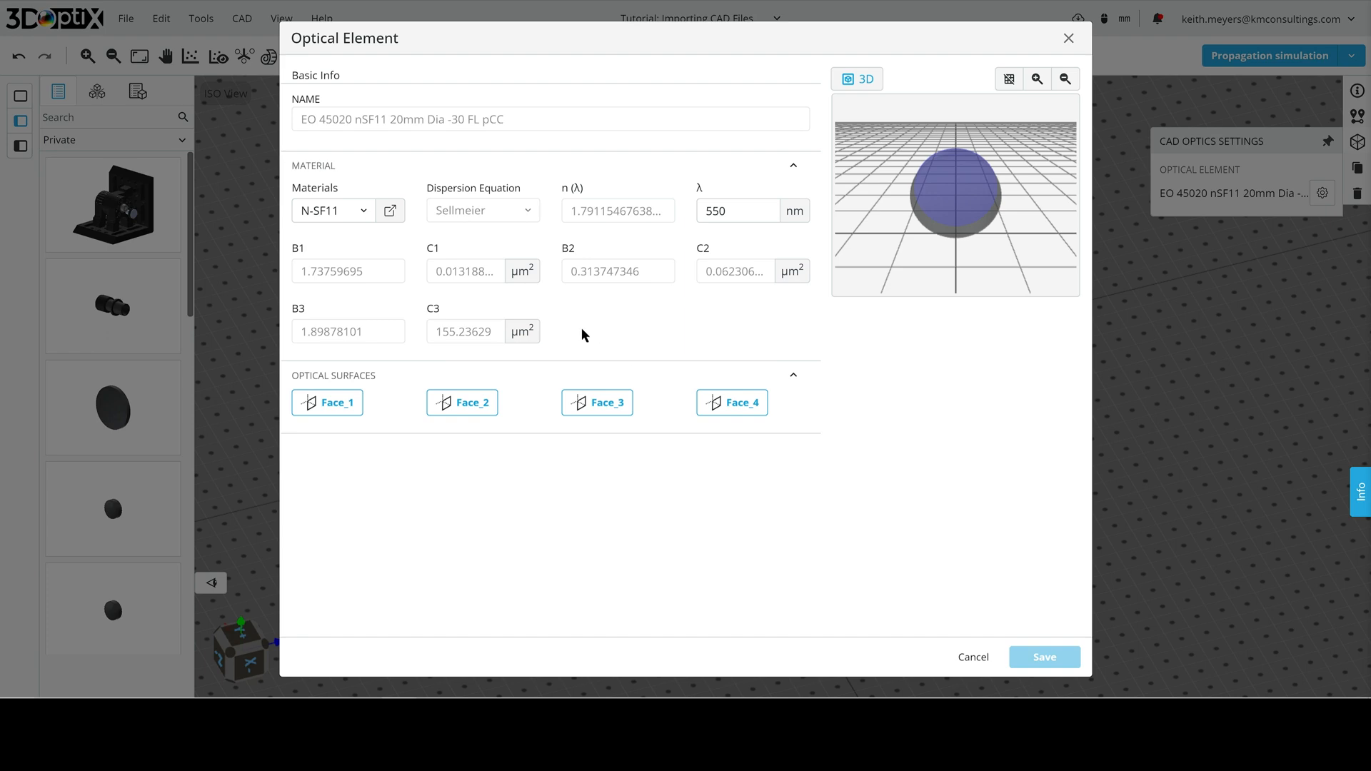
mouse_move(340, 184)
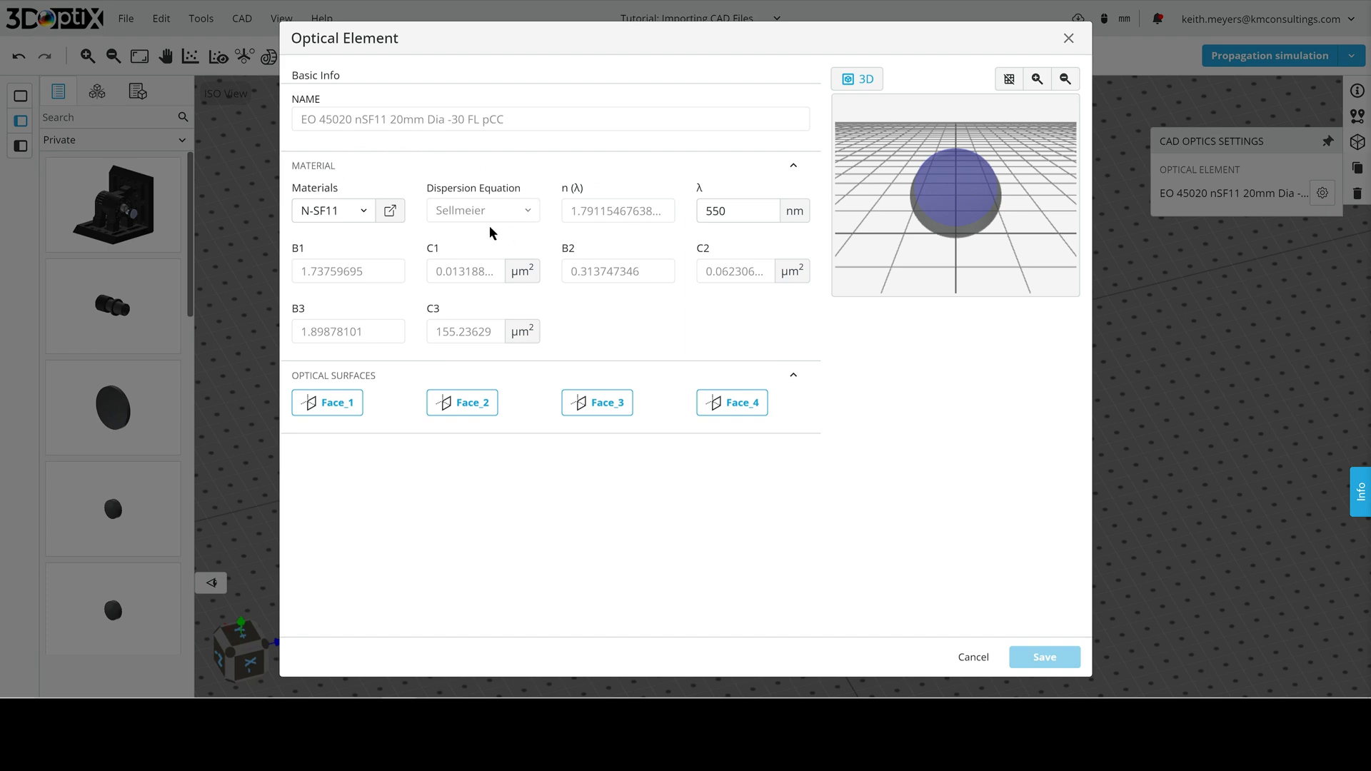
mouse_move(567, 202)
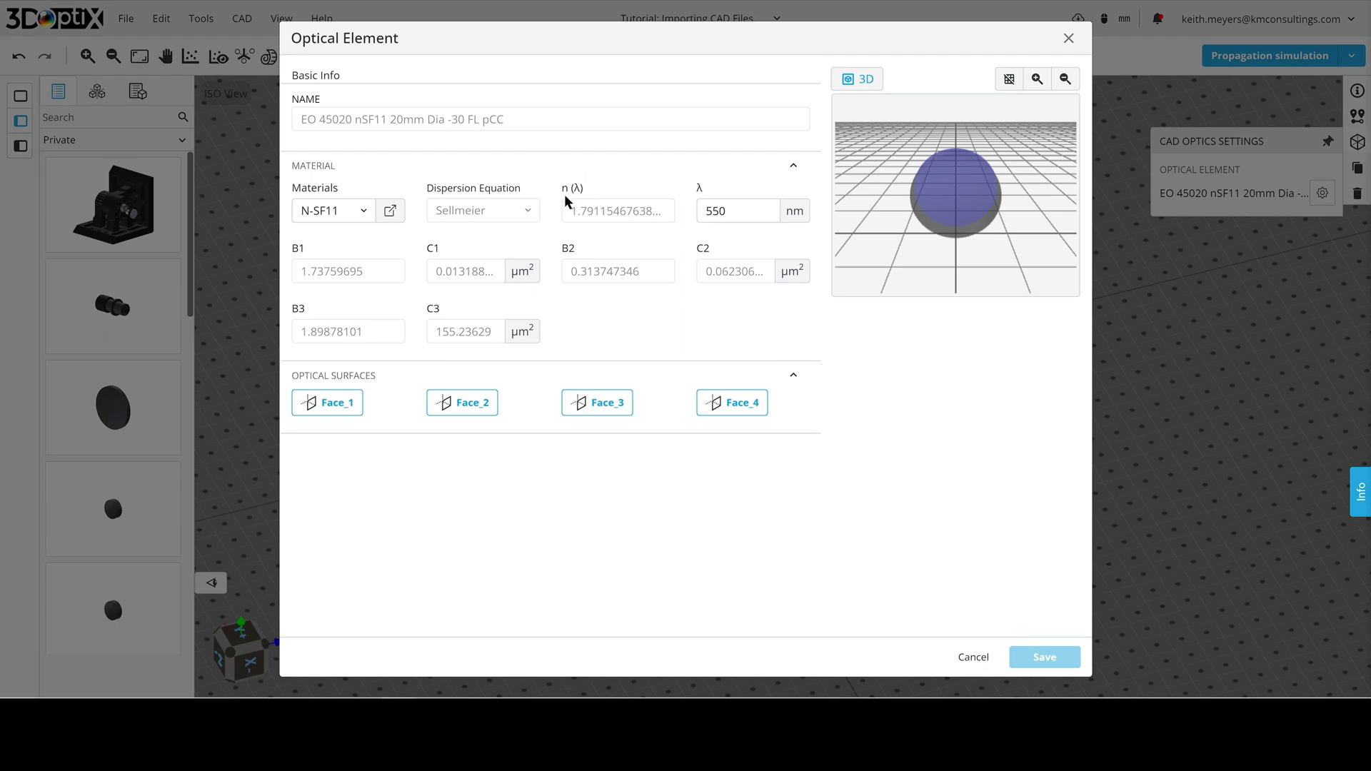
mouse_move(443, 236)
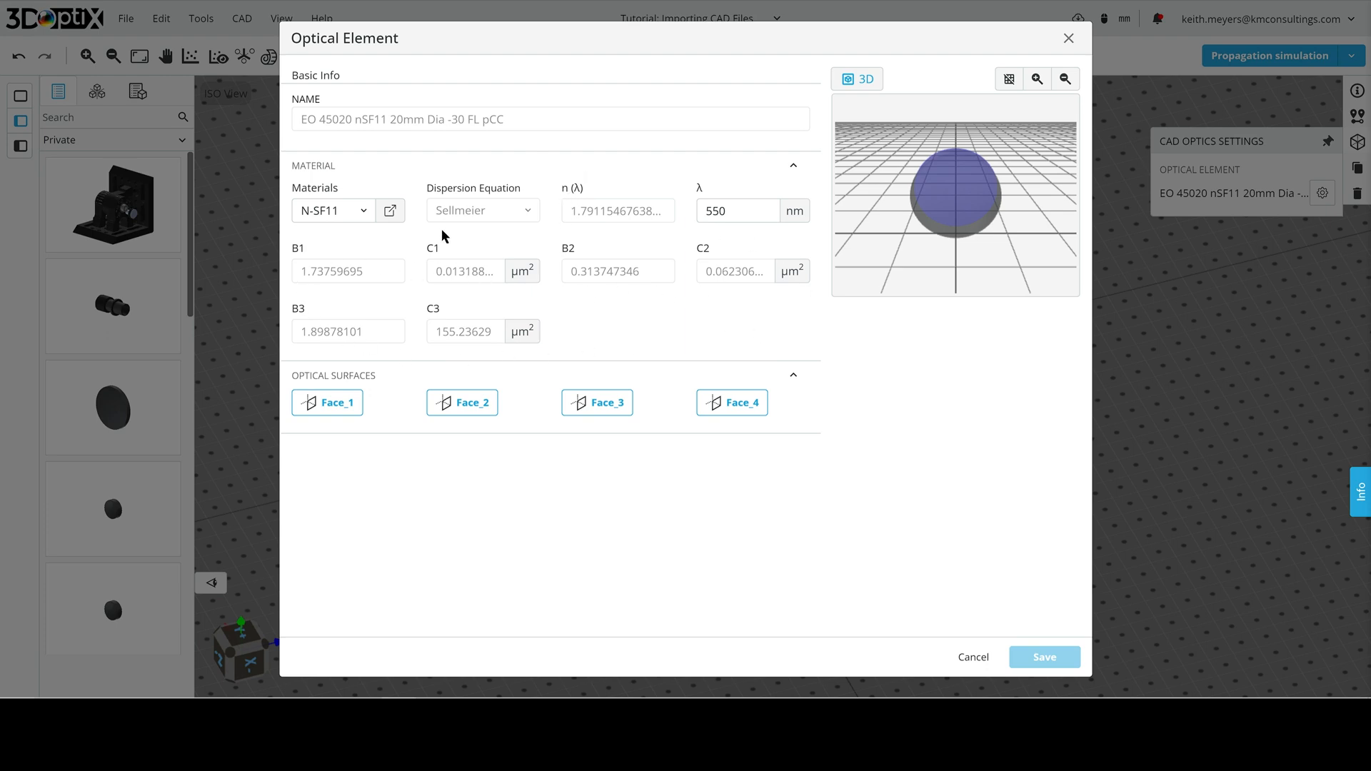
mouse_move(743, 200)
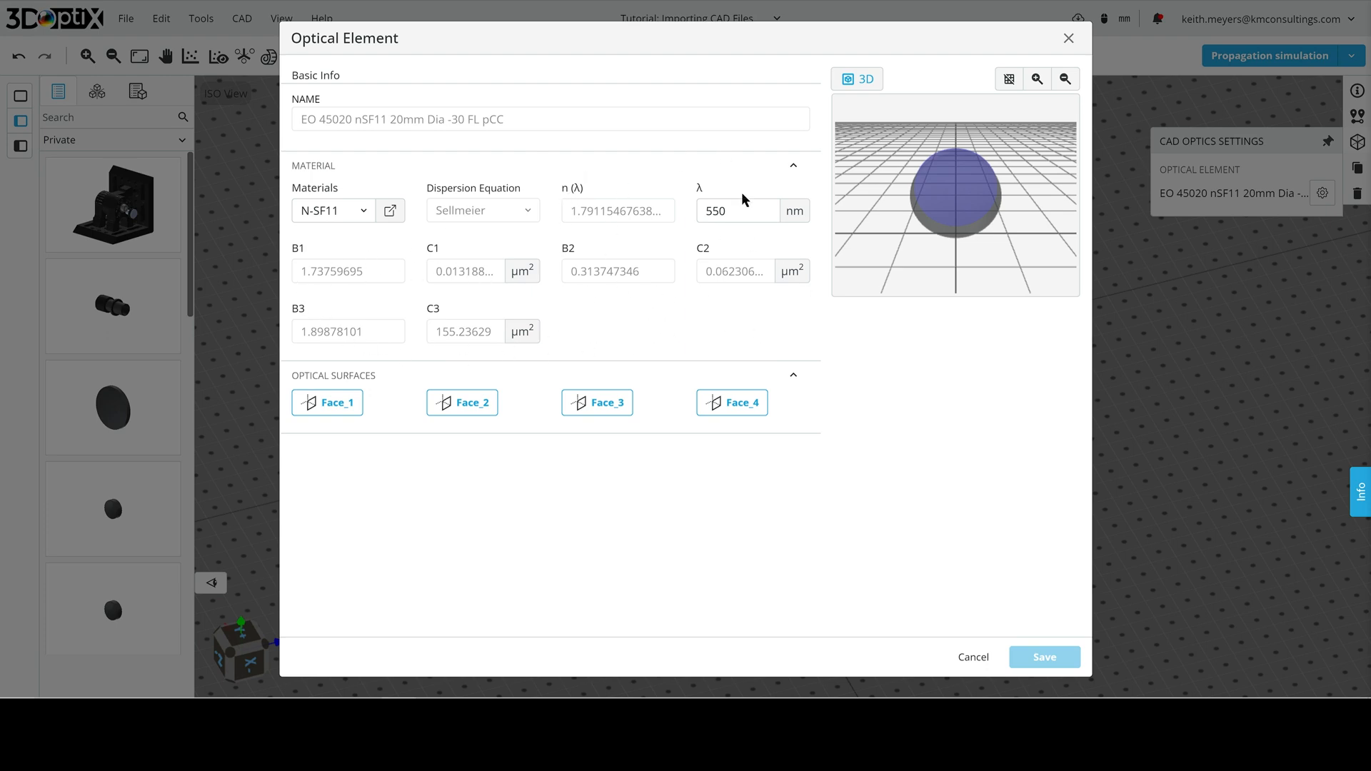
mouse_move(660, 213)
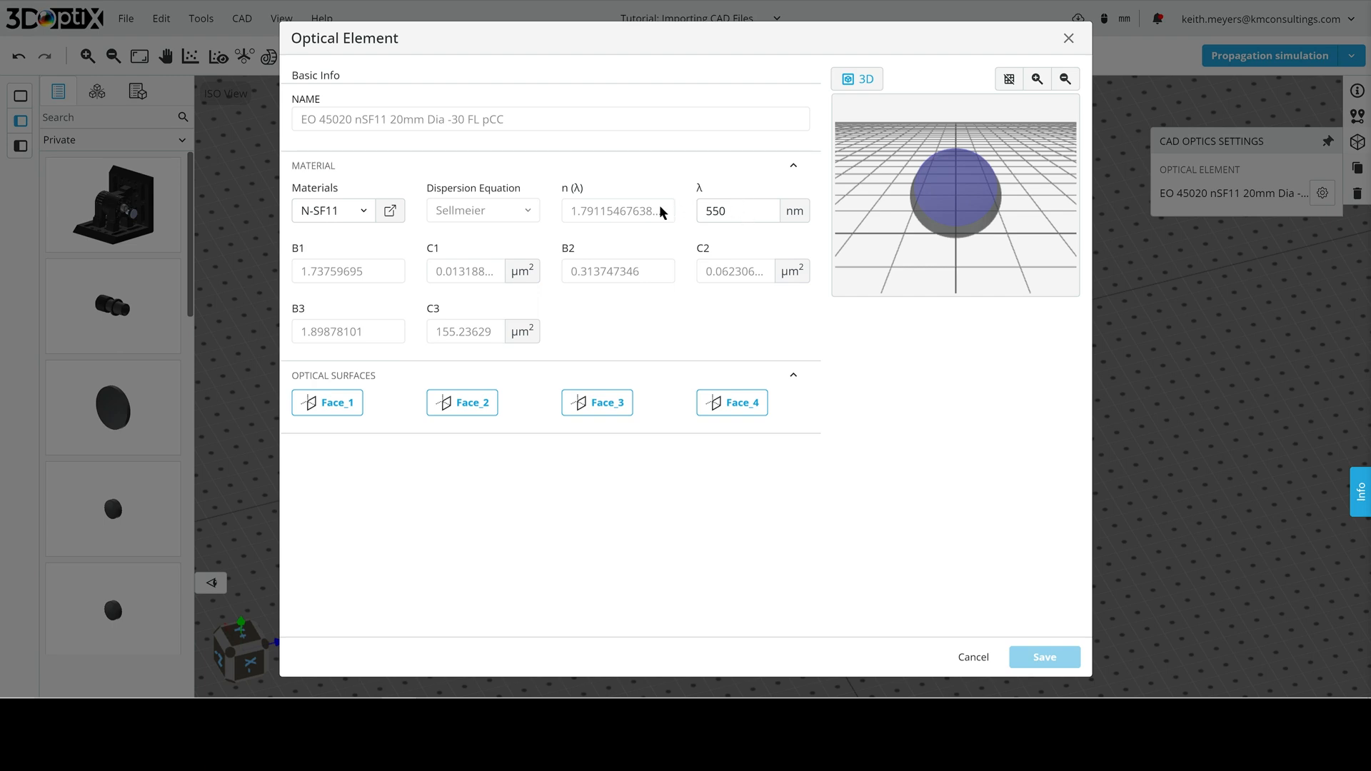
click(737, 210)
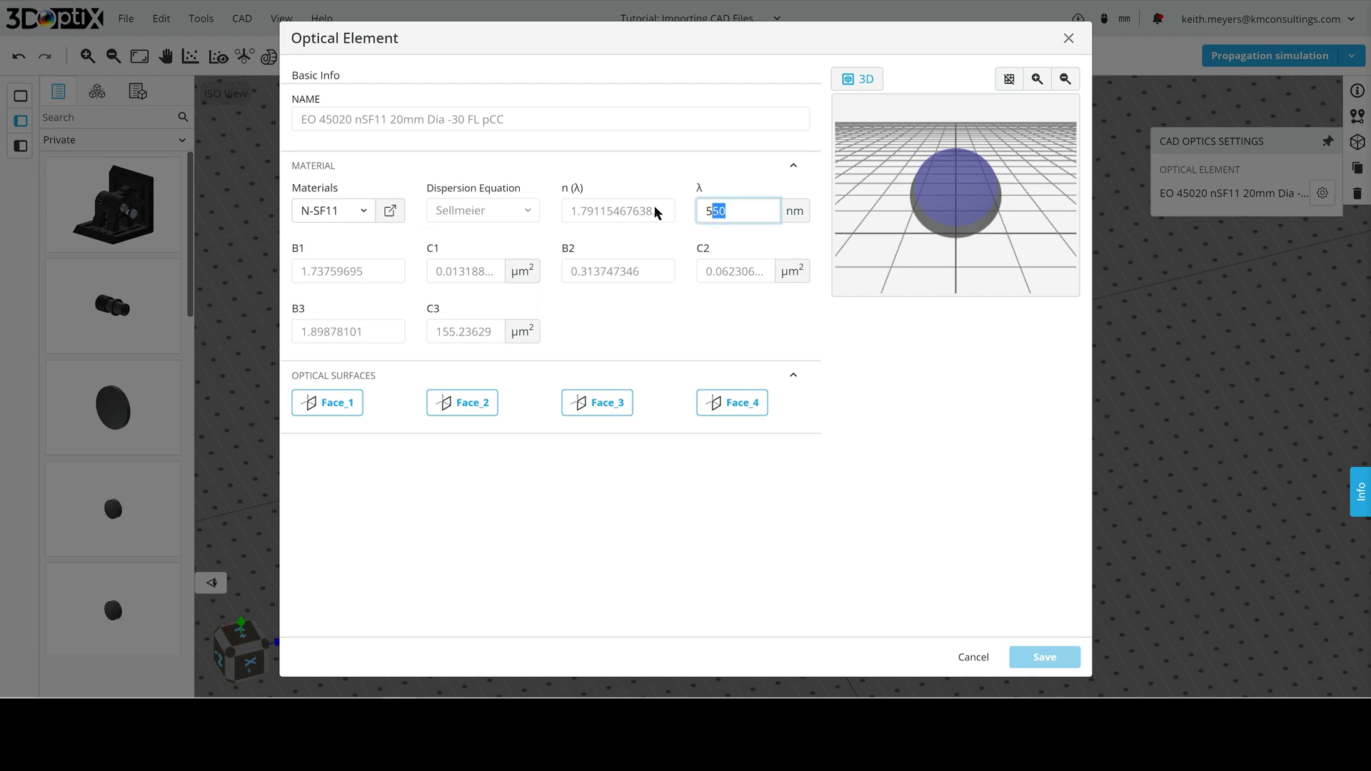
text(1000)
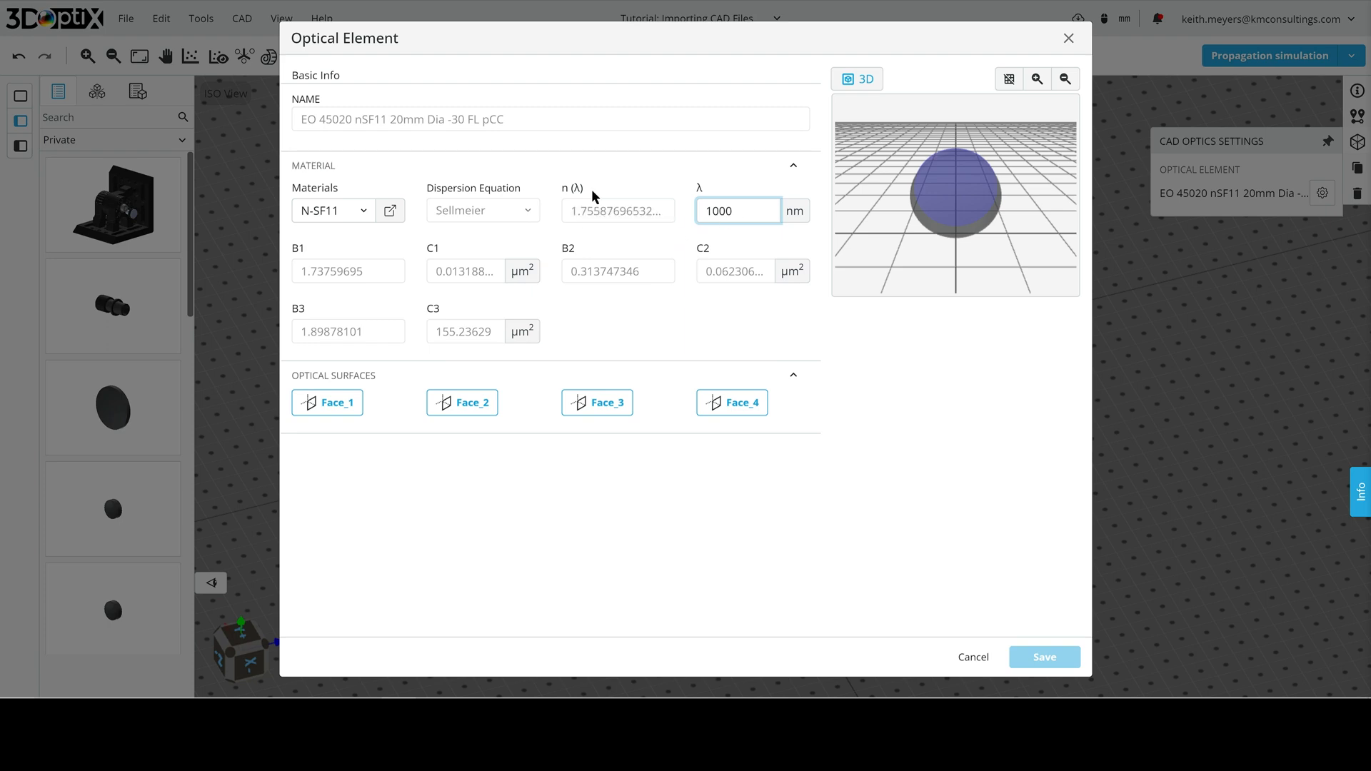
click(738, 211)
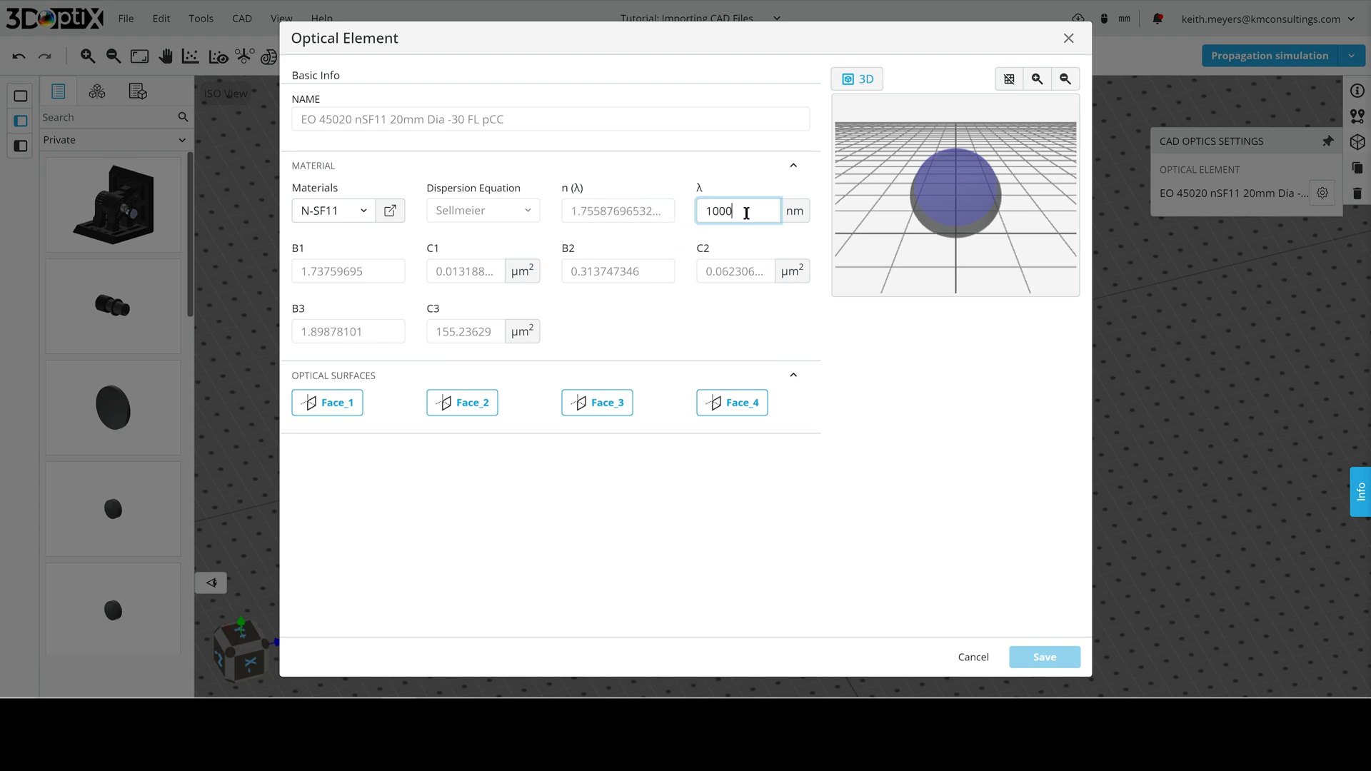
text(550)
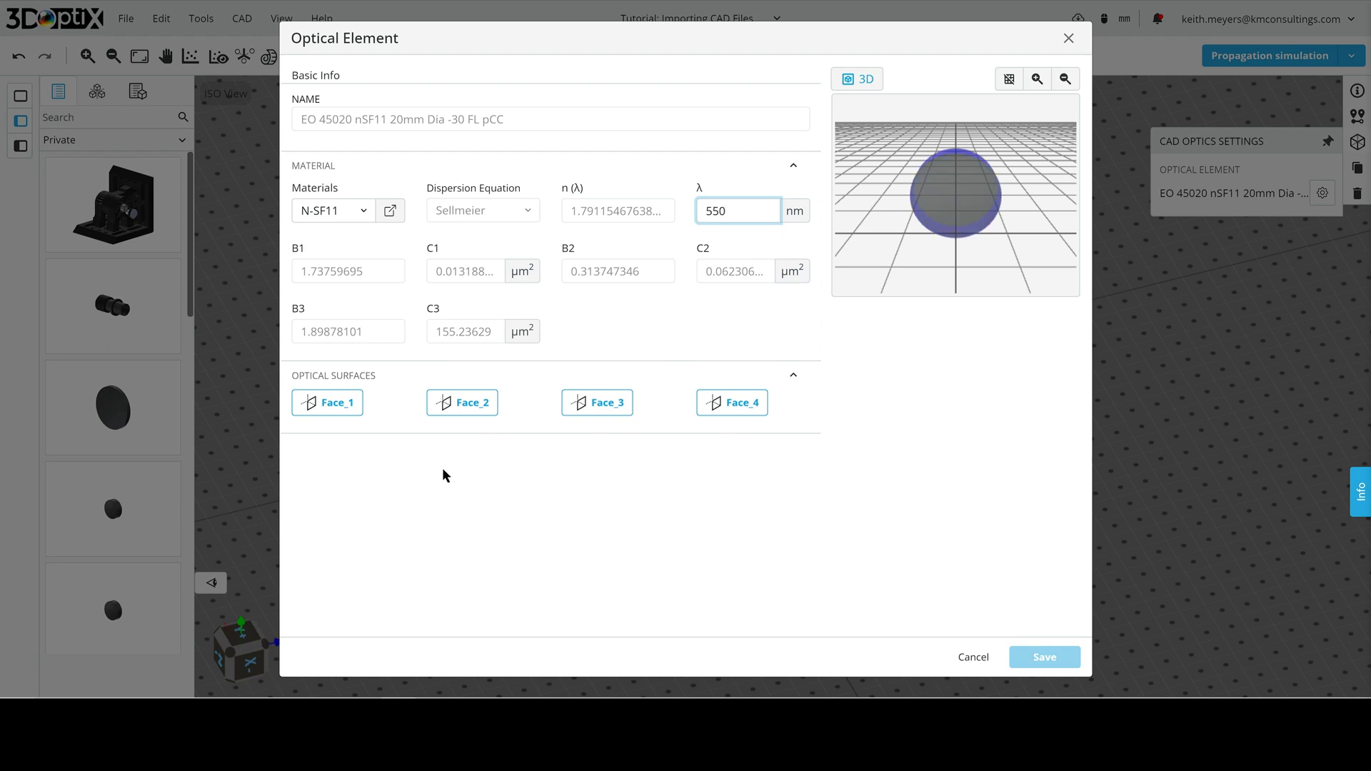
mouse_move(948, 198)
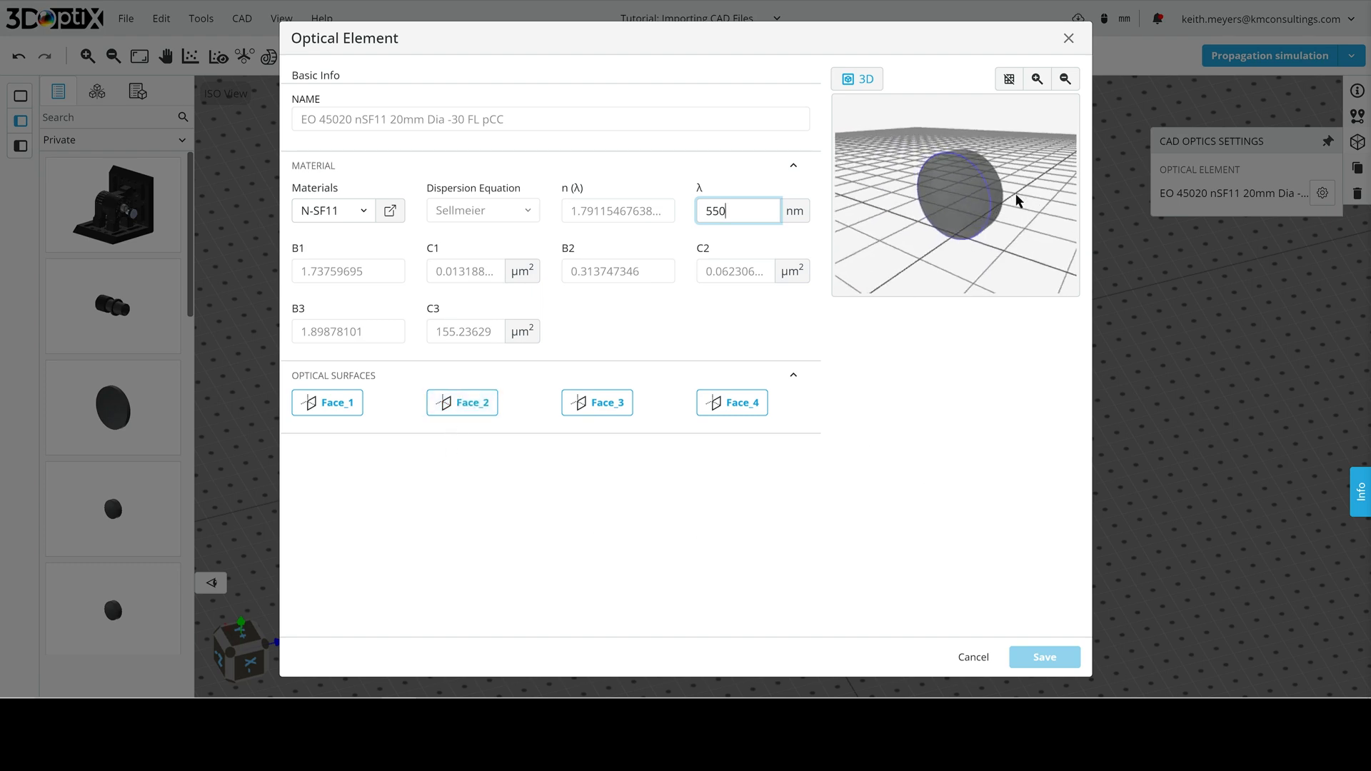
- Rotate the -30 FL nSF11 lens preview to view it from its side
drag(1014, 200, 918, 180)
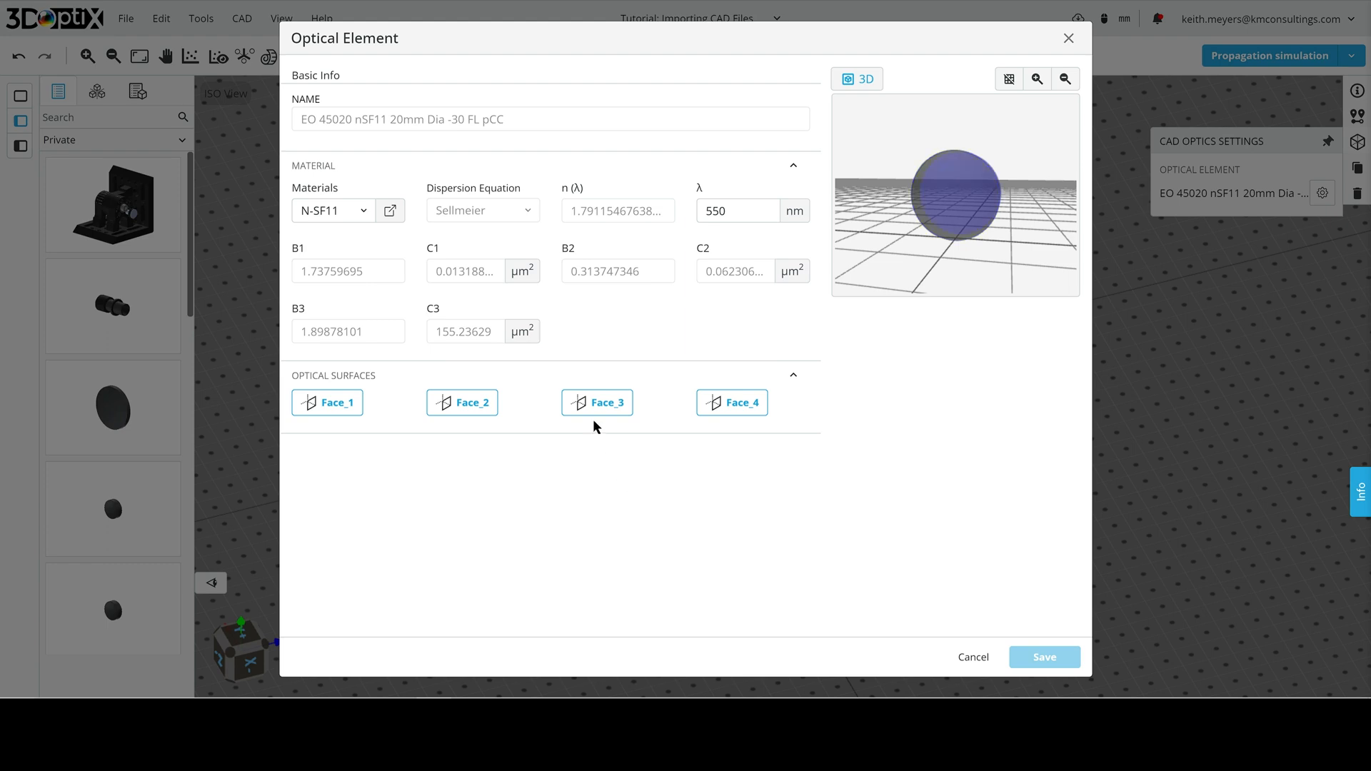
click(737, 212)
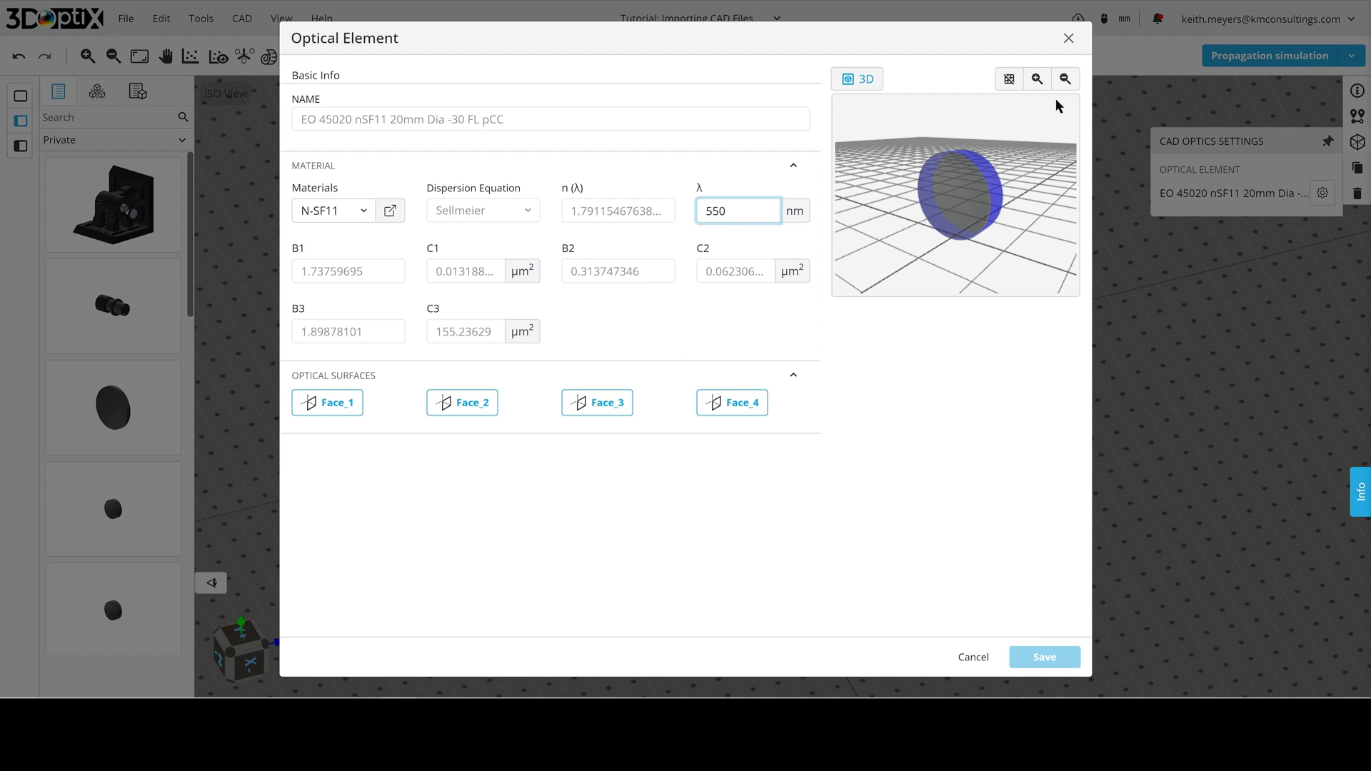
- Close the optical element properties, returning to the Tower, Lens Tube and imported lenses
click(973, 657)
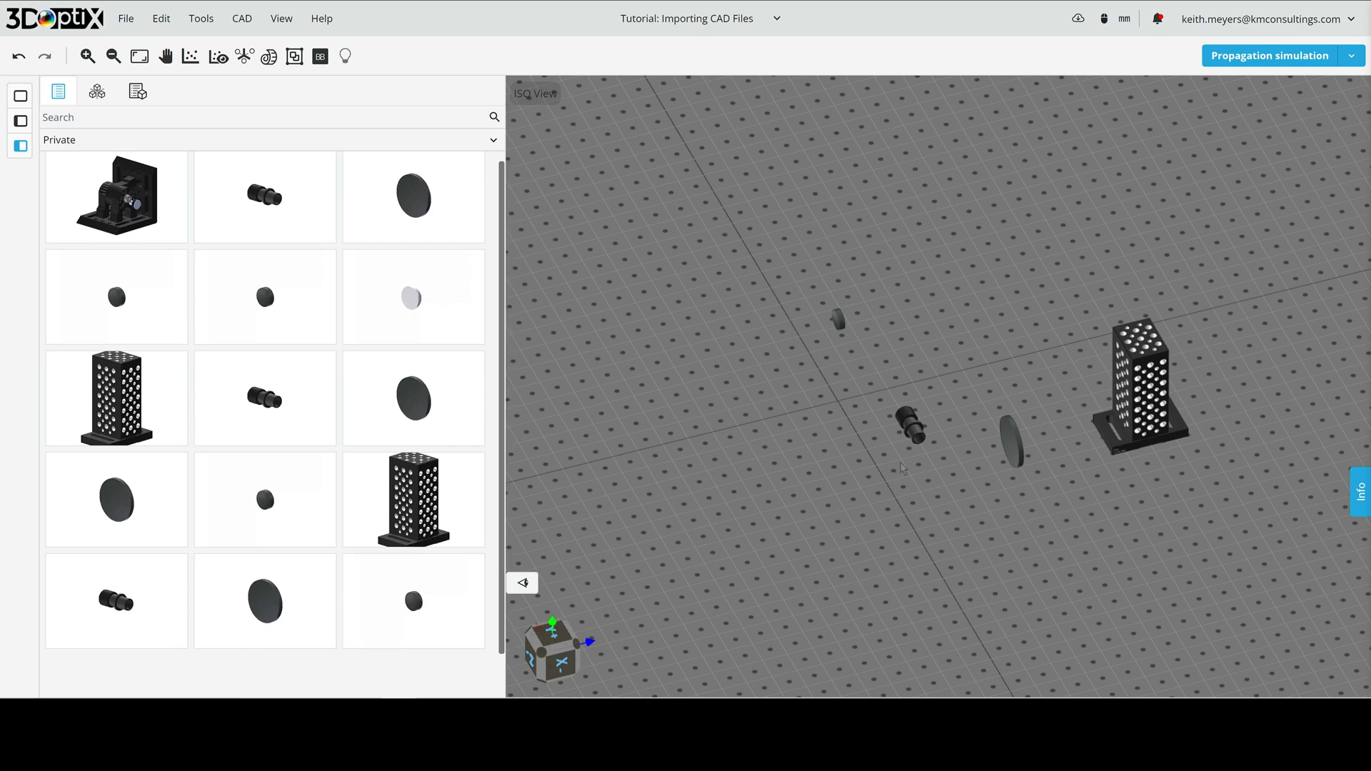
mouse_move(828, 414)
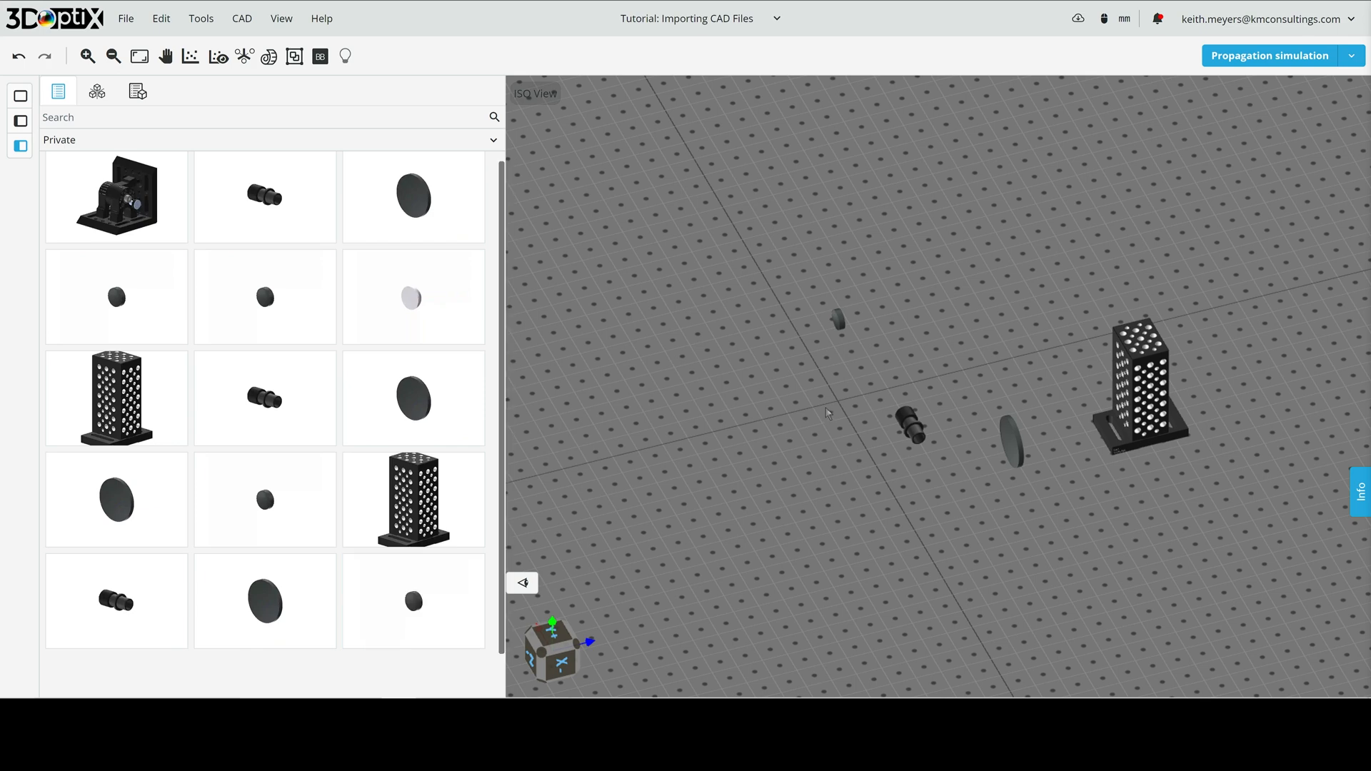